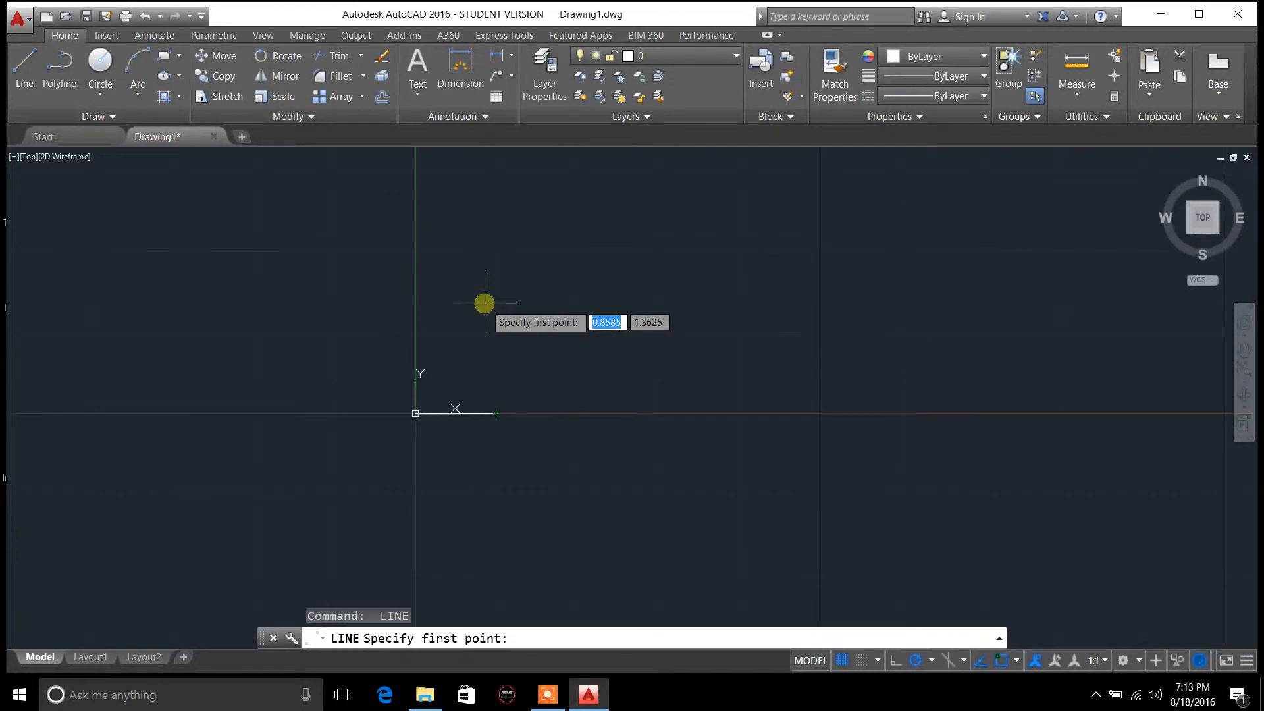
{"action": "mouse_move", "coordinate": [502, 383]}
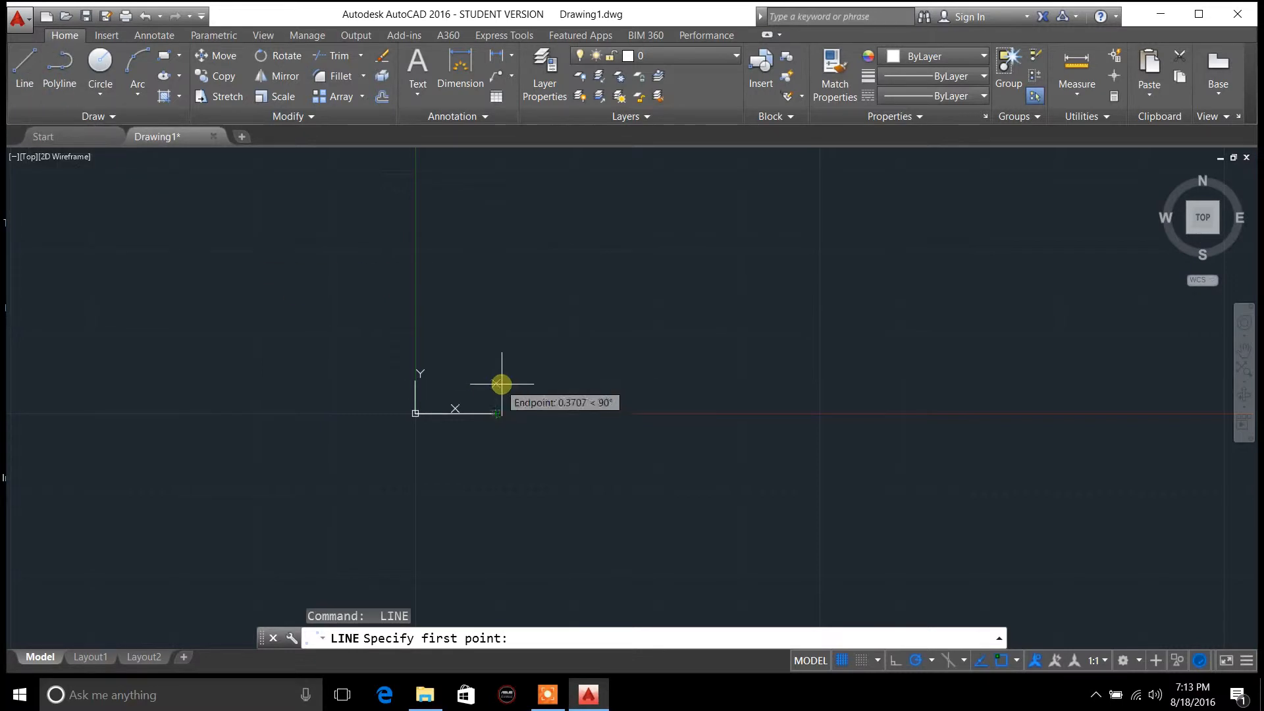
{"action": "mouse_move", "coordinate": [501, 420]}
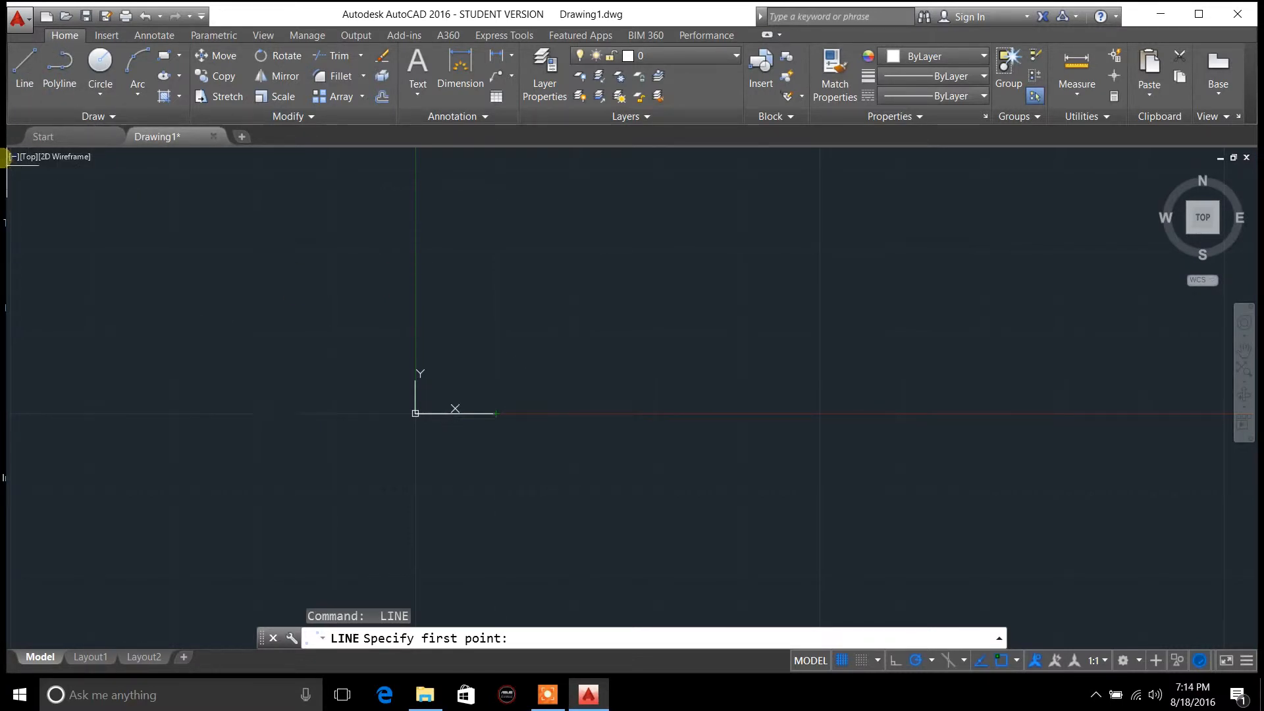
{"action": "mouse_move", "coordinate": [23, 69]}
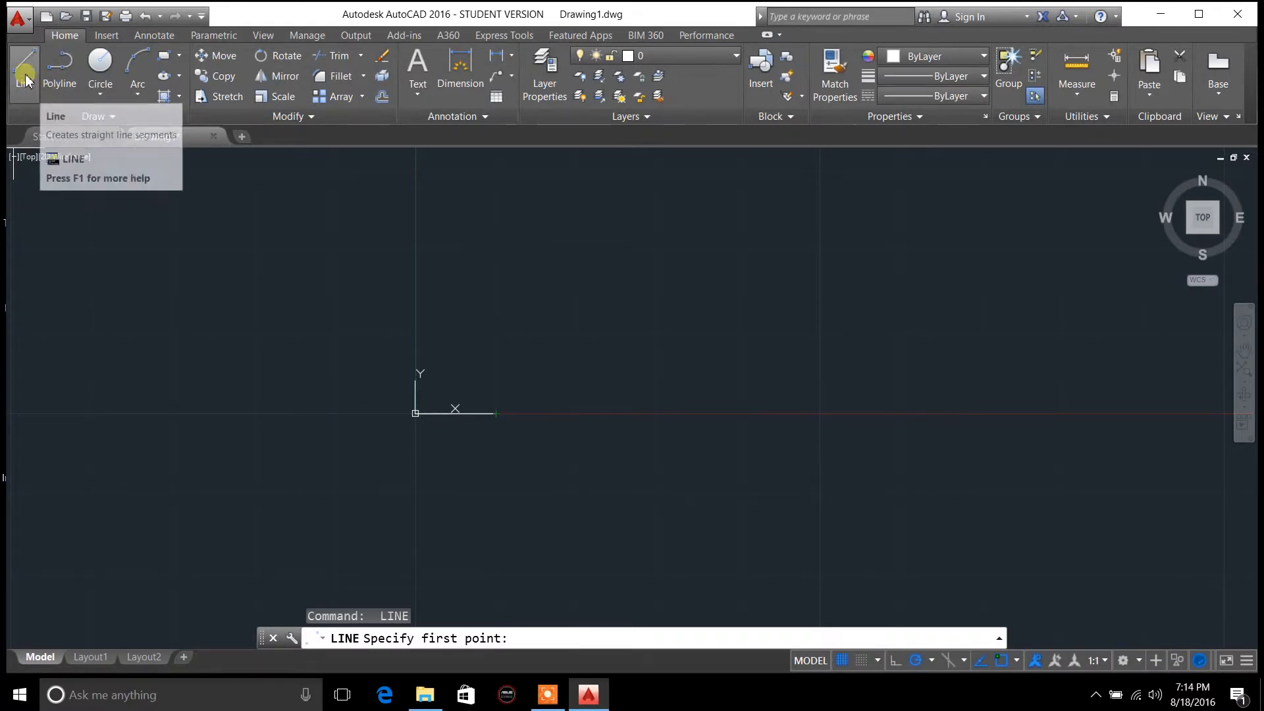
Step: Restart the LINE command and toggle the drawing grid off and back on
{"action": "left_click", "coordinate": [24, 72]}
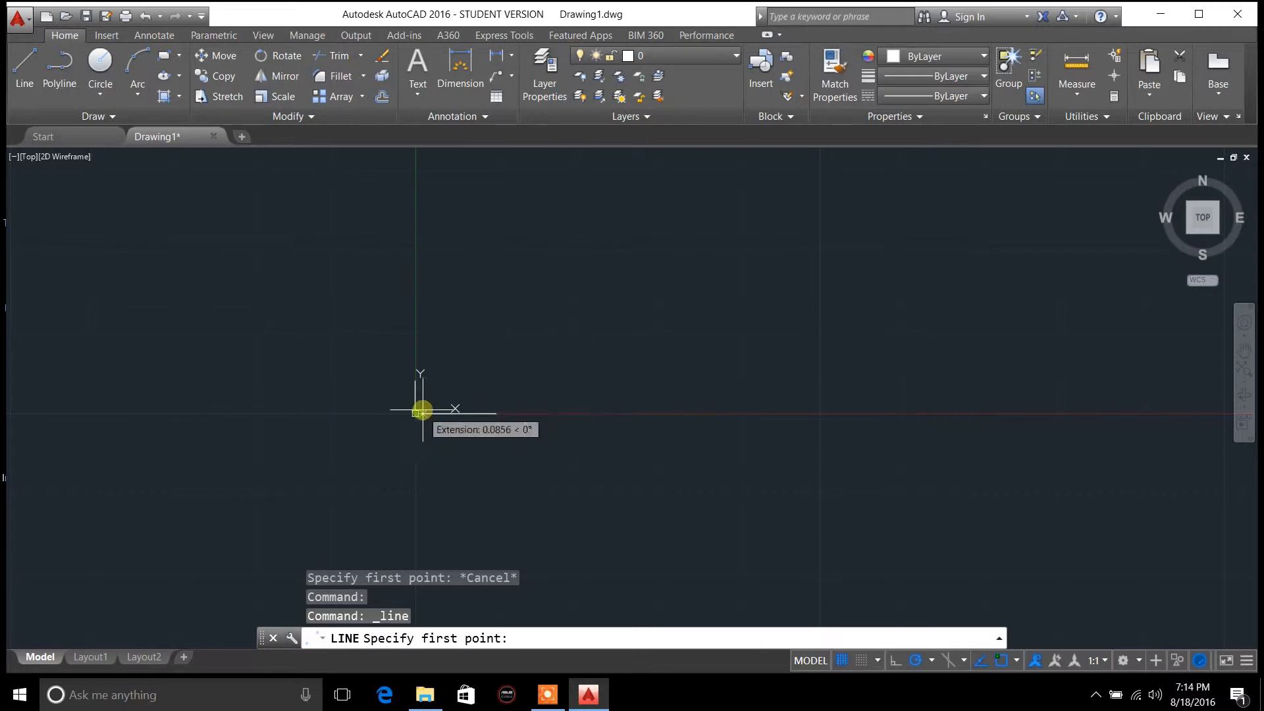
{"action": "mouse_move", "coordinate": [482, 384]}
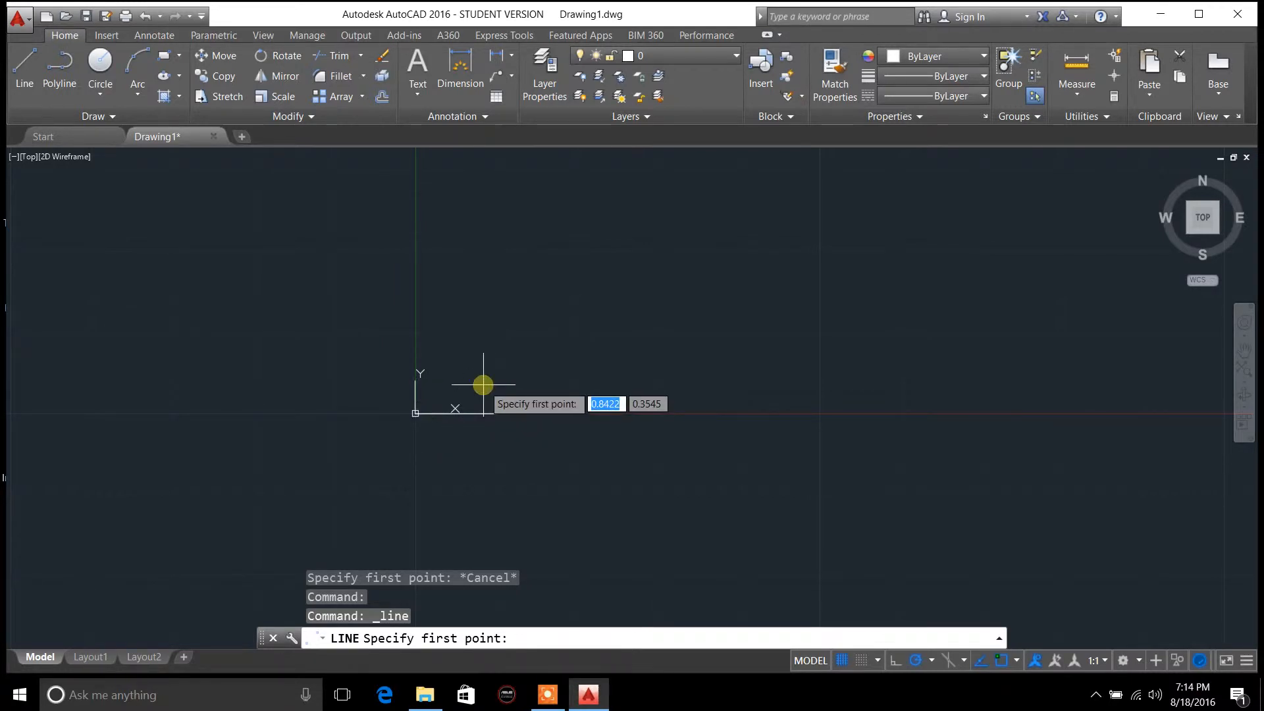
{"action": "mouse_move", "coordinate": [469, 347]}
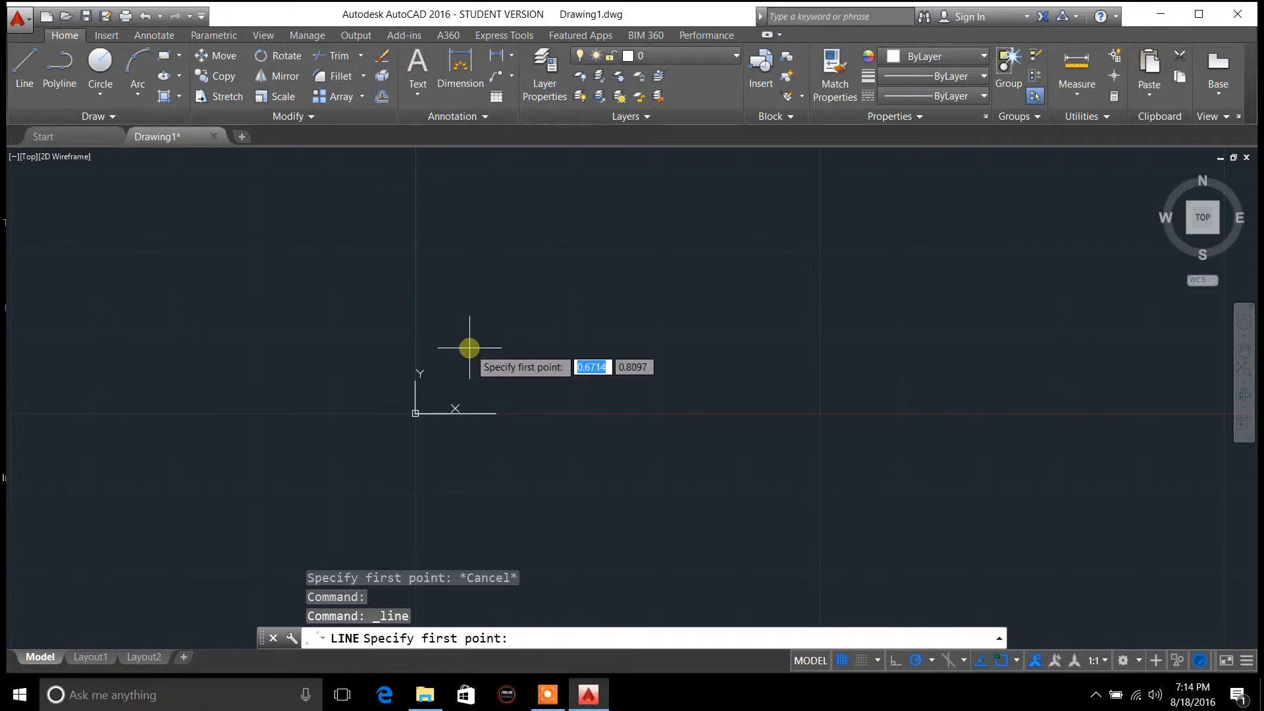
{"action": "mouse_move", "coordinate": [419, 415]}
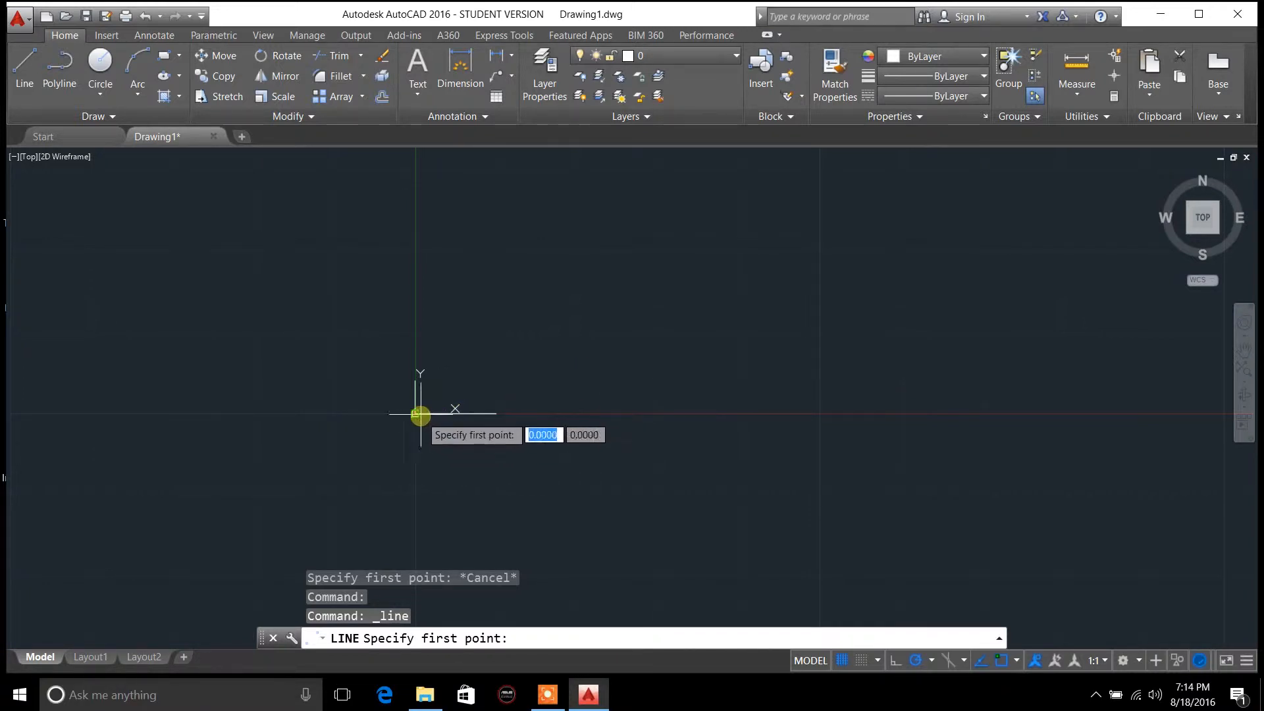
{"action": "mouse_move", "coordinate": [414, 383]}
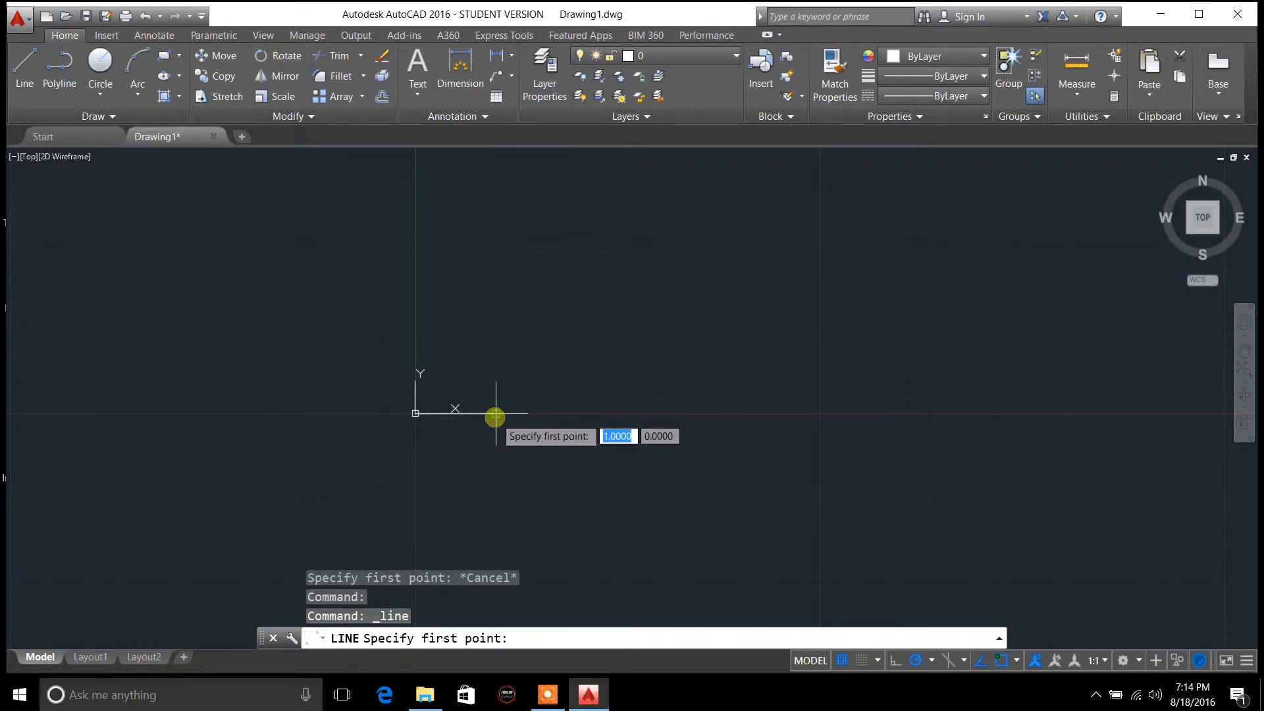
{"action": "mouse_move", "coordinate": [413, 371]}
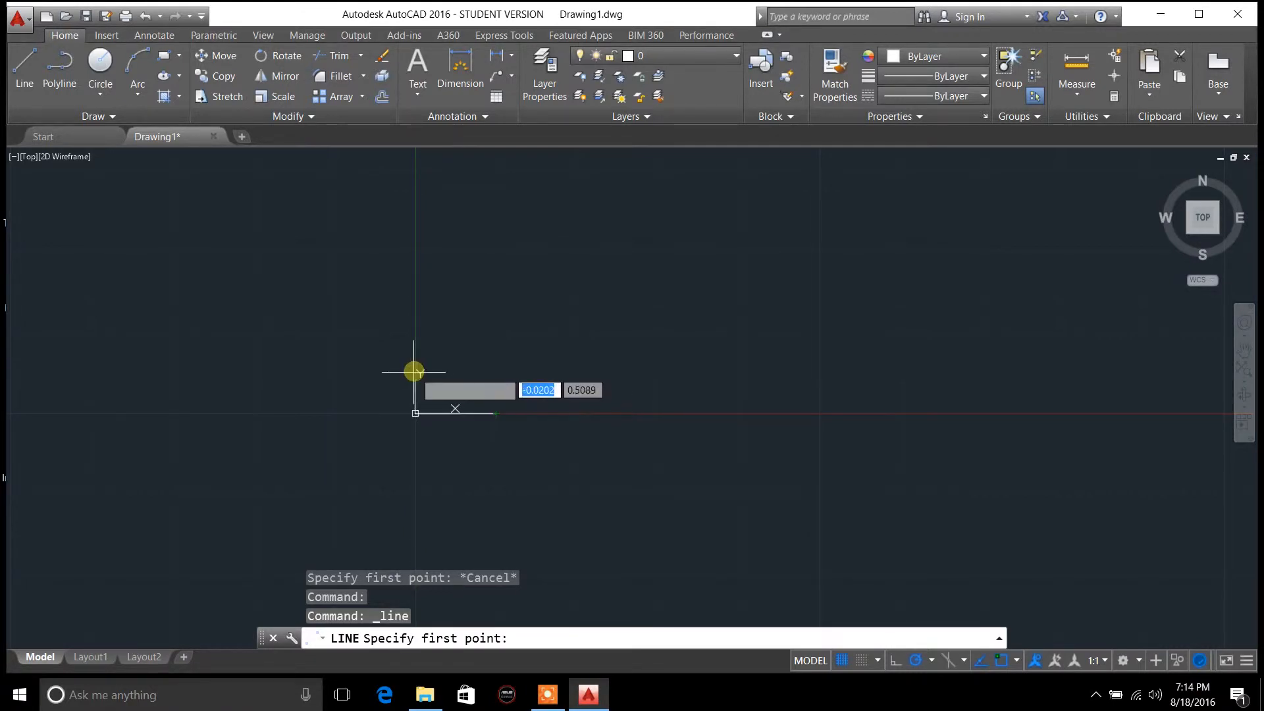
{"action": "mouse_move", "coordinate": [478, 415]}
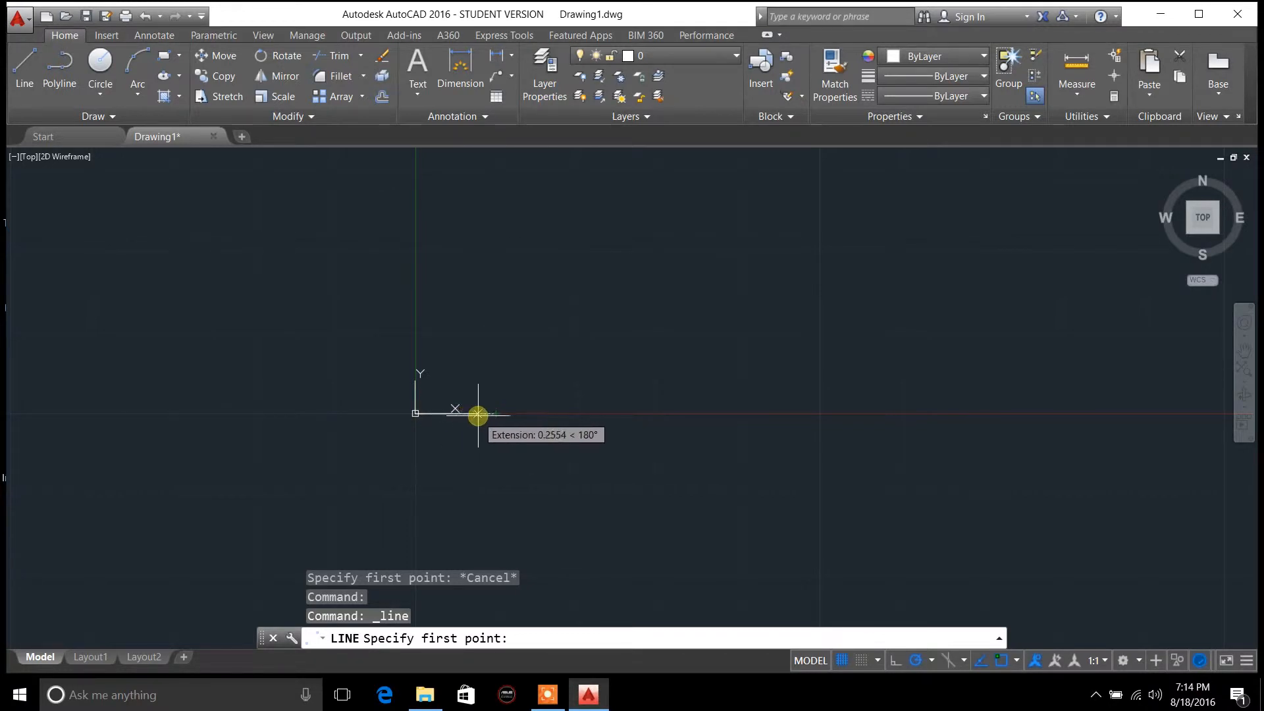
{"action": "mouse_move", "coordinate": [413, 399]}
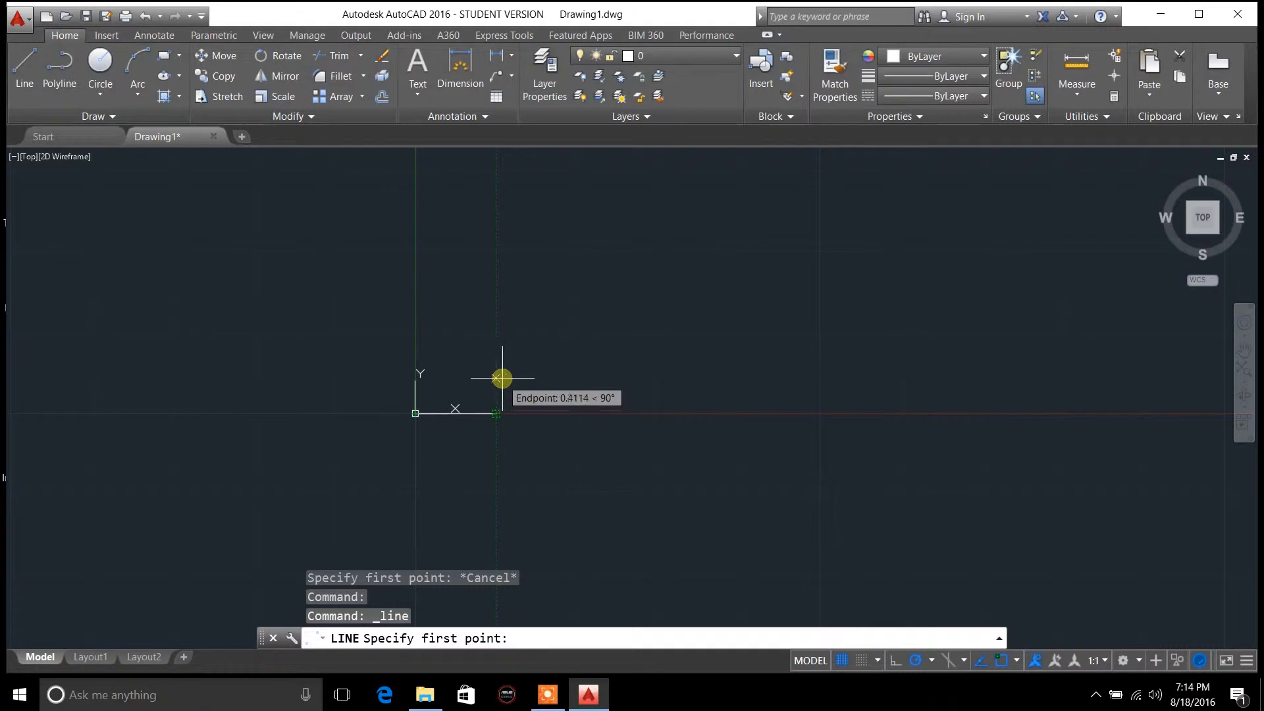
{"action": "mouse_move", "coordinate": [524, 376]}
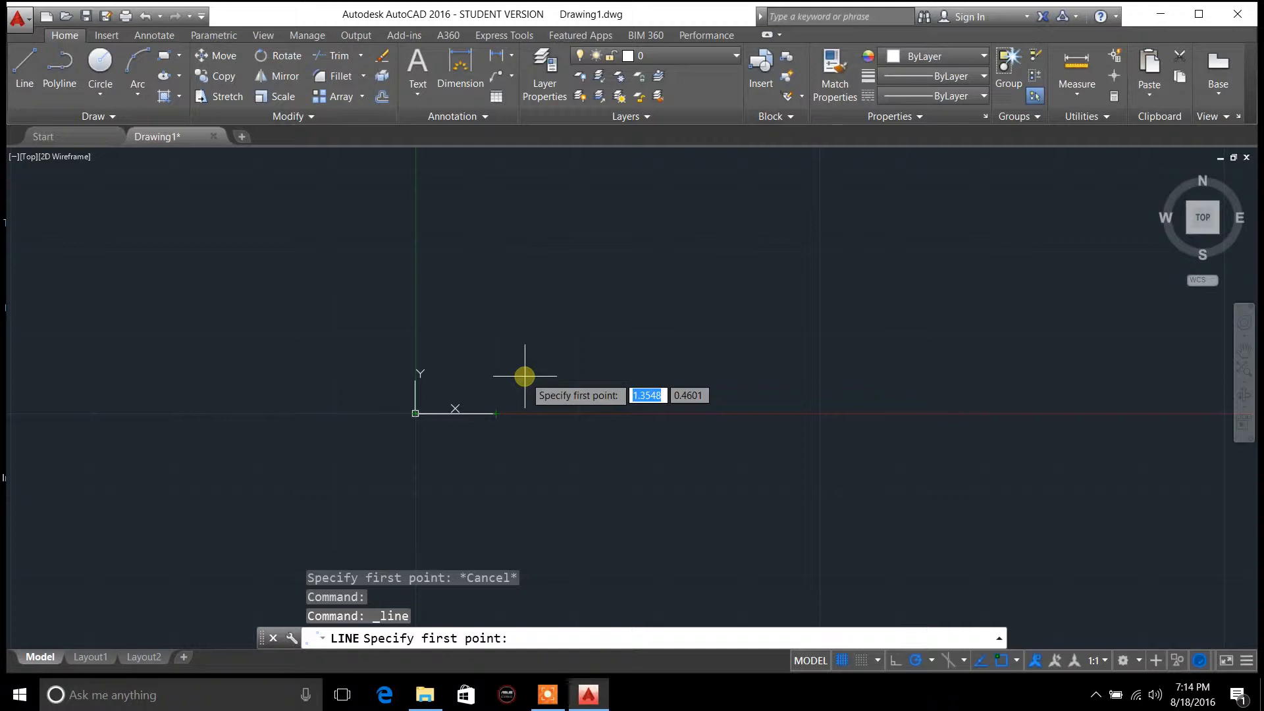
{"action": "mouse_move", "coordinate": [564, 374]}
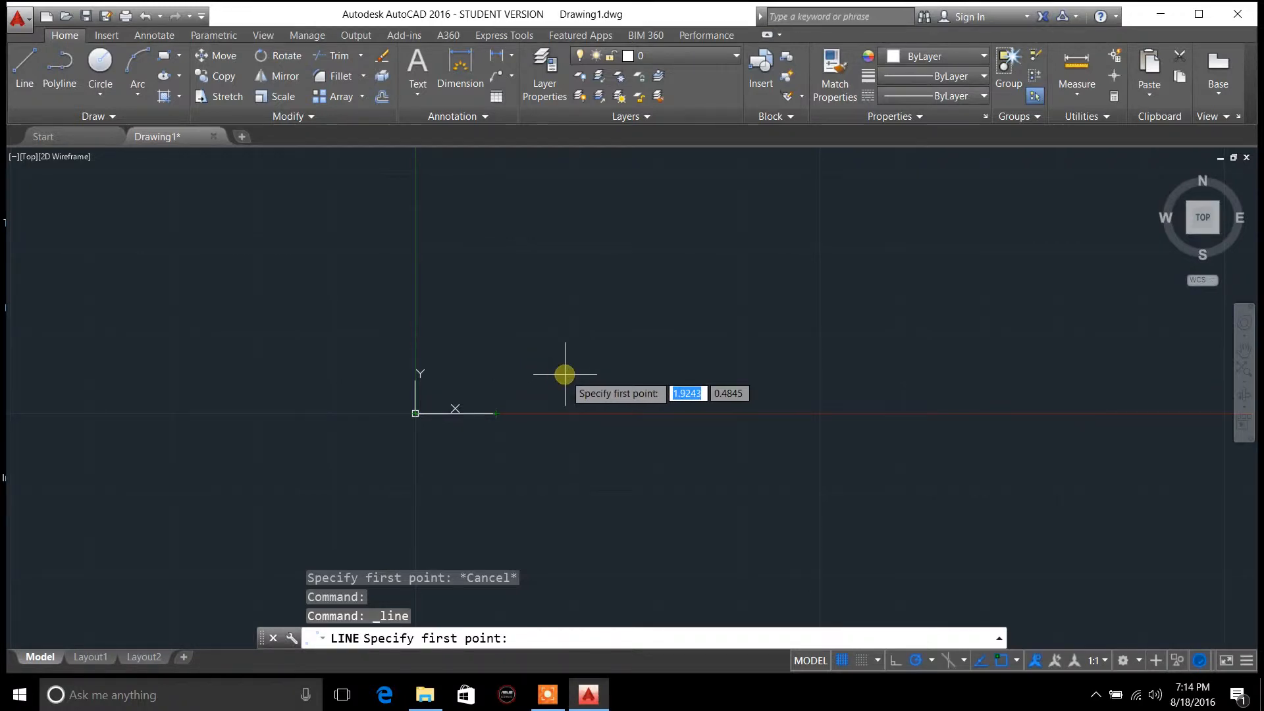
{"action": "mouse_move", "coordinate": [842, 660]}
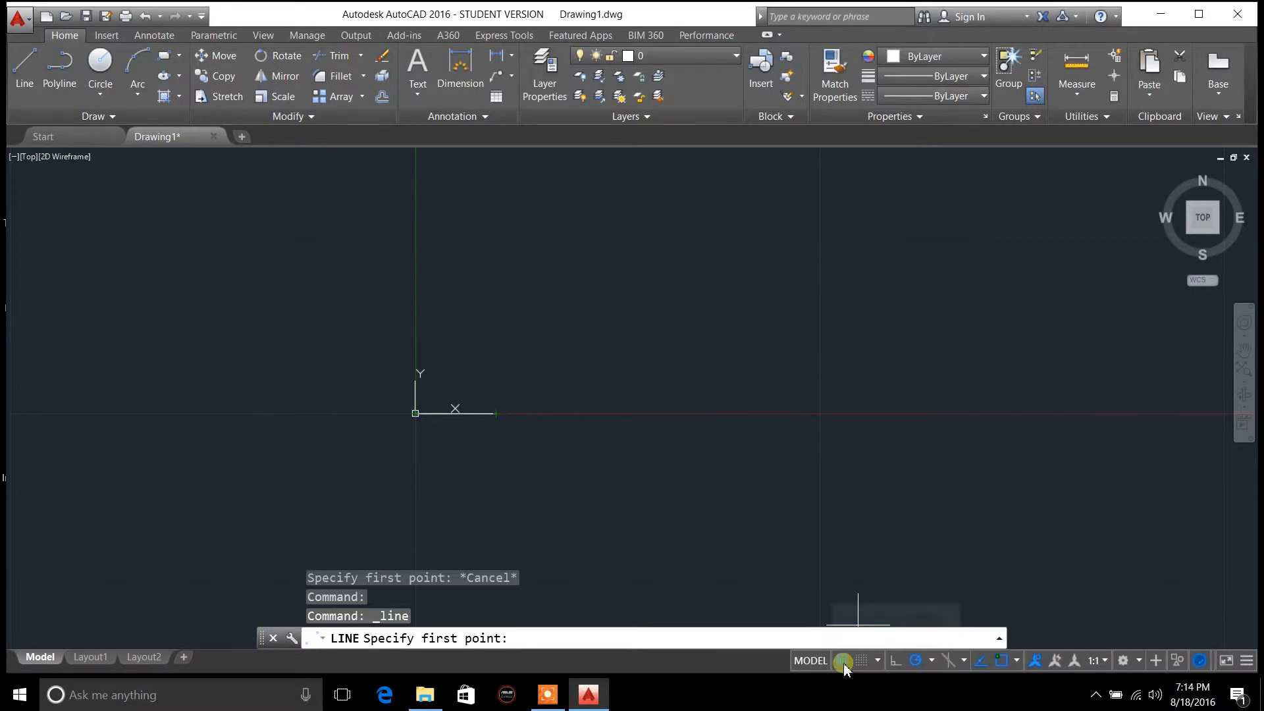
{"action": "left_click", "coordinate": [842, 660]}
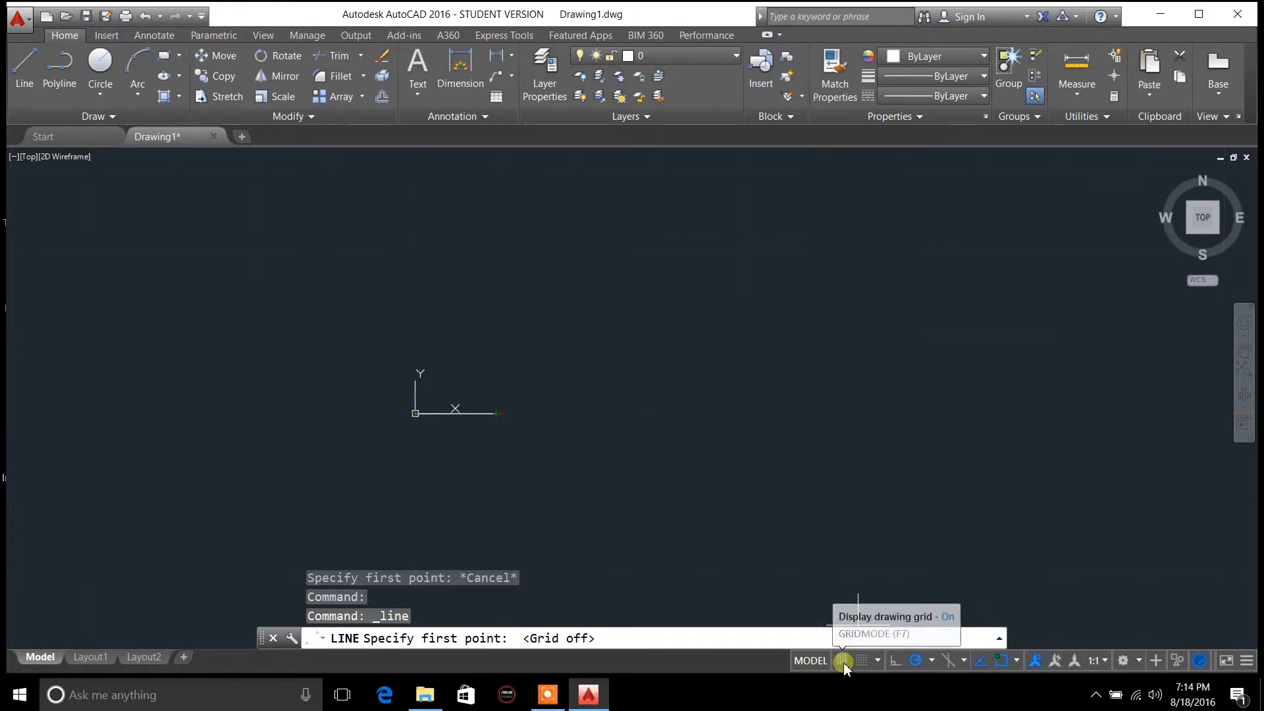
{"action": "mouse_move", "coordinate": [844, 659]}
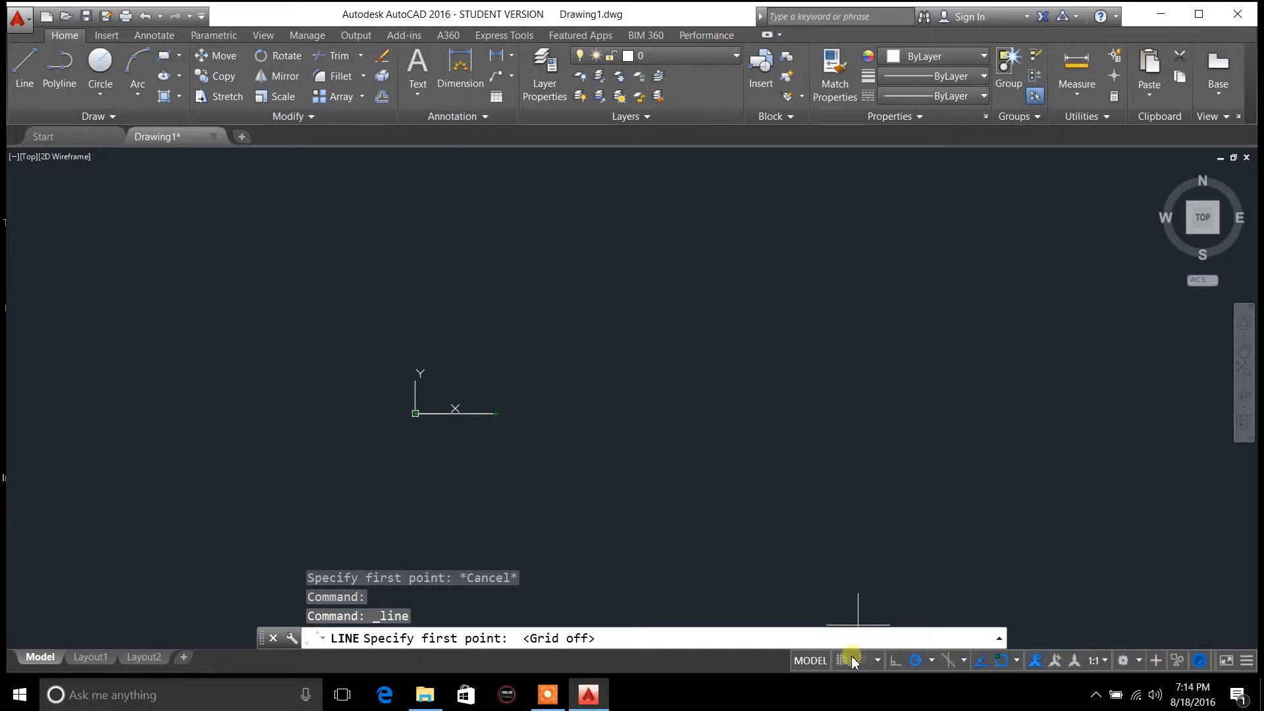
{"action": "mouse_move", "coordinate": [841, 660]}
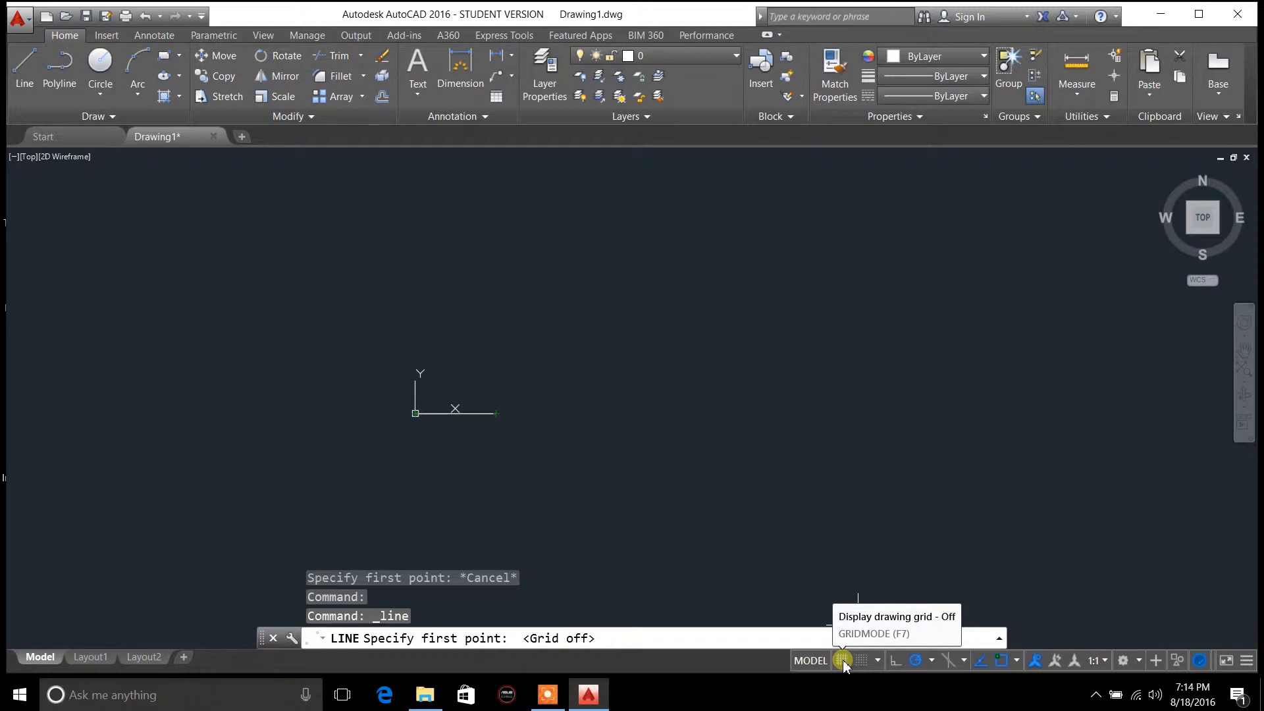
{"action": "left_click", "coordinate": [843, 659]}
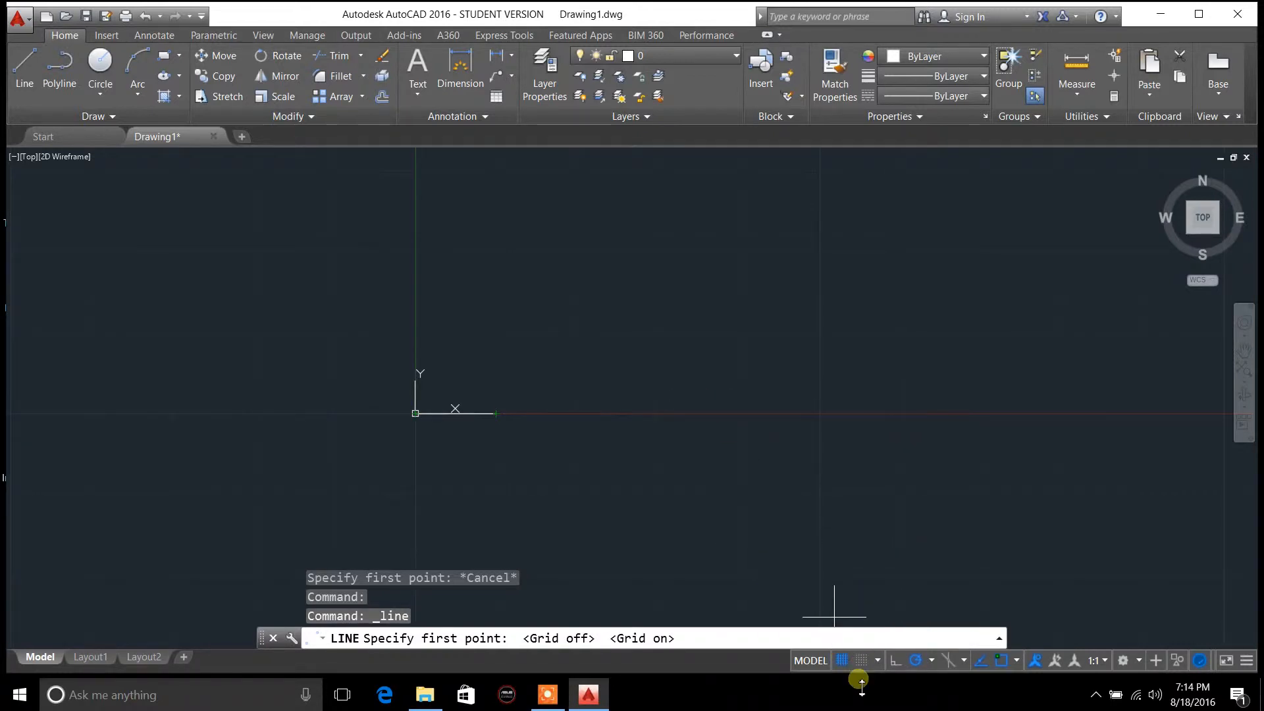
{"action": "mouse_move", "coordinate": [842, 659]}
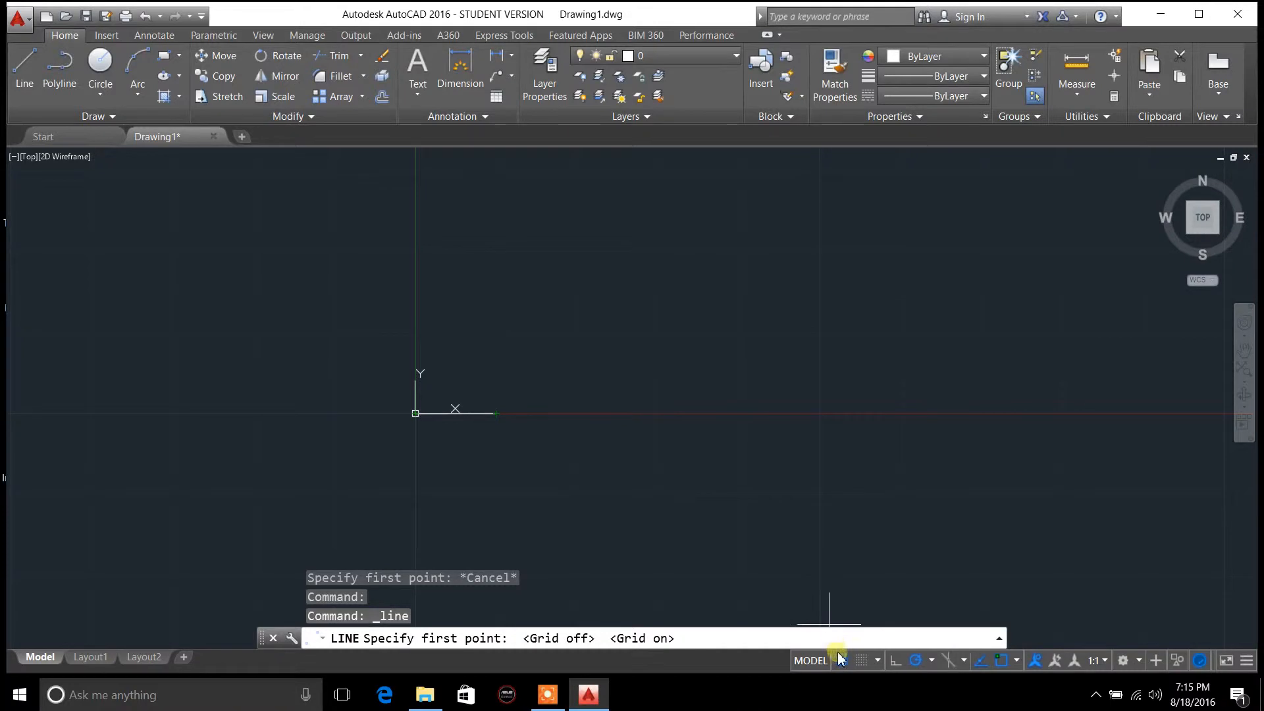
{"action": "mouse_move", "coordinate": [841, 660]}
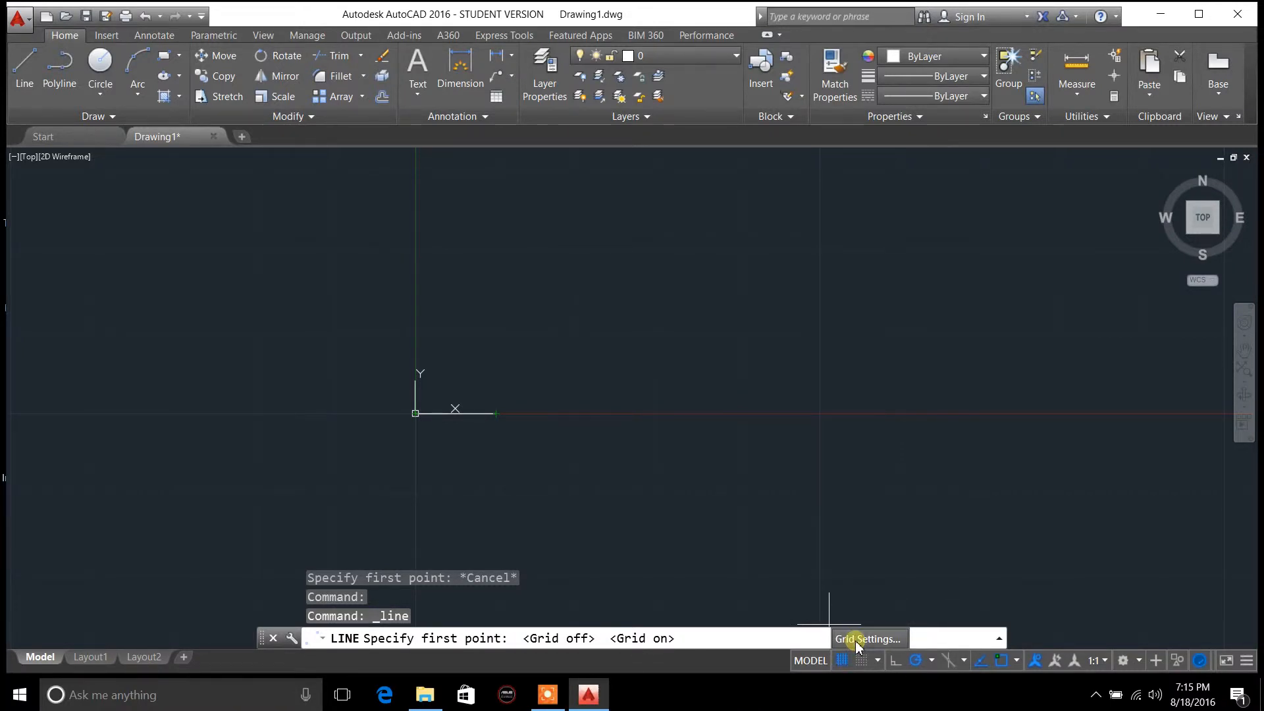
Step: Review the Drafting Settings dialog and close it without changes
{"action": "left_click", "coordinate": [866, 638]}
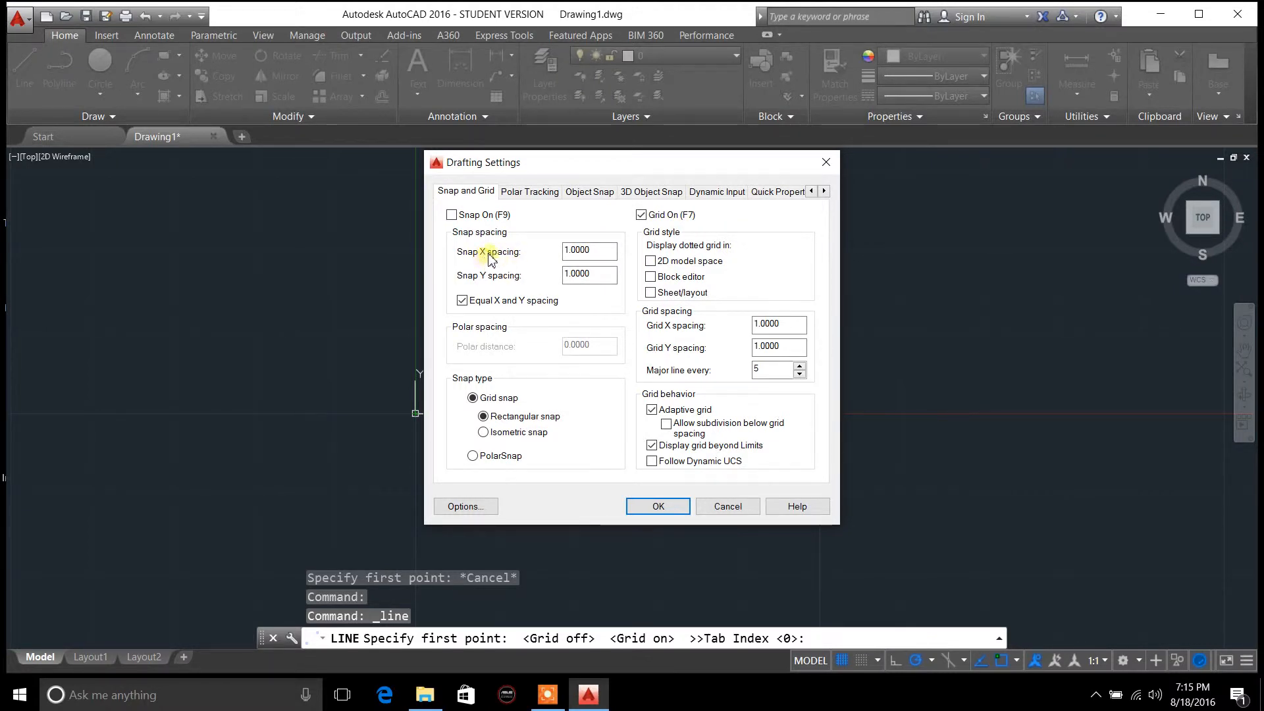
{"action": "left_click", "coordinate": [588, 273]}
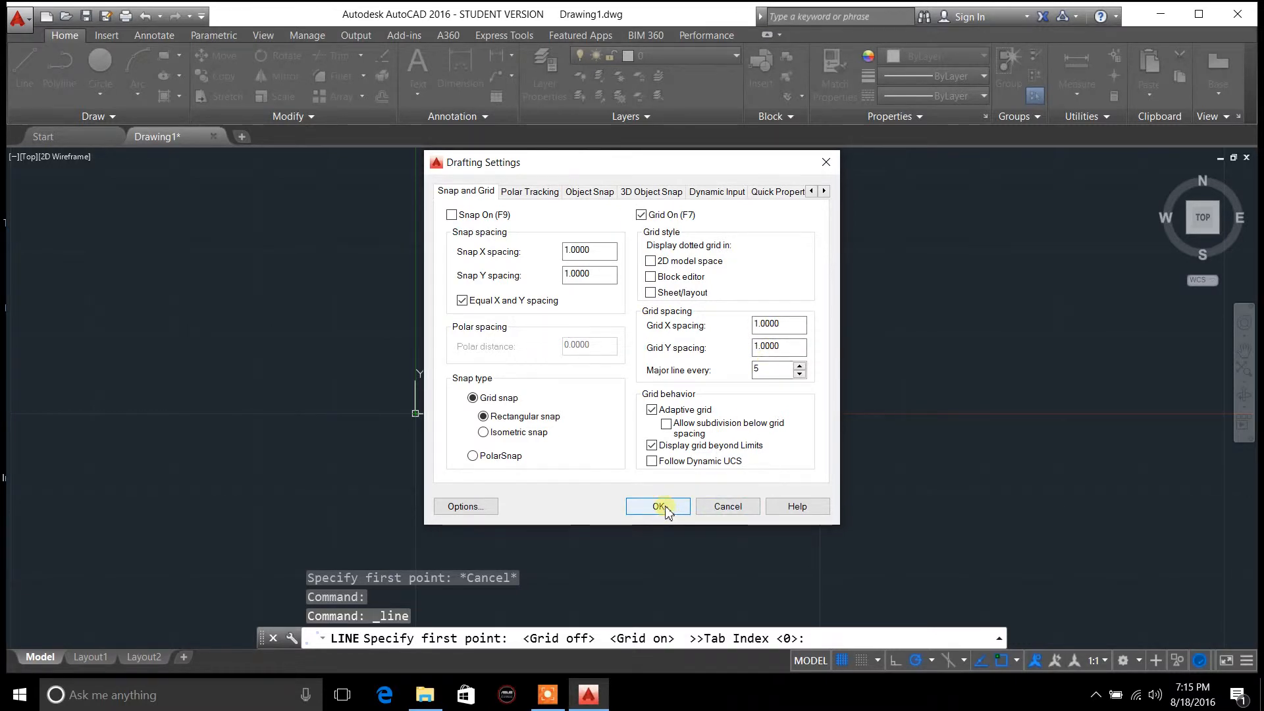
{"action": "left_click", "coordinate": [659, 505]}
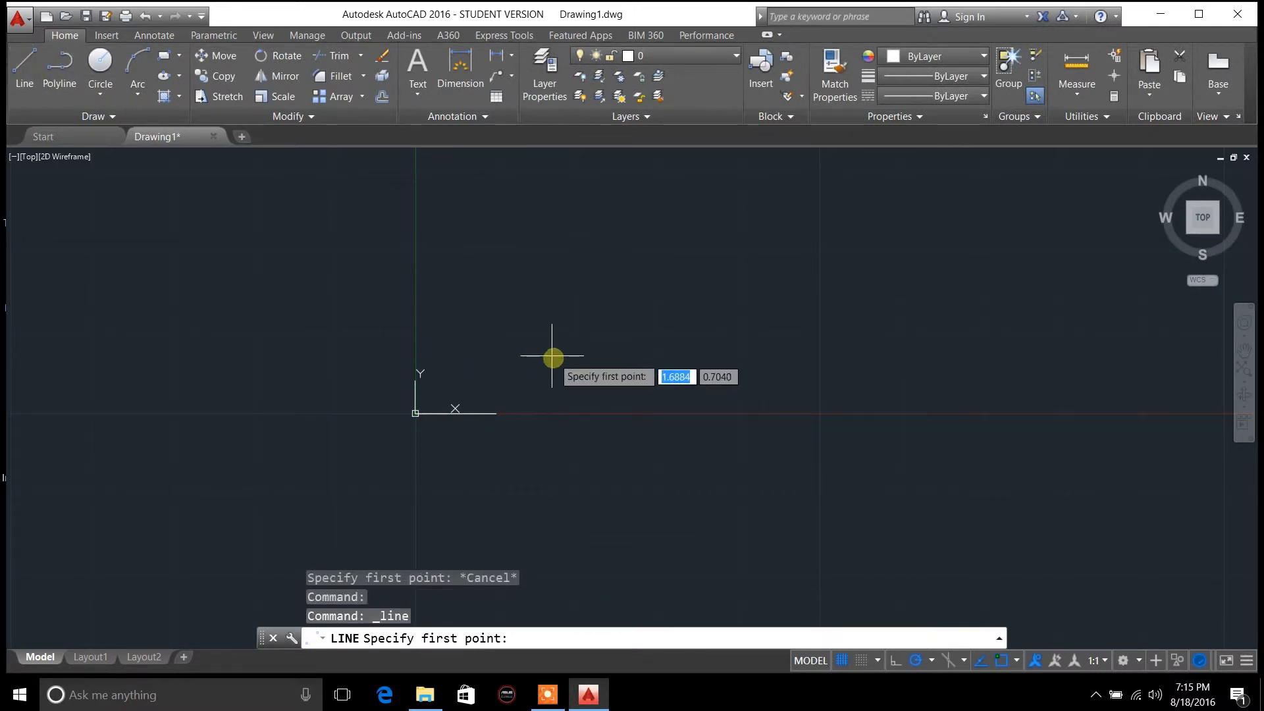
{"action": "mouse_move", "coordinate": [552, 356]}
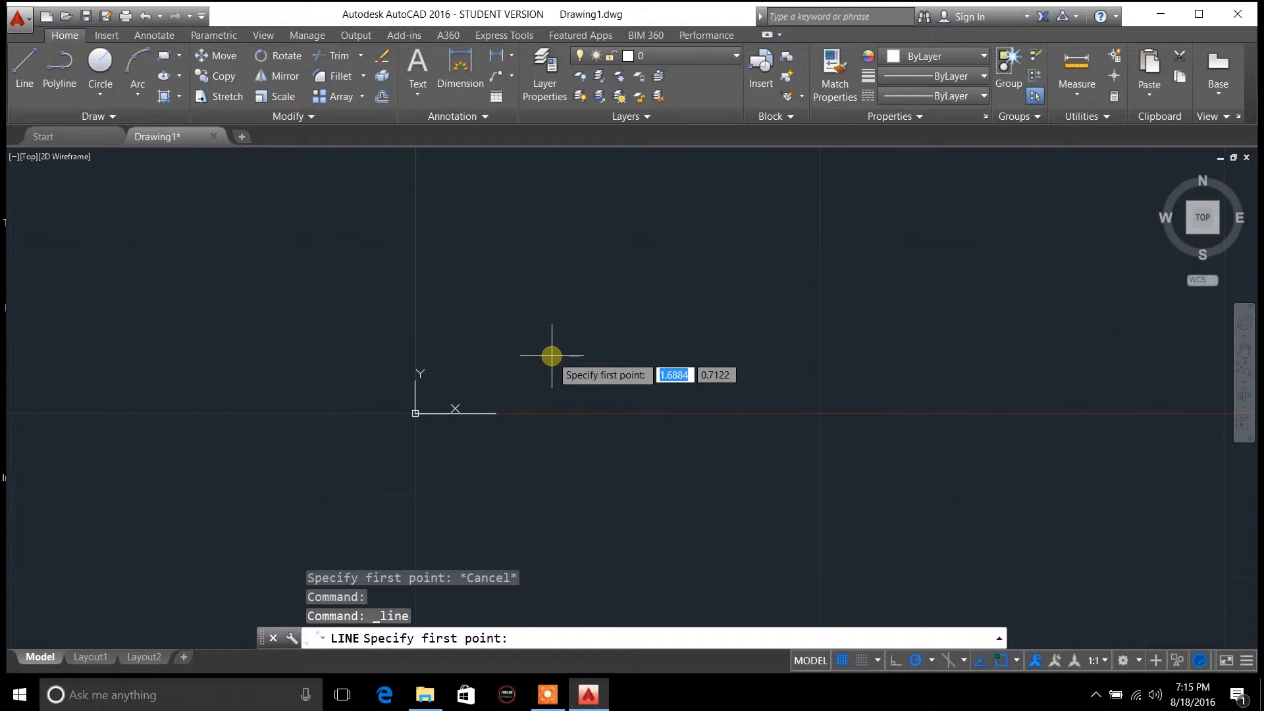
Step: Fix the line's first point at the origin 0,0
{"action": "type", "text": "0"}
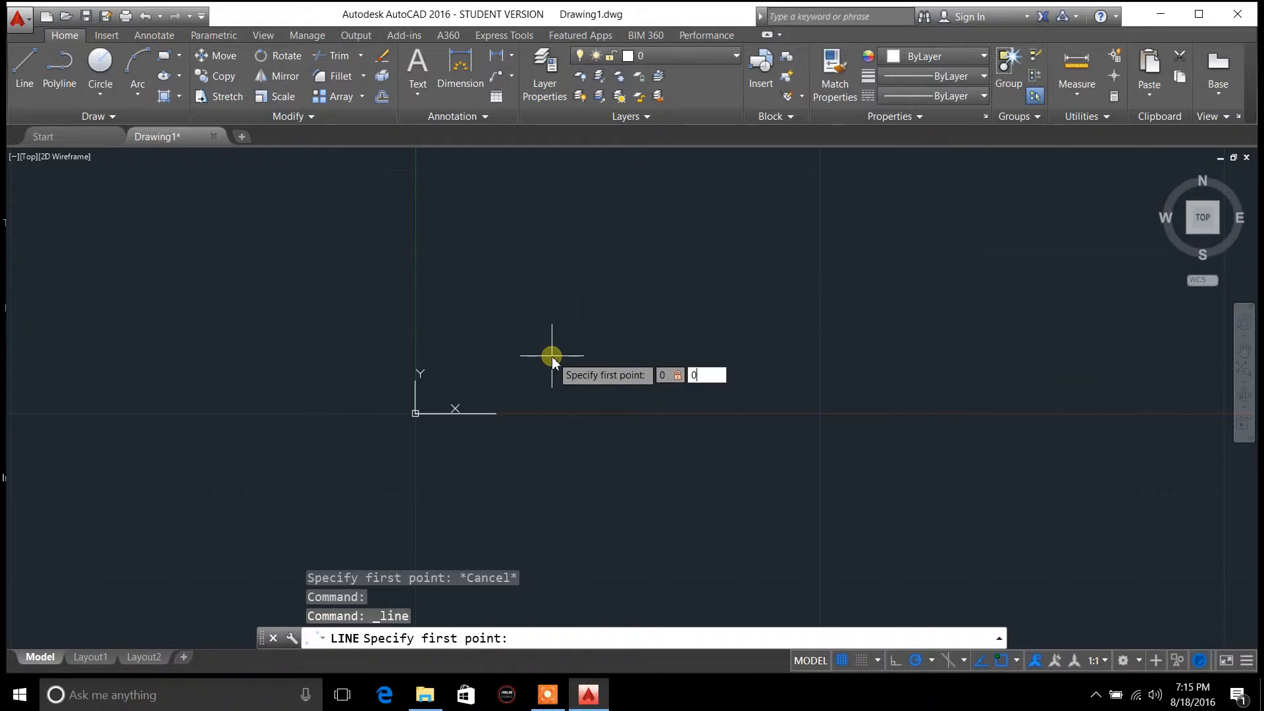
{"action": "key", "text": "Return"}
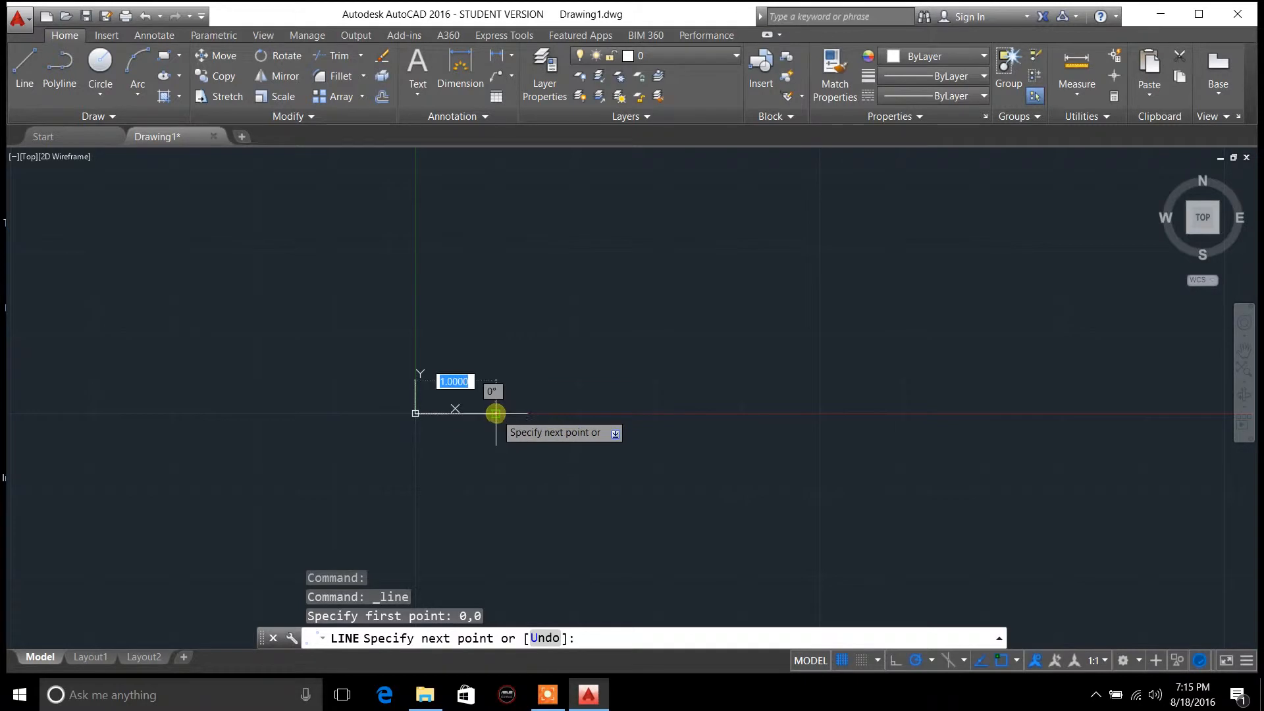
{"action": "mouse_move", "coordinate": [497, 414]}
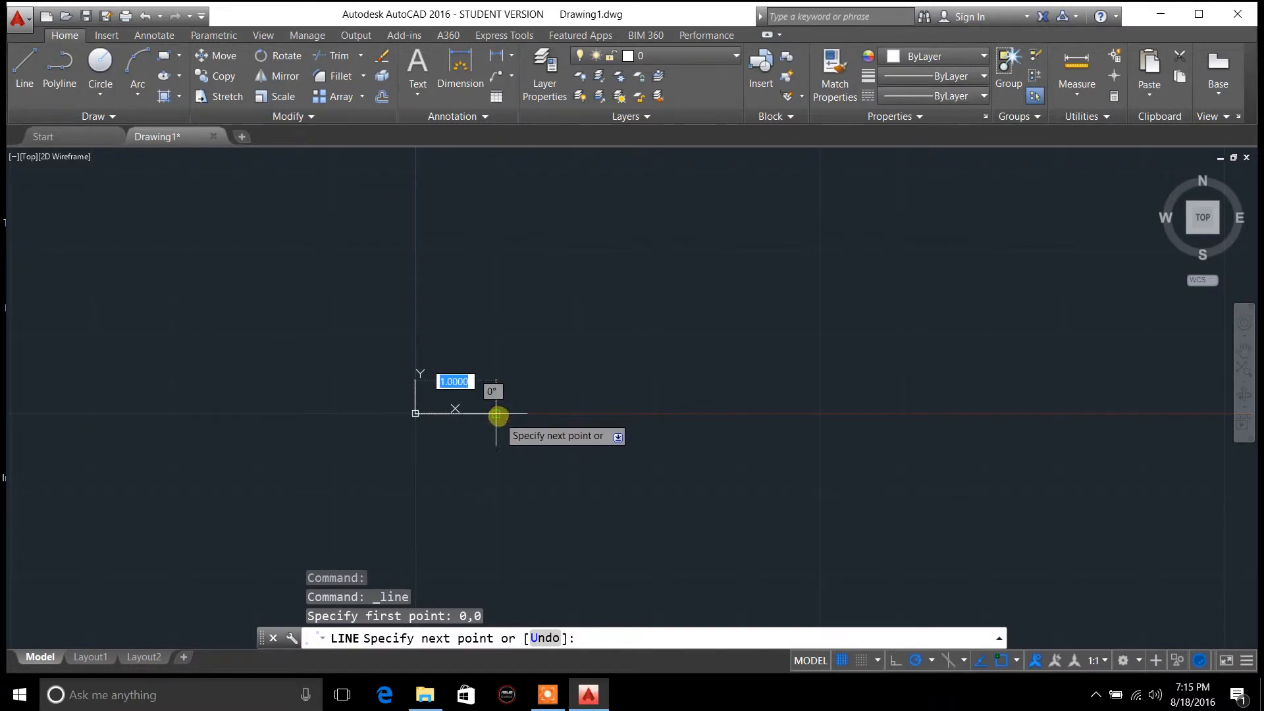
{"action": "mouse_move", "coordinate": [498, 418]}
{"action": "type", "text": "@1,0"}
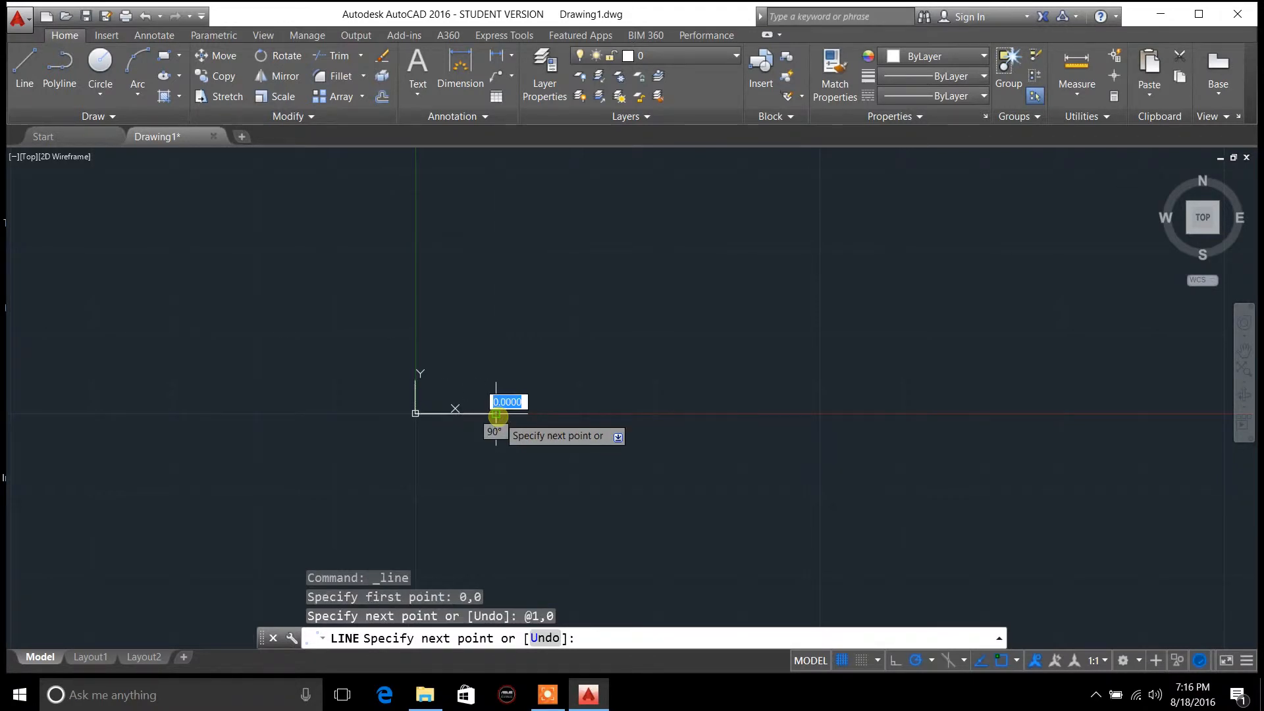
{"action": "mouse_move", "coordinate": [490, 337]}
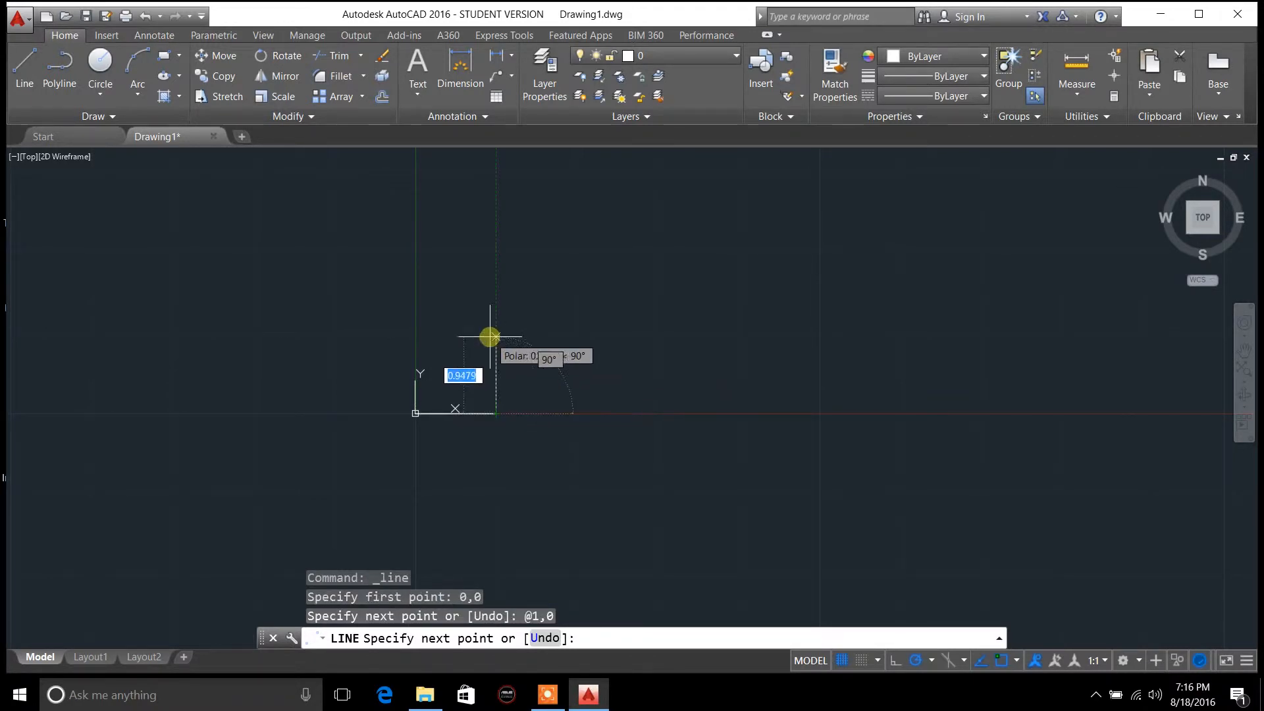
{"action": "mouse_move", "coordinate": [595, 329]}
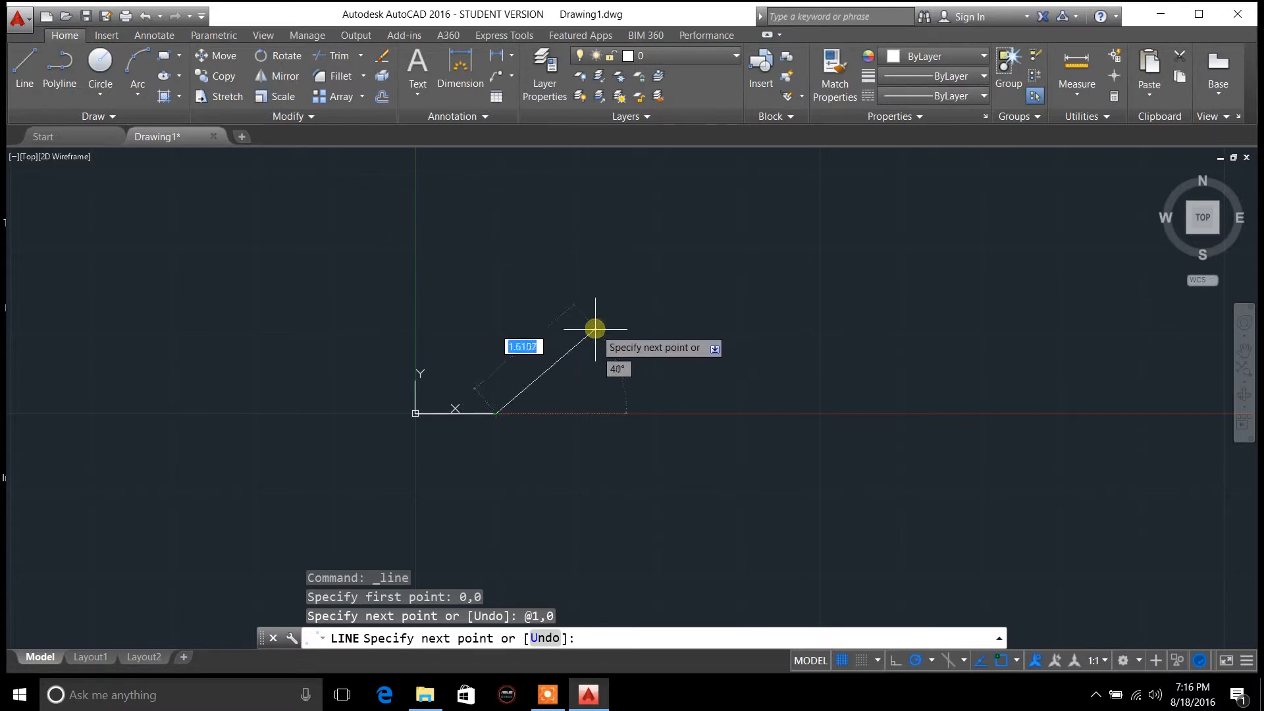
{"action": "mouse_move", "coordinate": [512, 329]}
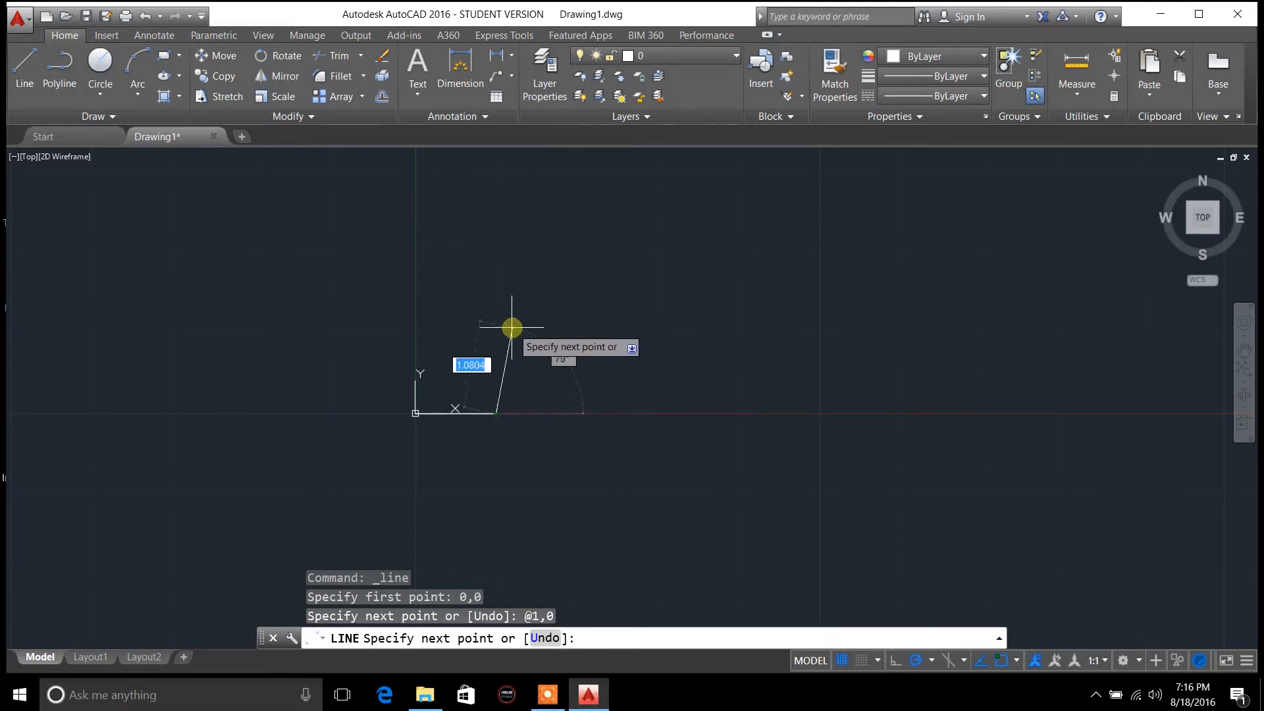
{"action": "mouse_move", "coordinate": [498, 333]}
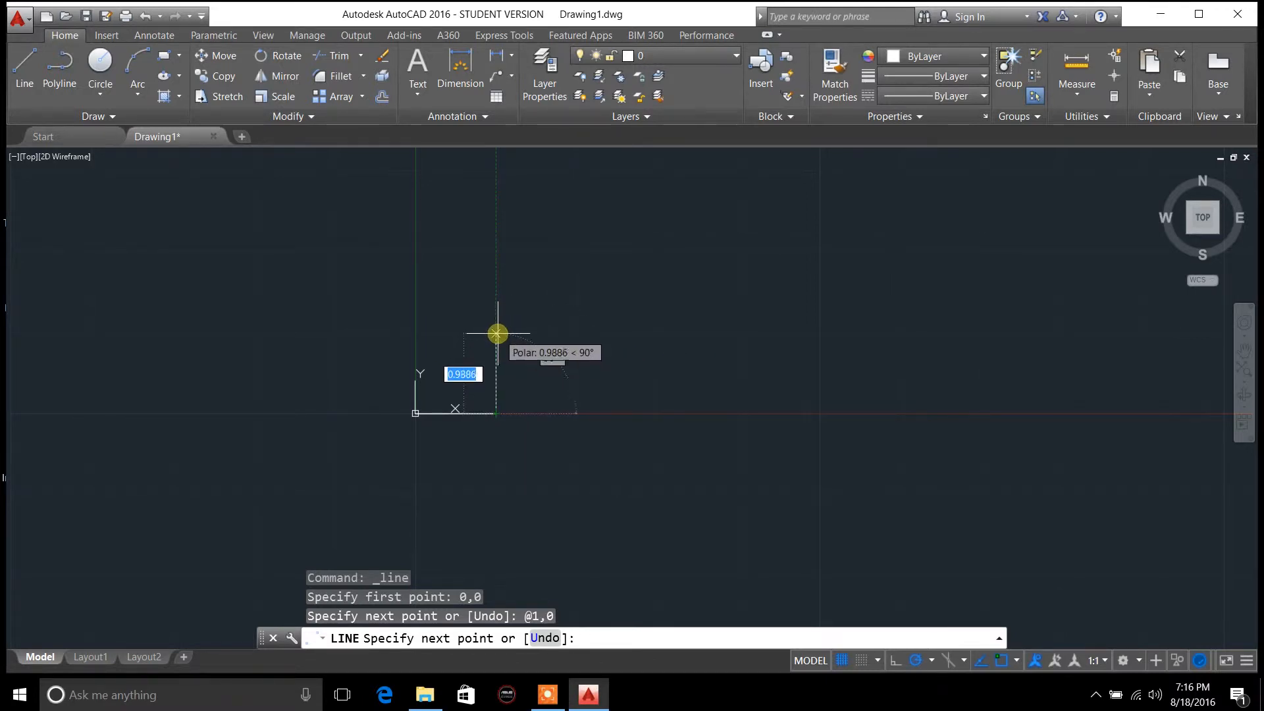
{"action": "mouse_move", "coordinate": [496, 331]}
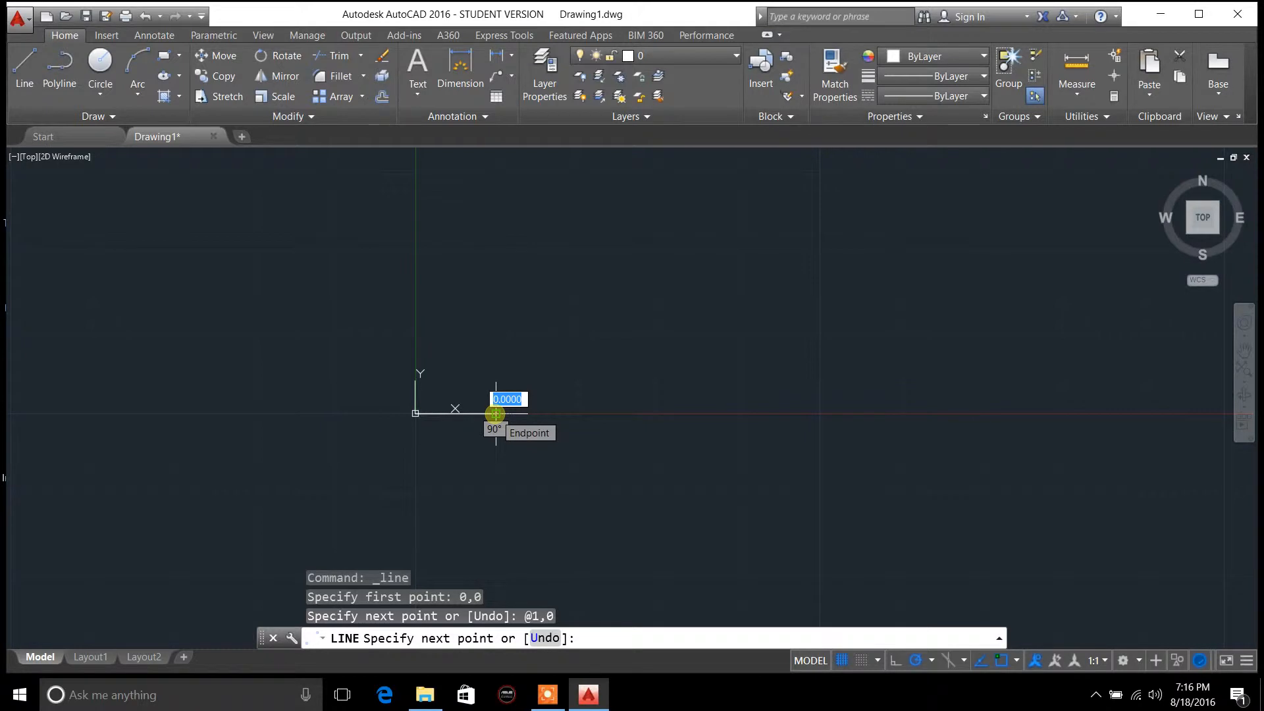
{"action": "mouse_move", "coordinate": [500, 411]}
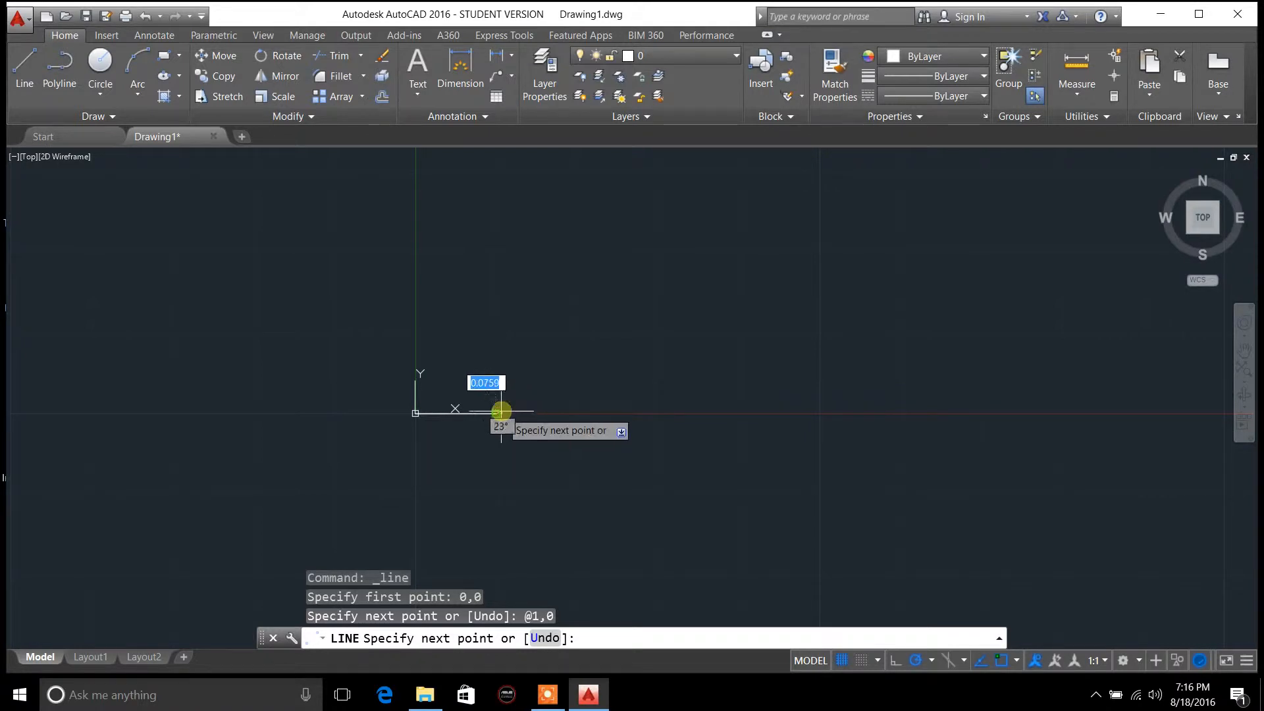
{"action": "mouse_move", "coordinate": [496, 412]}
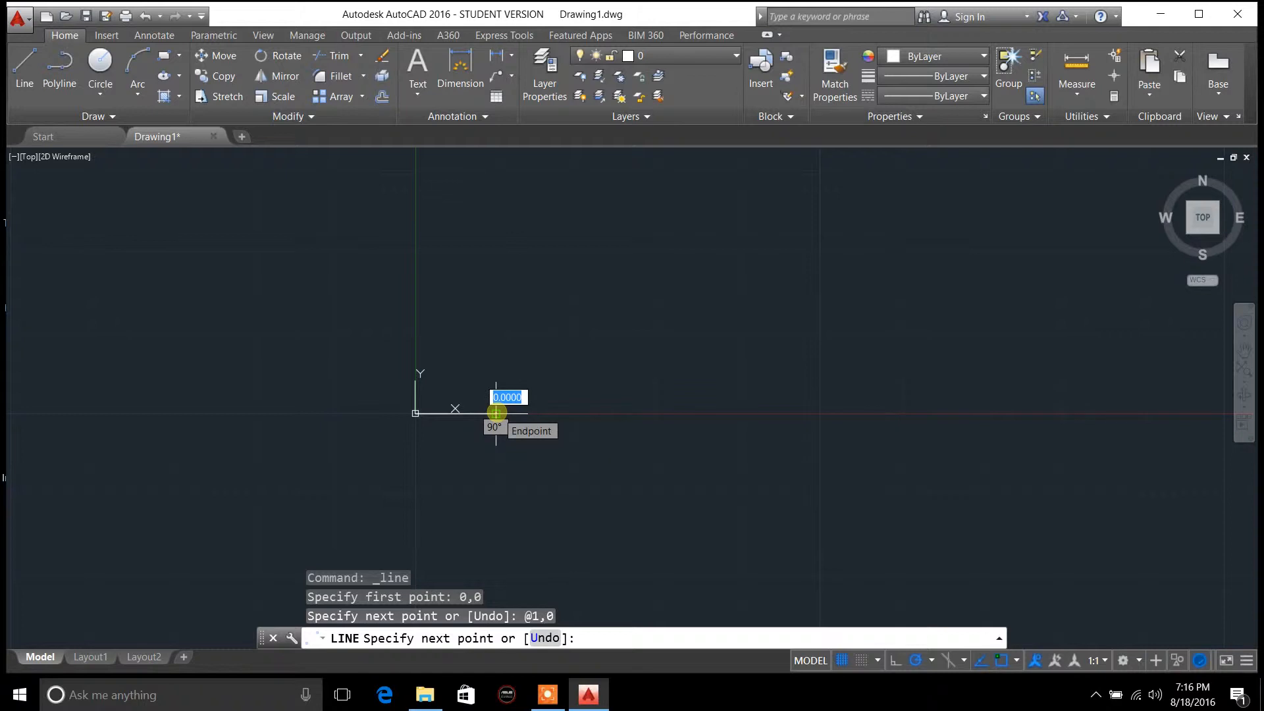
{"action": "mouse_move", "coordinate": [496, 330]}
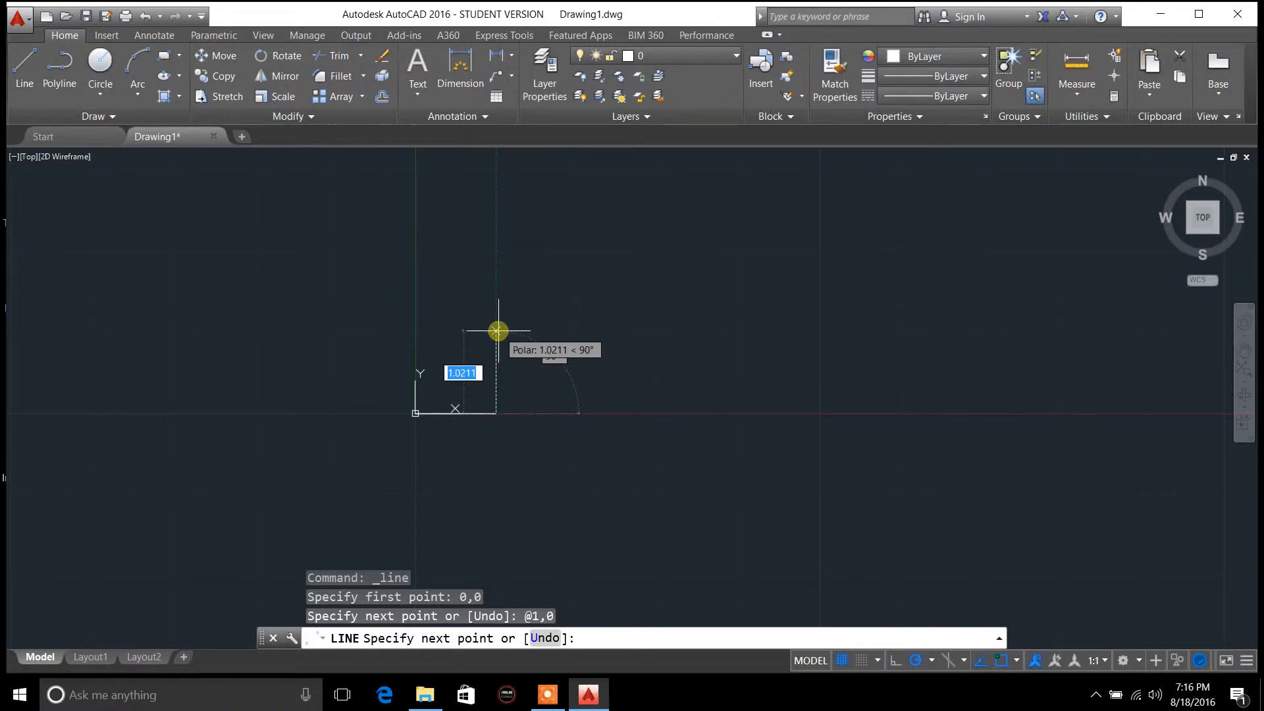
{"action": "mouse_move", "coordinate": [496, 324]}
{"action": "type", "text": "@0,2"}
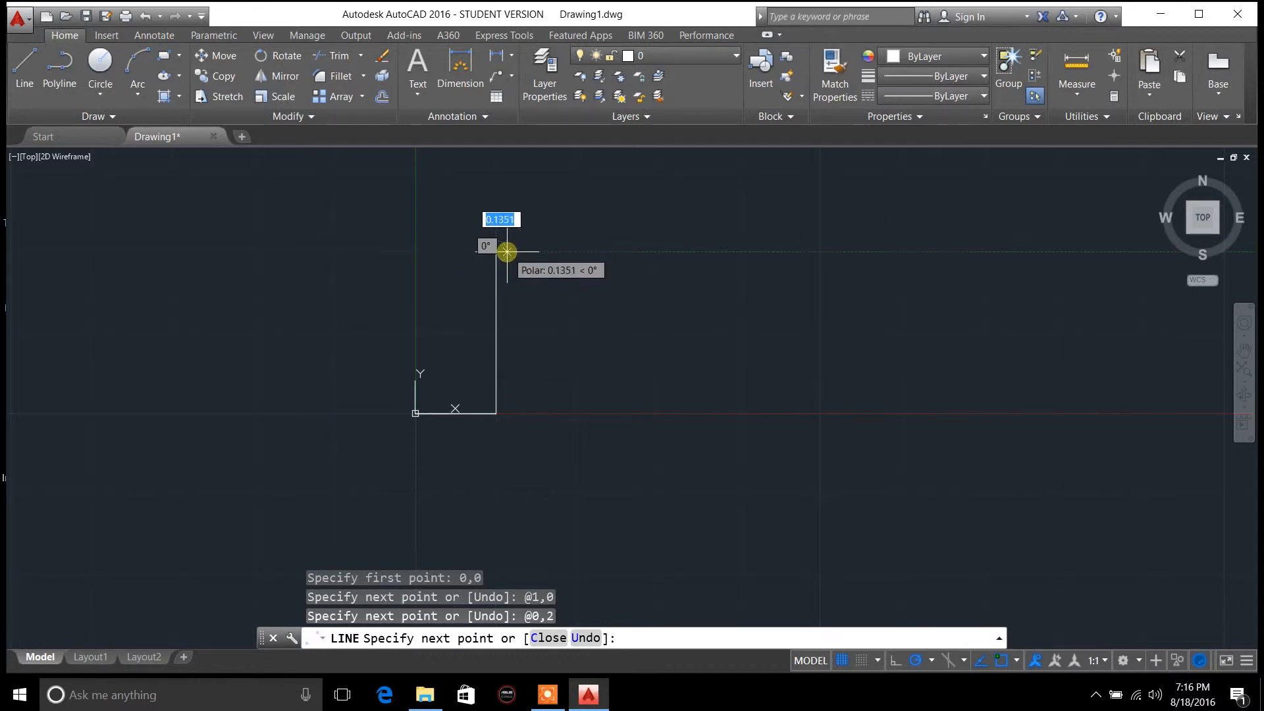
{"action": "mouse_move", "coordinate": [496, 249]}
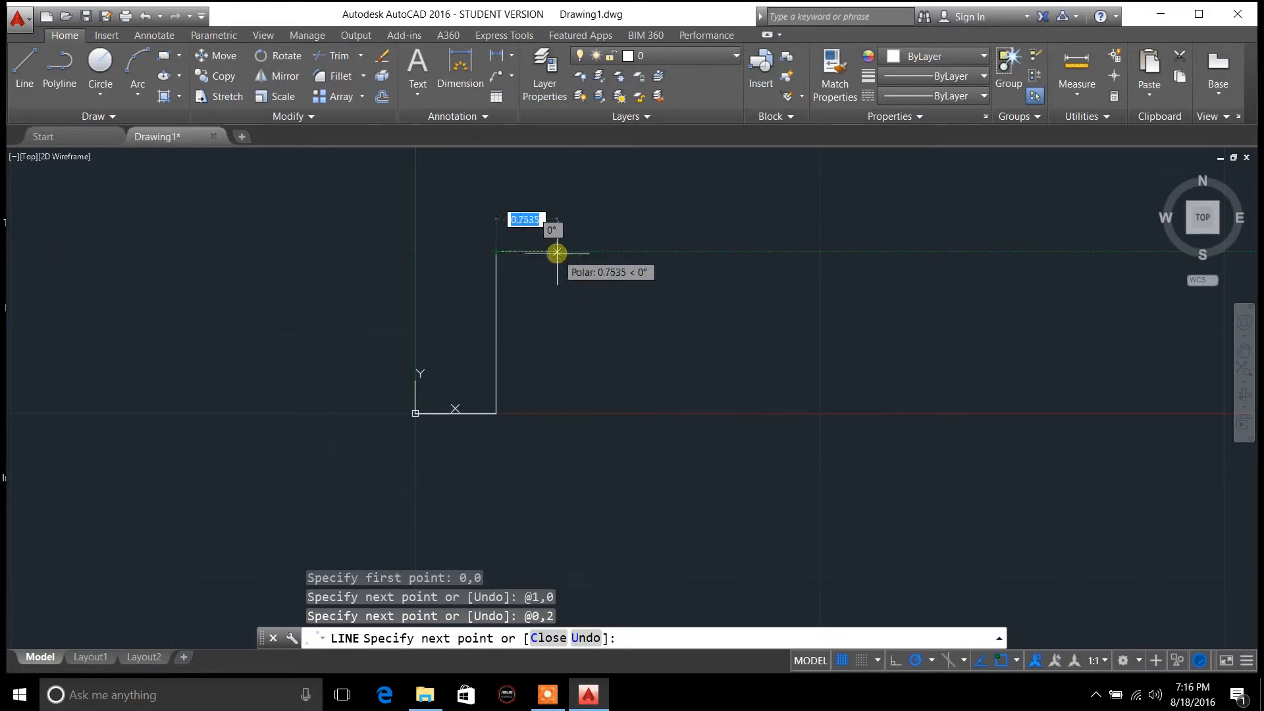
{"action": "mouse_move", "coordinate": [576, 250]}
{"action": "type", "text": "@1,0"}
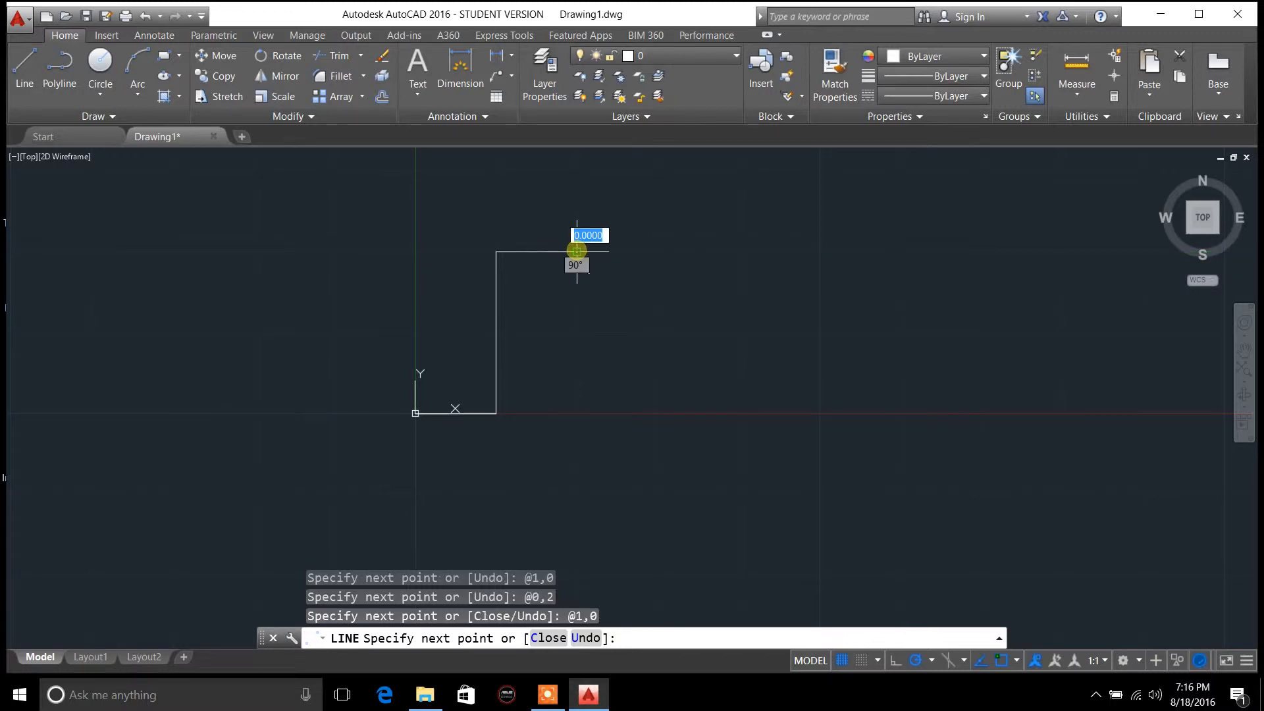
{"action": "mouse_move", "coordinate": [579, 172]}
{"action": "type", "text": "@0,1"}
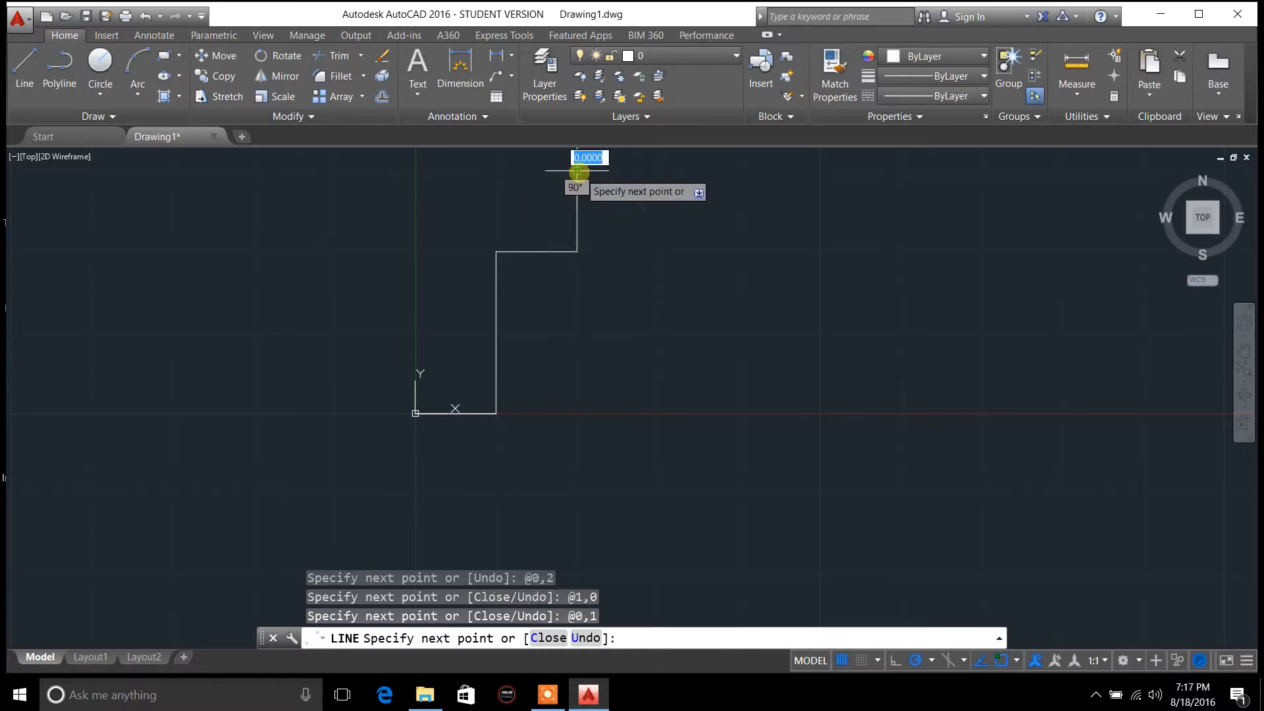
{"action": "mouse_move", "coordinate": [419, 171]}
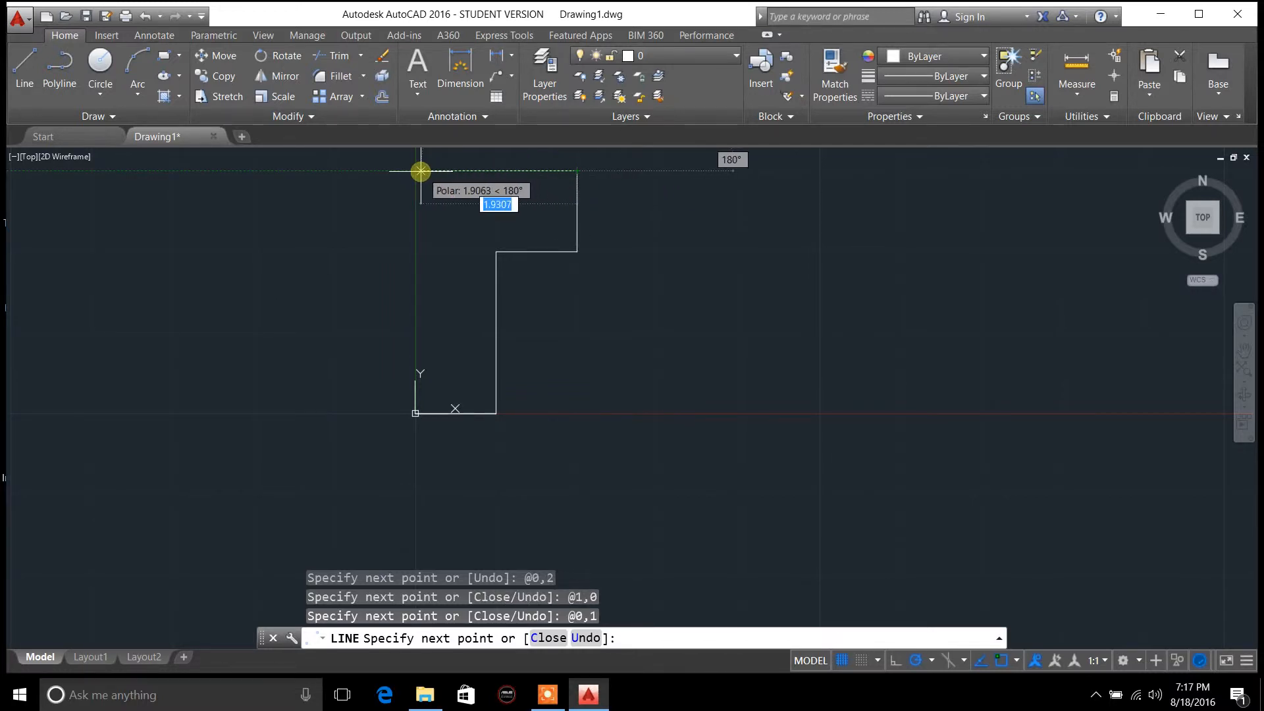
{"action": "mouse_move", "coordinate": [386, 171]}
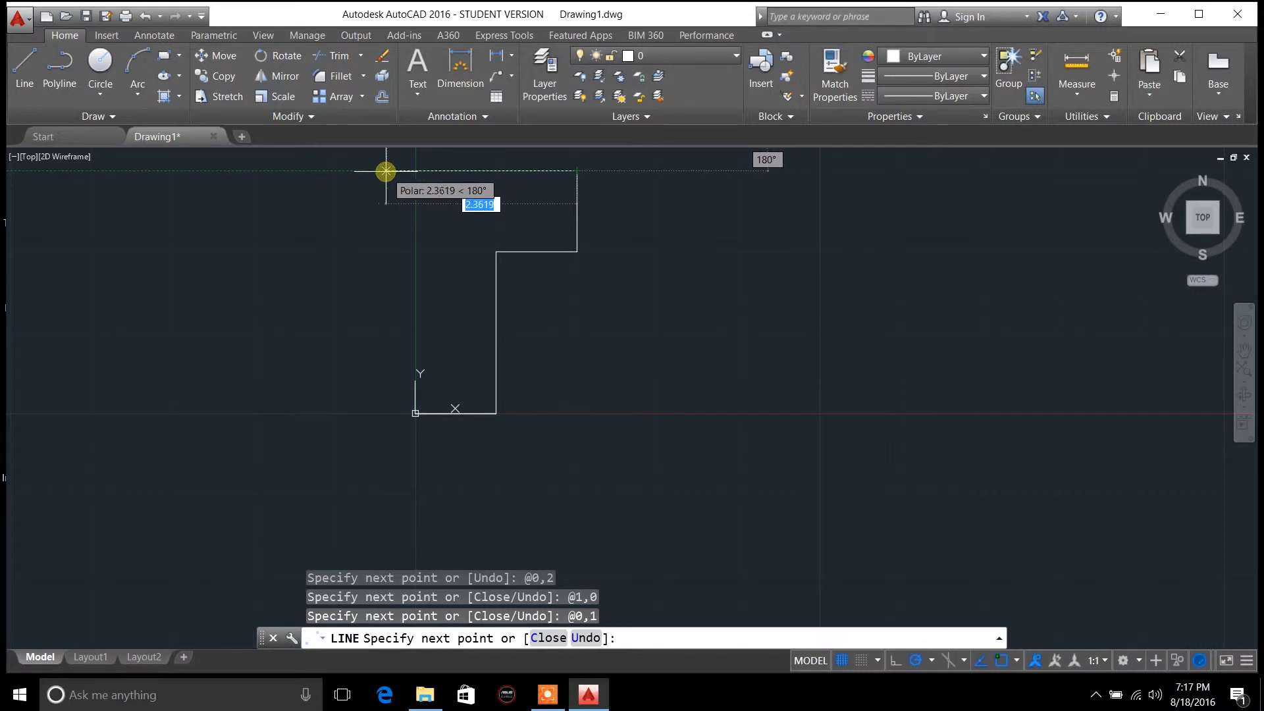
{"action": "mouse_move", "coordinate": [336, 172]}
{"action": "type", "text": "@-3,0"}
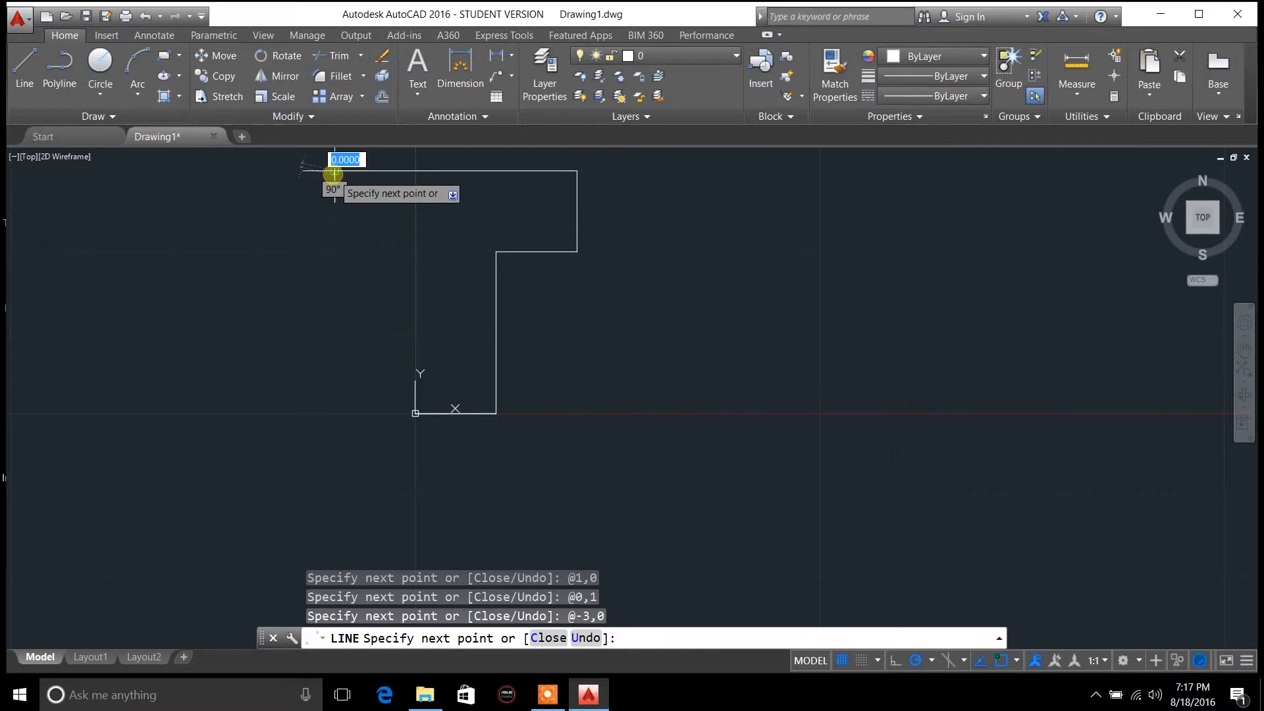
{"action": "mouse_move", "coordinate": [333, 172]}
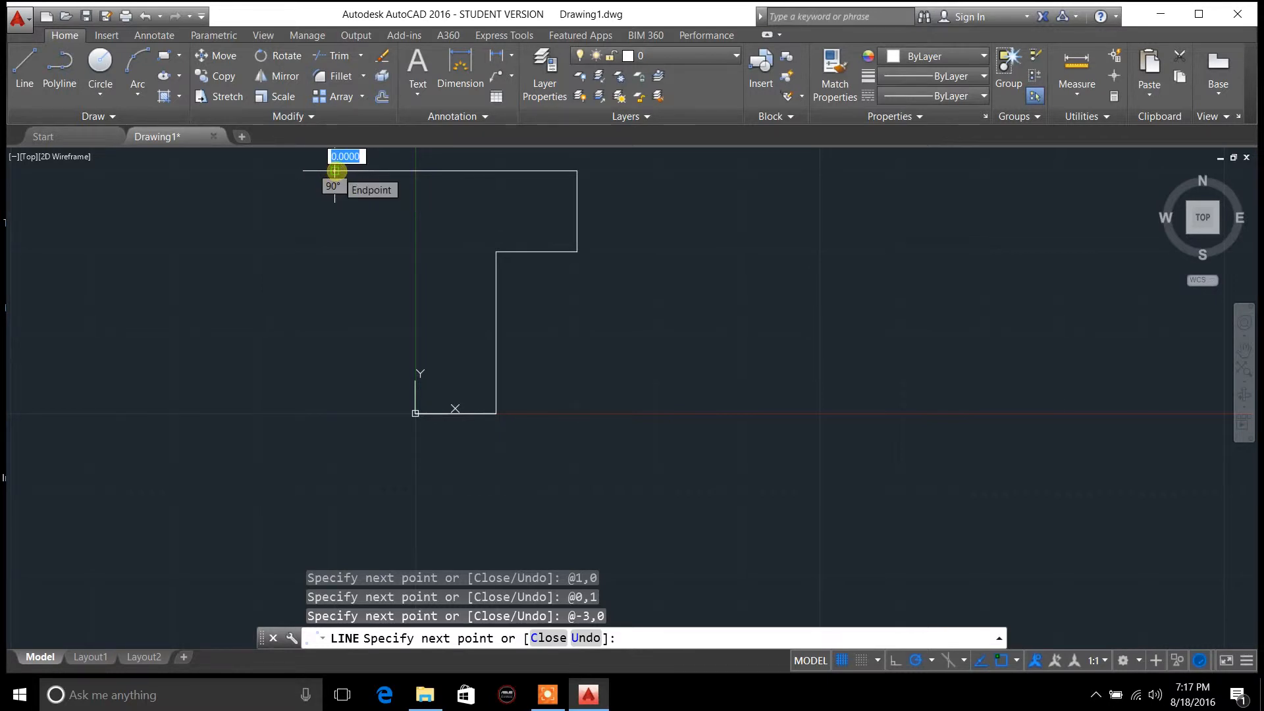
{"action": "mouse_move", "coordinate": [328, 292]}
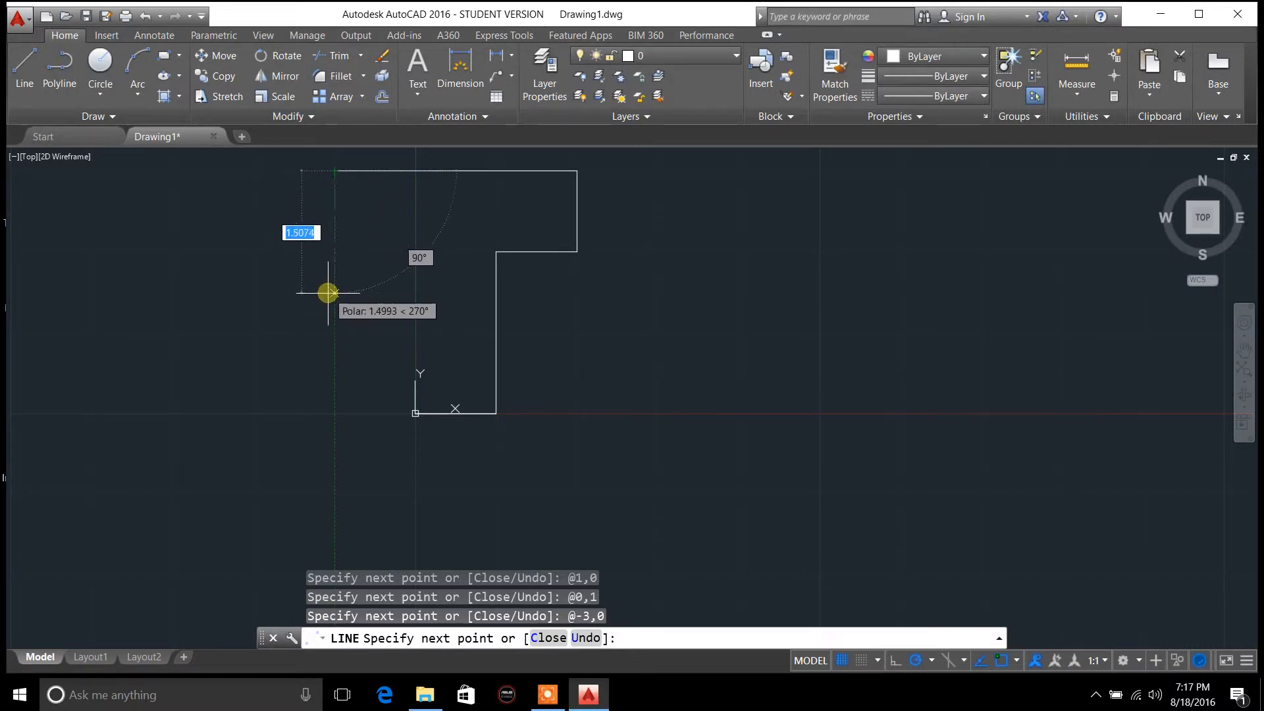
{"action": "mouse_move", "coordinate": [331, 333]}
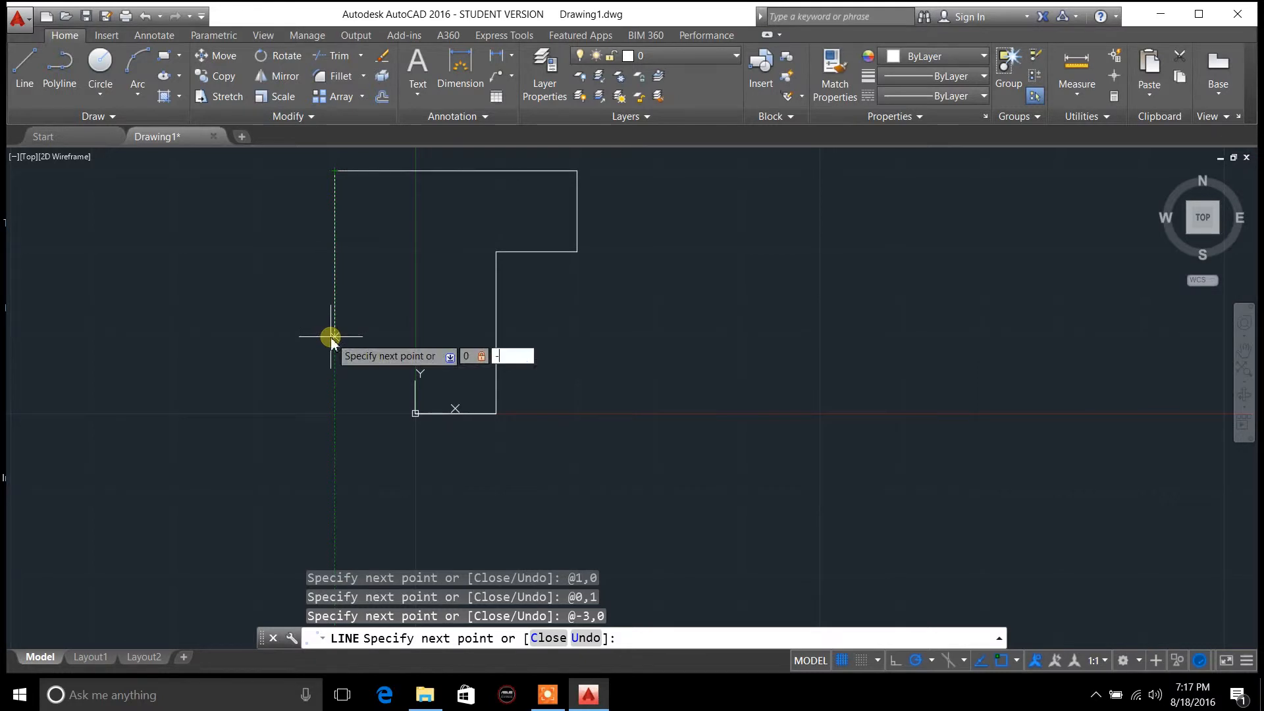
Step: Continue the outline with relative segments @1,0, @0,1, @-3,0 and @0,-3
{"action": "type", "text": "-3"}
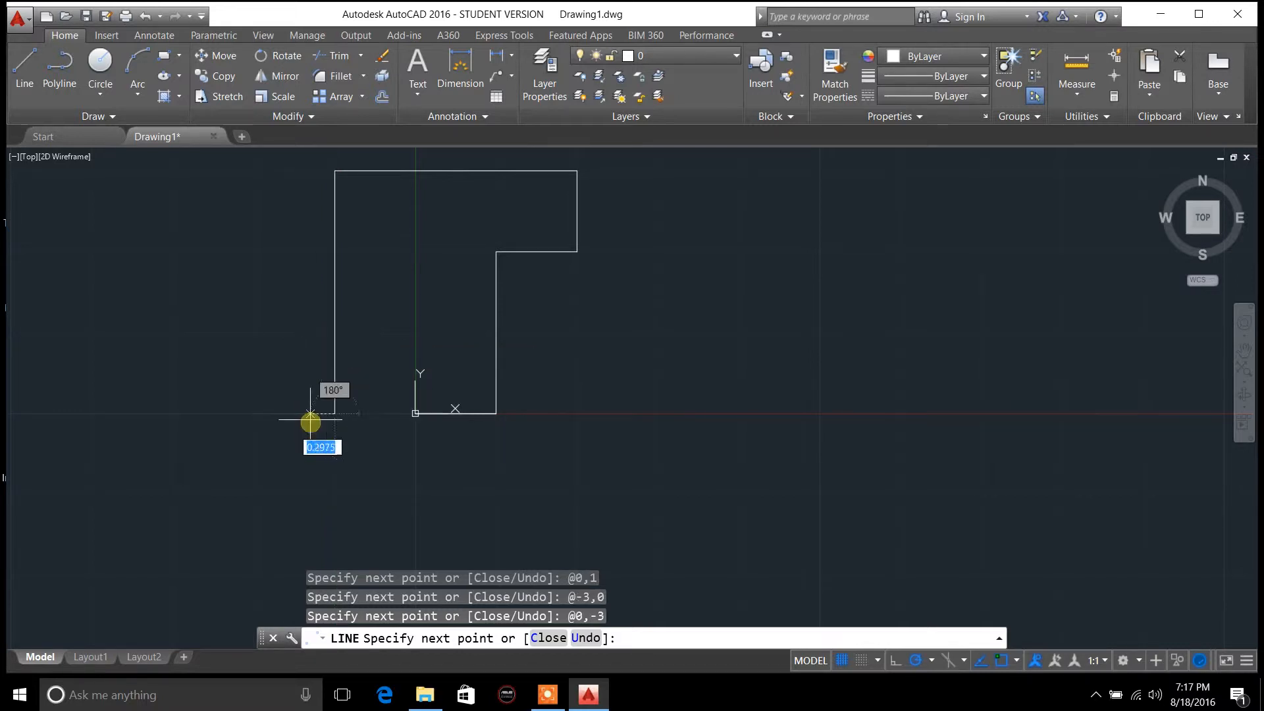
{"action": "mouse_move", "coordinate": [263, 390]}
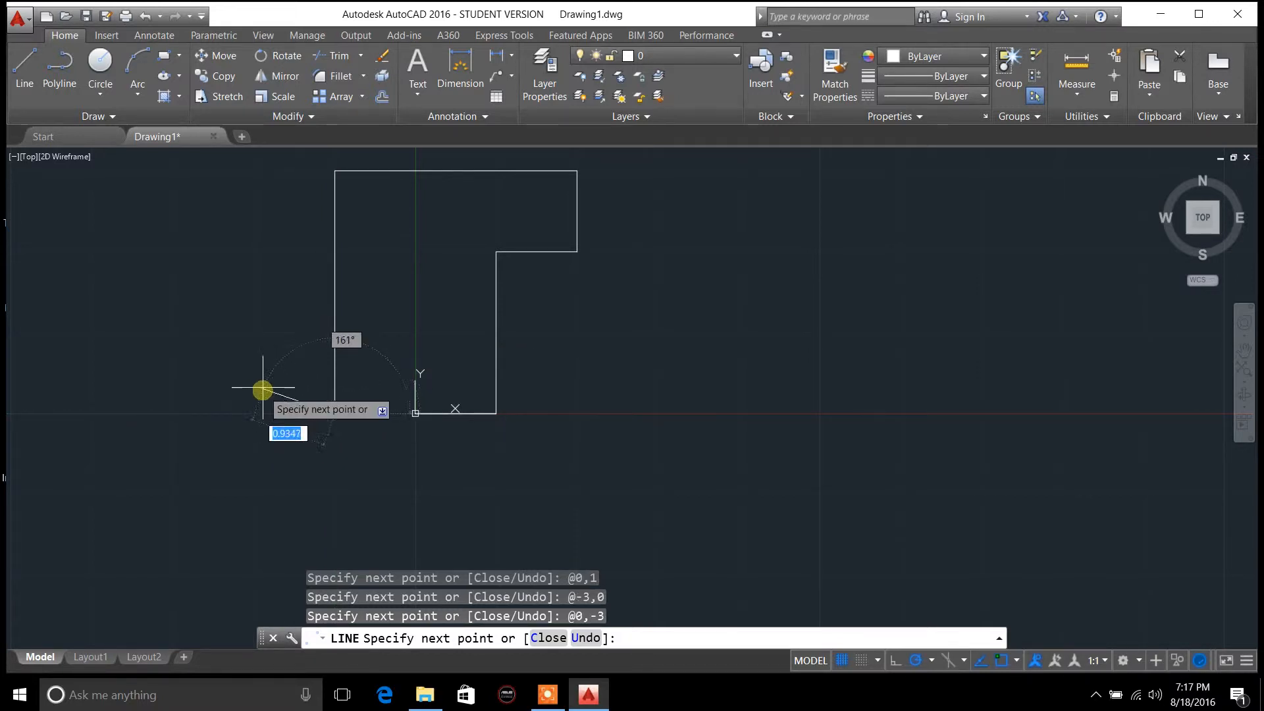
{"action": "mouse_move", "coordinate": [304, 413]}
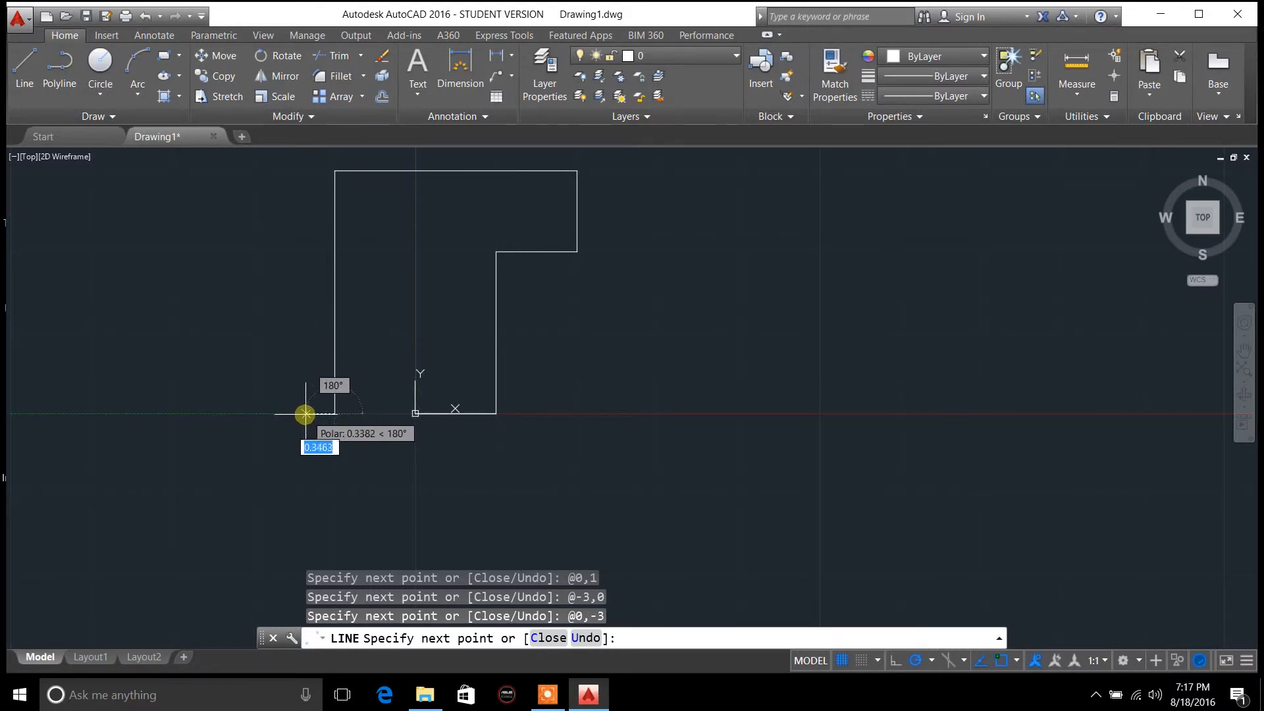
{"action": "mouse_move", "coordinate": [277, 403]}
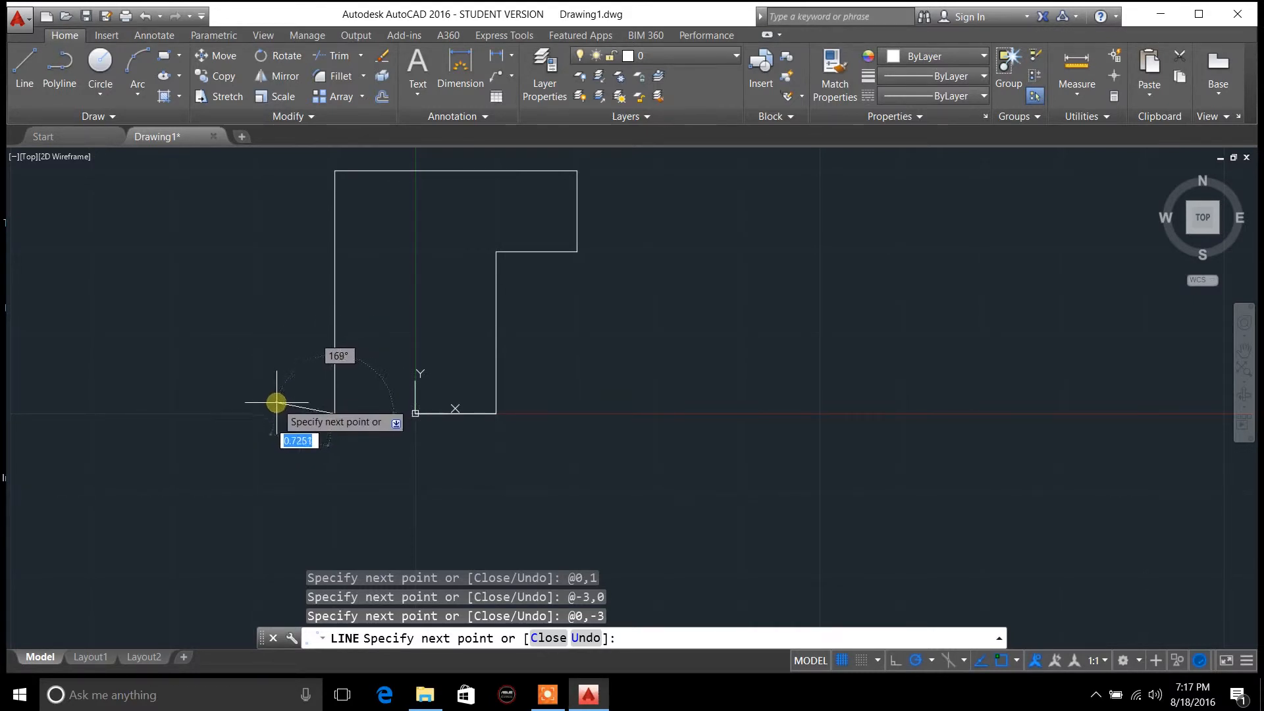
{"action": "mouse_move", "coordinate": [276, 406]}
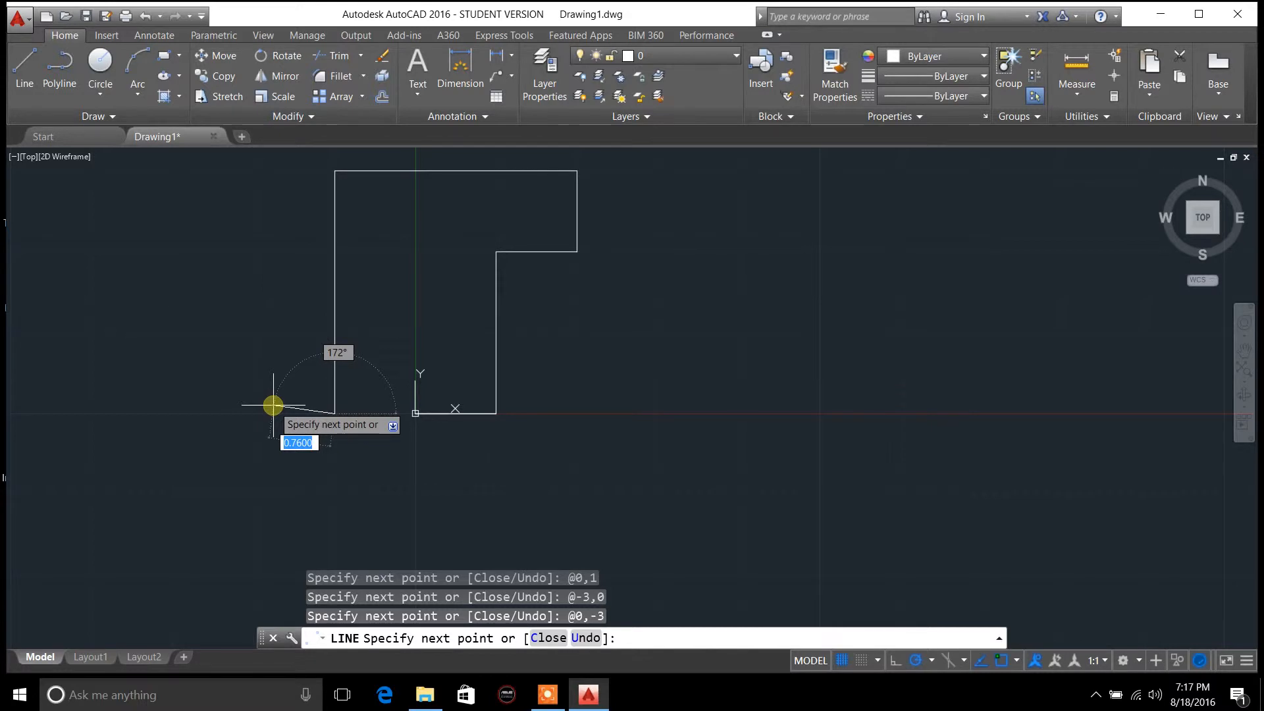
{"action": "mouse_move", "coordinate": [275, 406]}
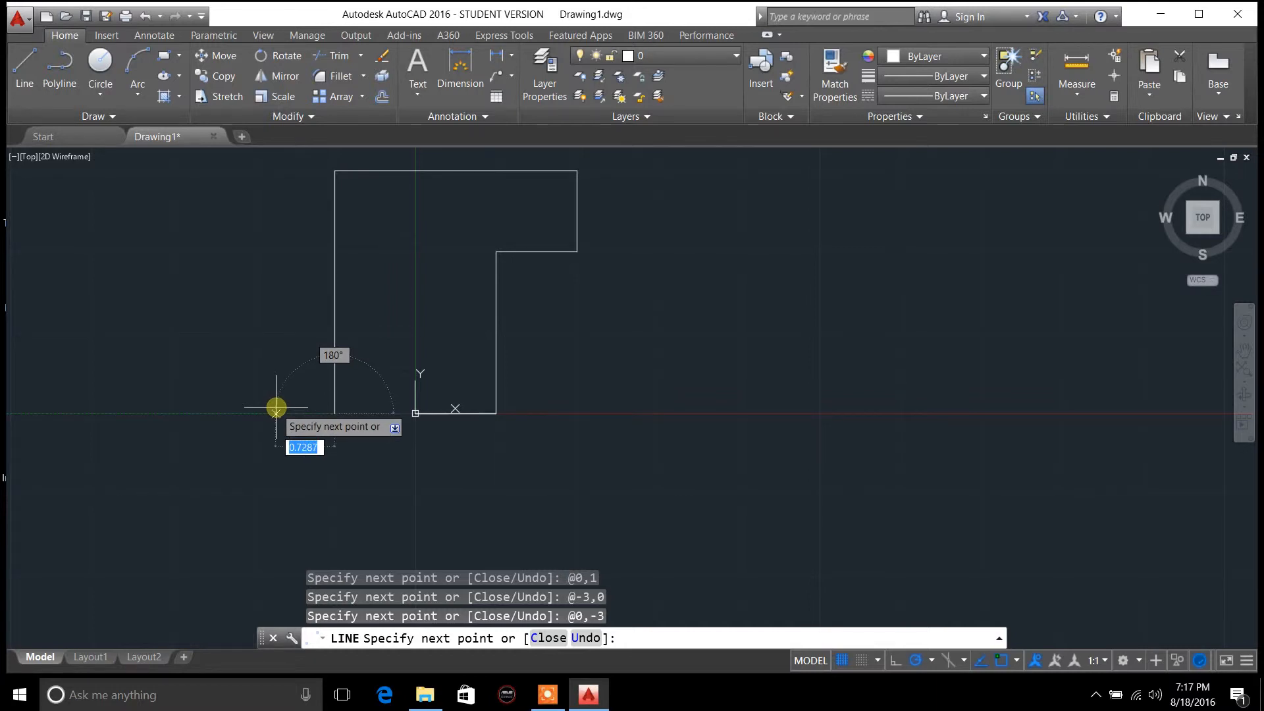
{"action": "mouse_move", "coordinate": [333, 415]}
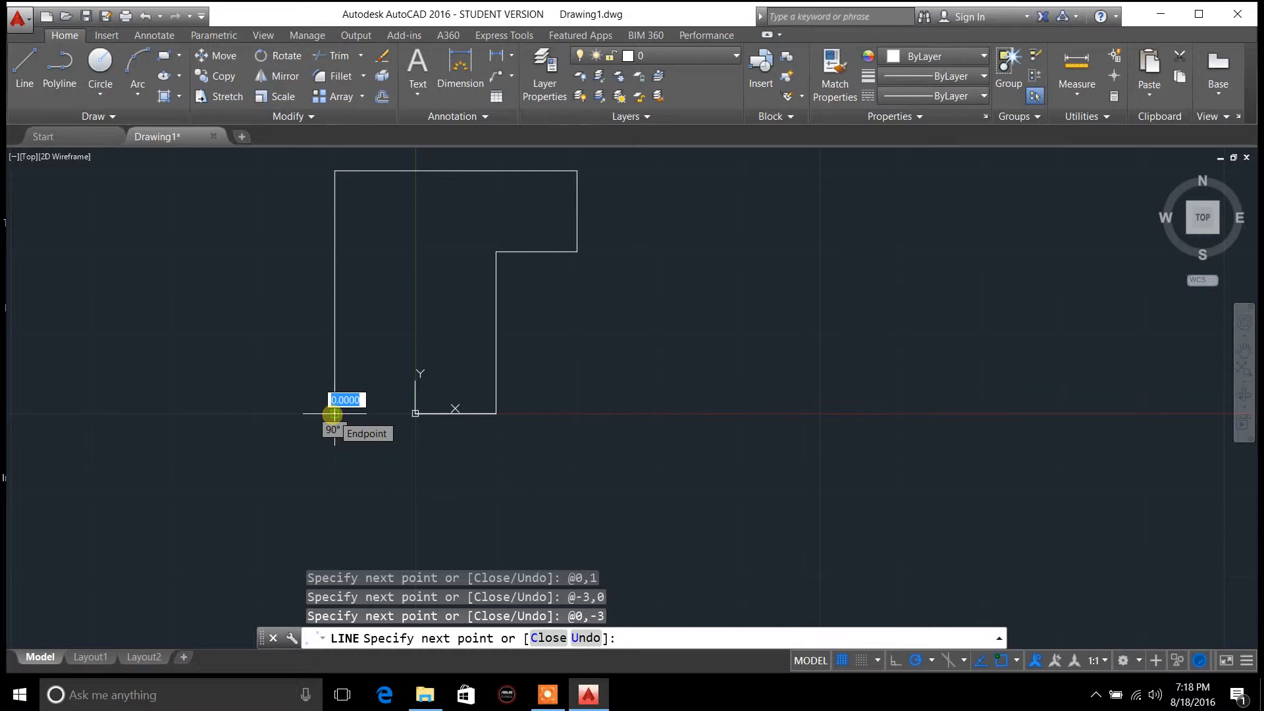
{"action": "mouse_move", "coordinate": [253, 417]}
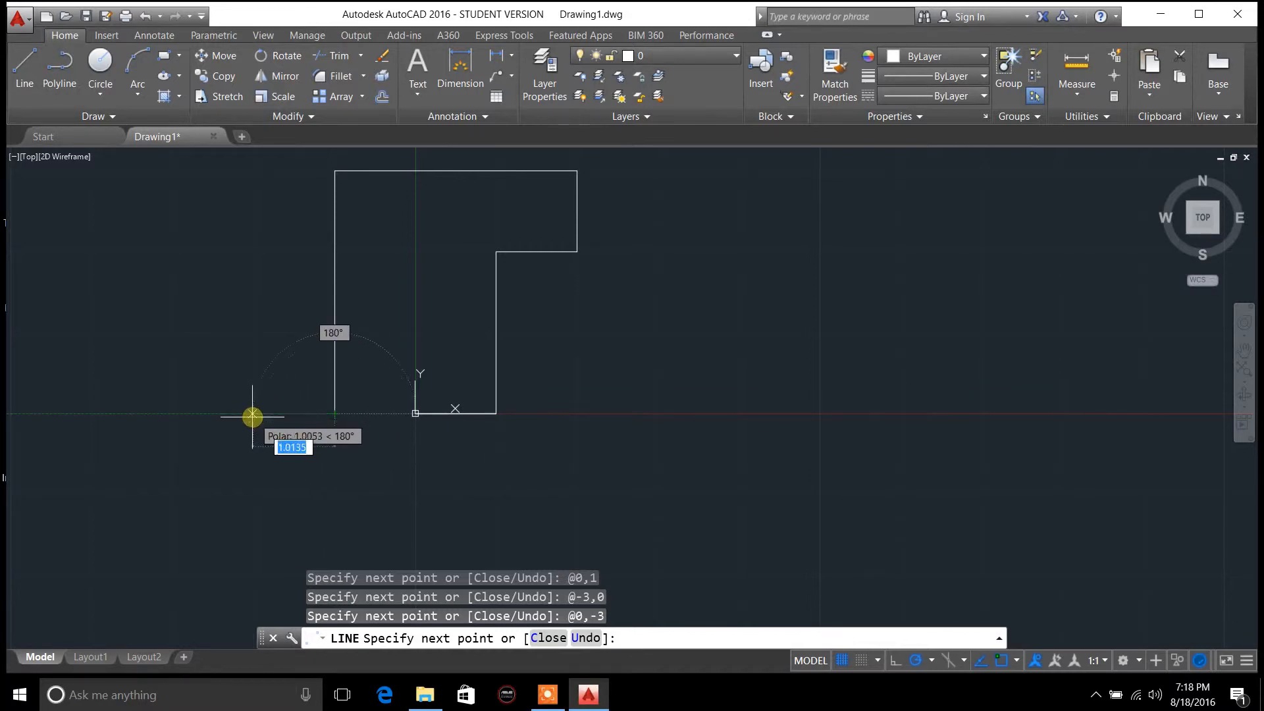
{"action": "mouse_move", "coordinate": [254, 416]}
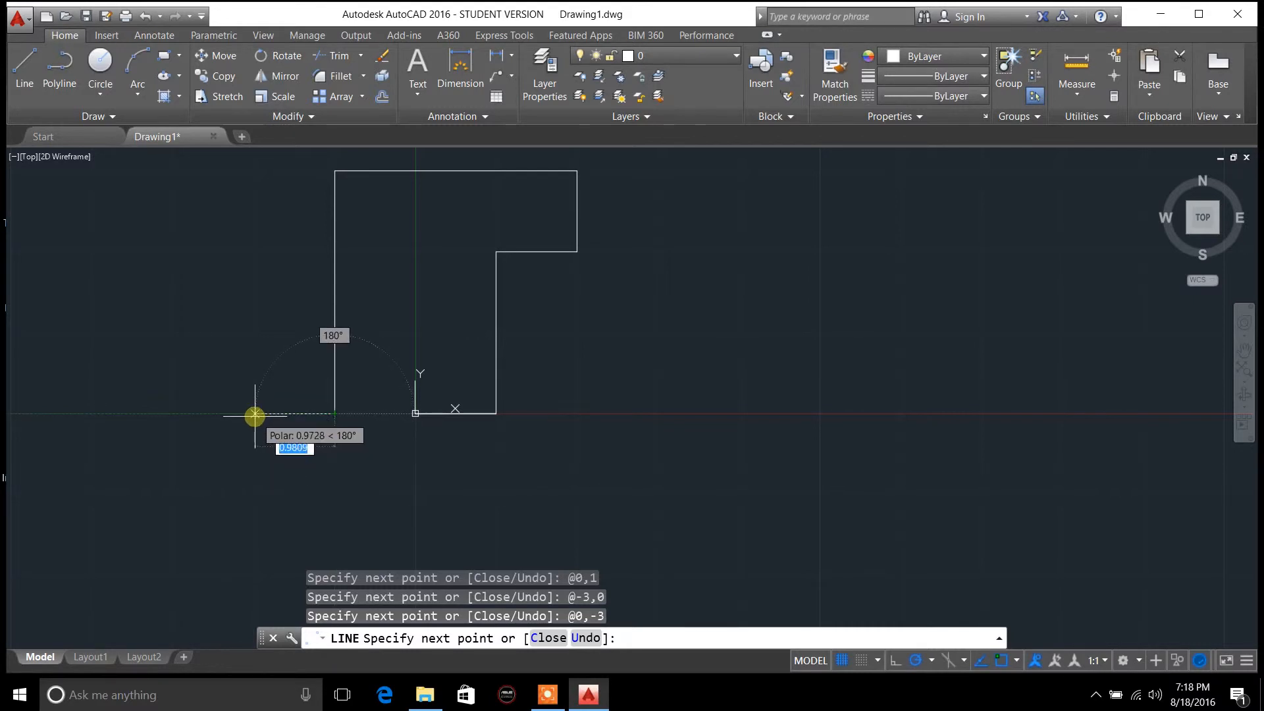
{"action": "mouse_move", "coordinate": [274, 372]}
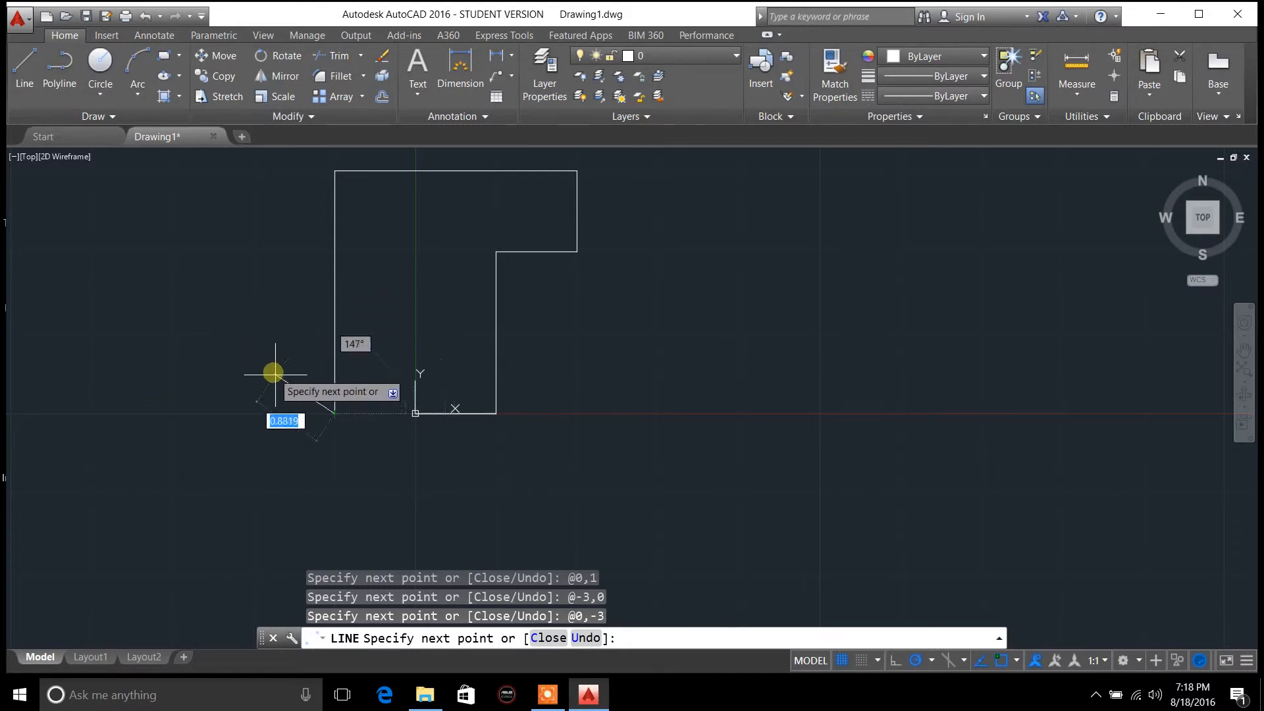
{"action": "mouse_move", "coordinate": [252, 415]}
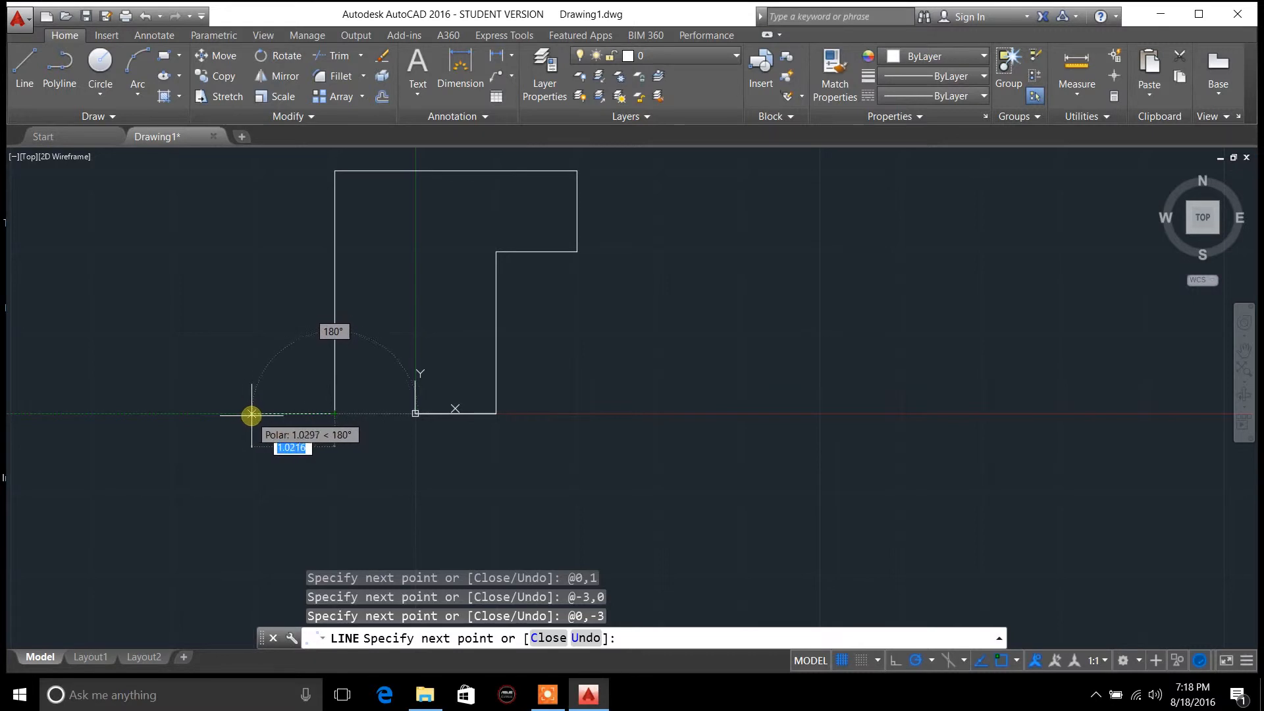
{"action": "mouse_move", "coordinate": [304, 414]}
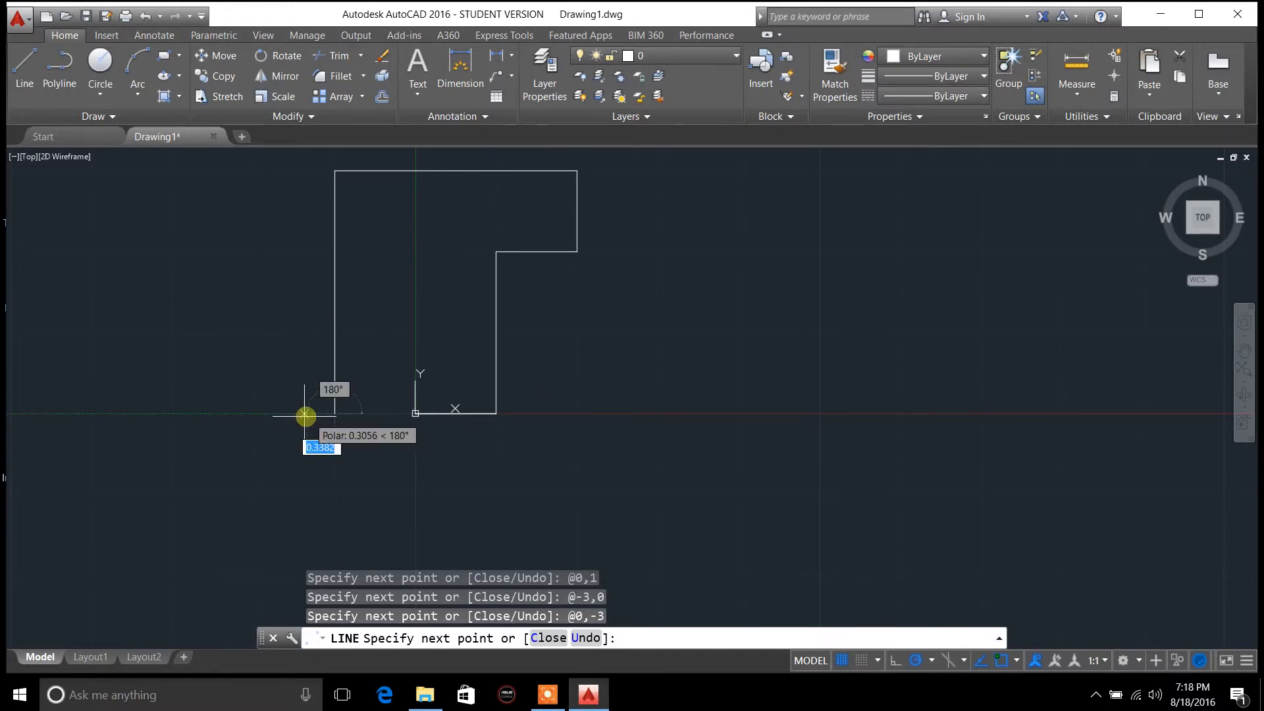
{"action": "mouse_move", "coordinate": [252, 412]}
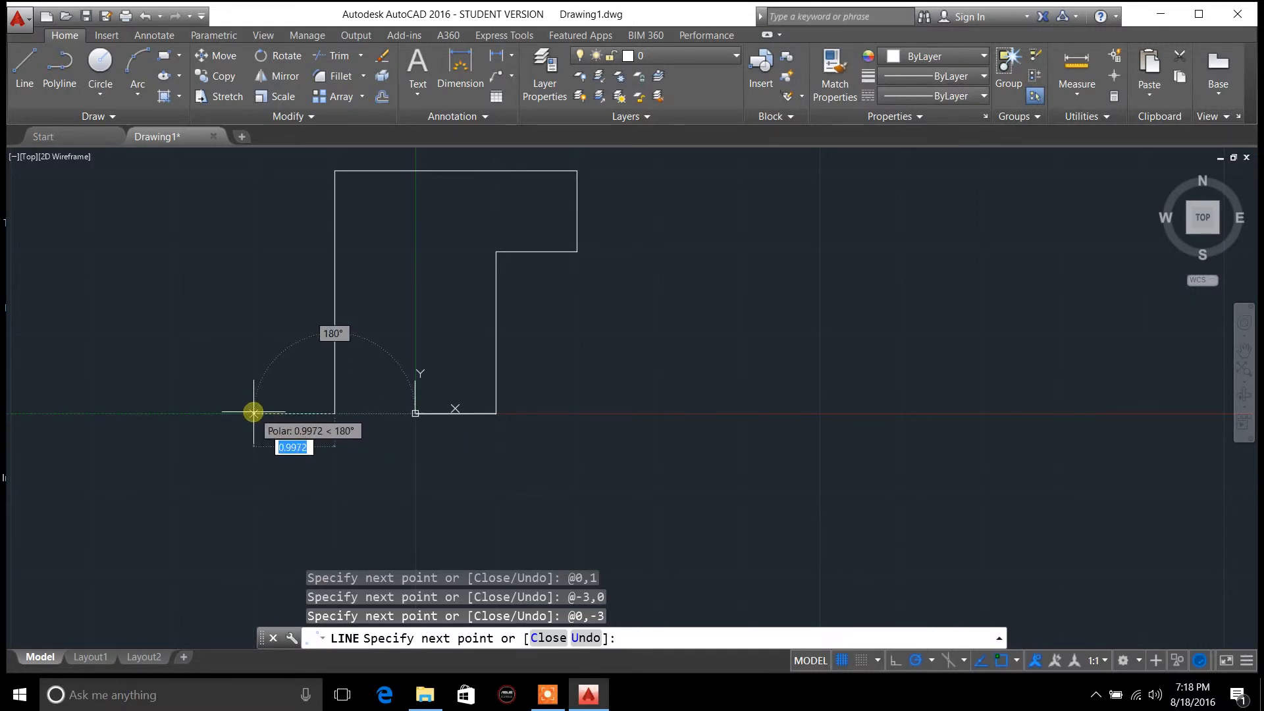
{"action": "mouse_move", "coordinate": [333, 454]}
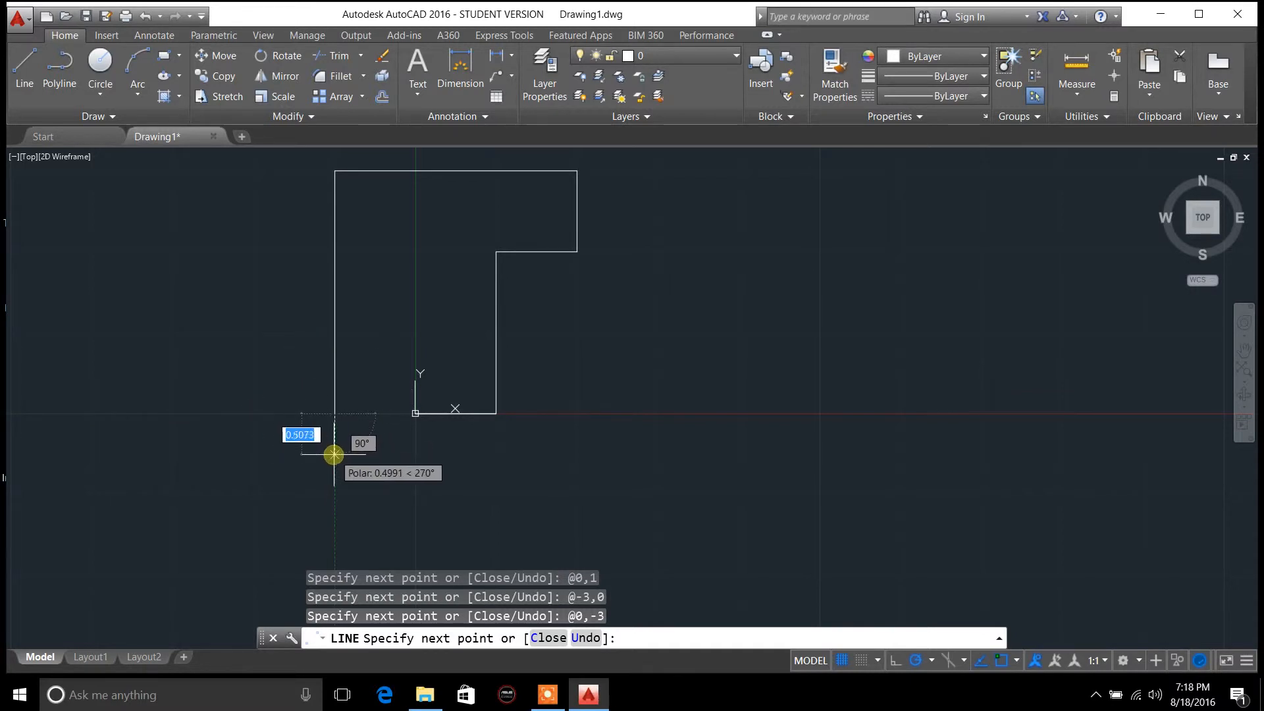
{"action": "mouse_move", "coordinate": [308, 464]}
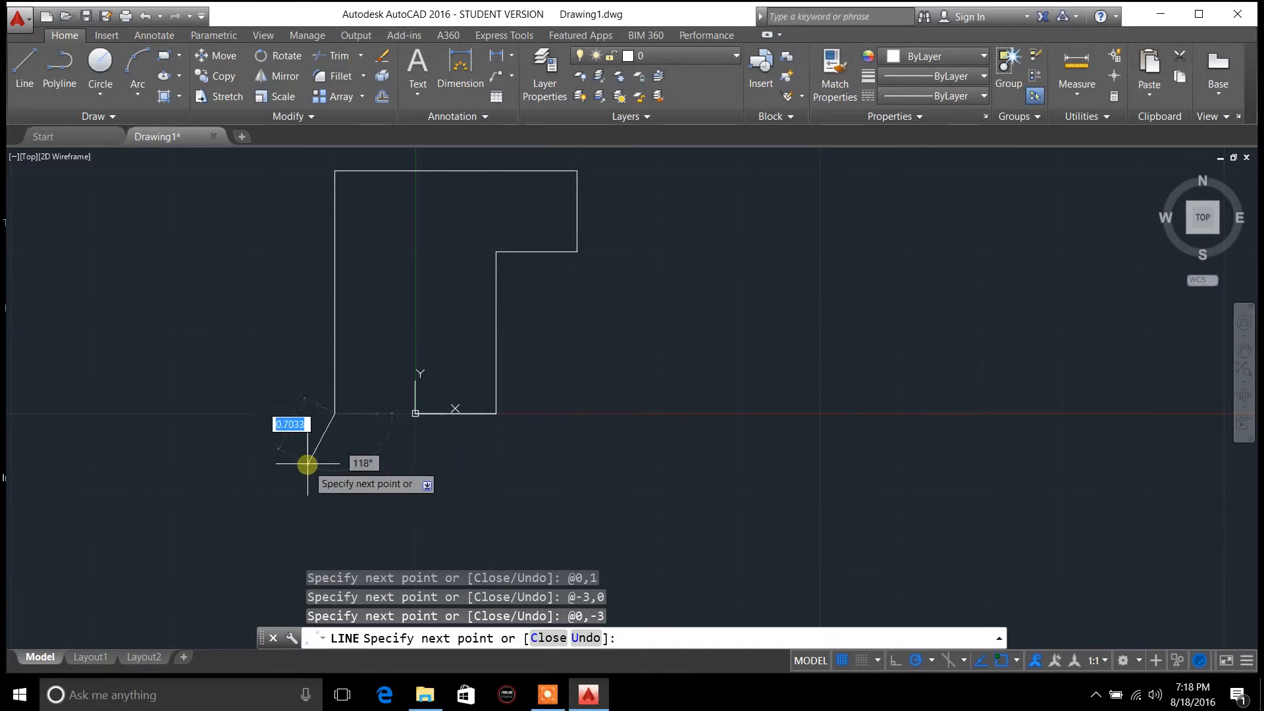
{"action": "mouse_move", "coordinate": [250, 415]}
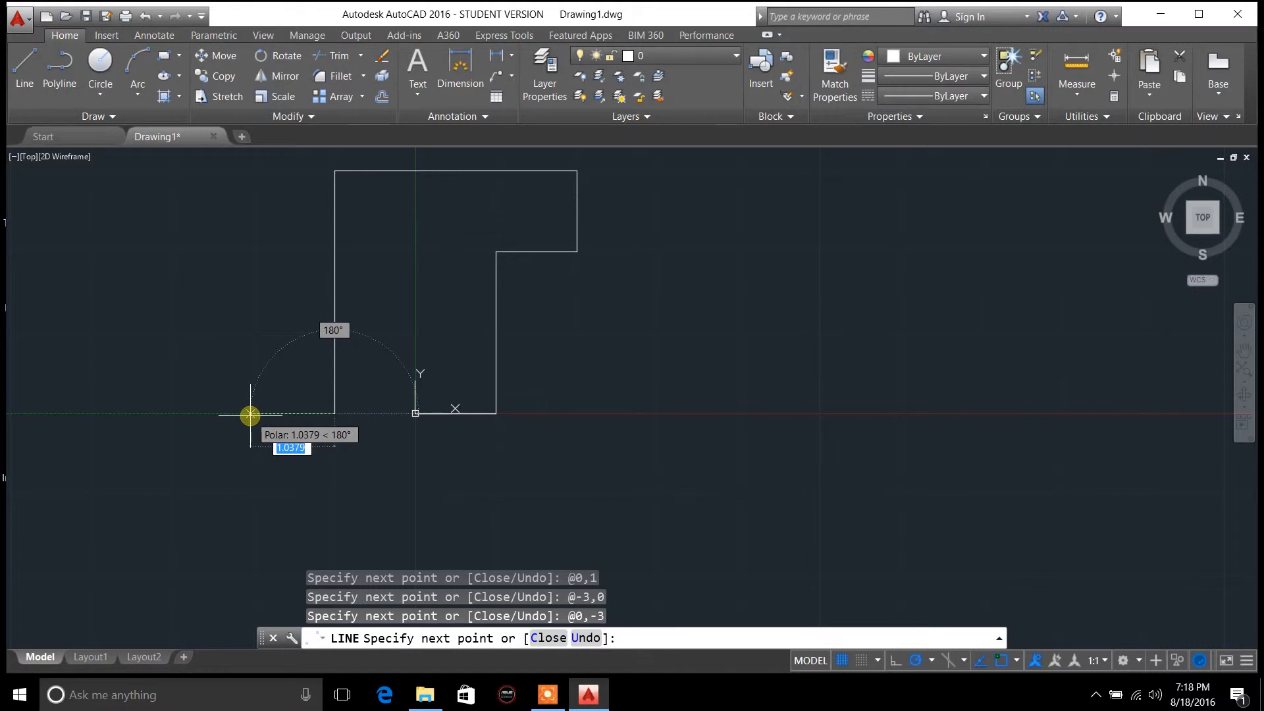
{"action": "mouse_move", "coordinate": [257, 416]}
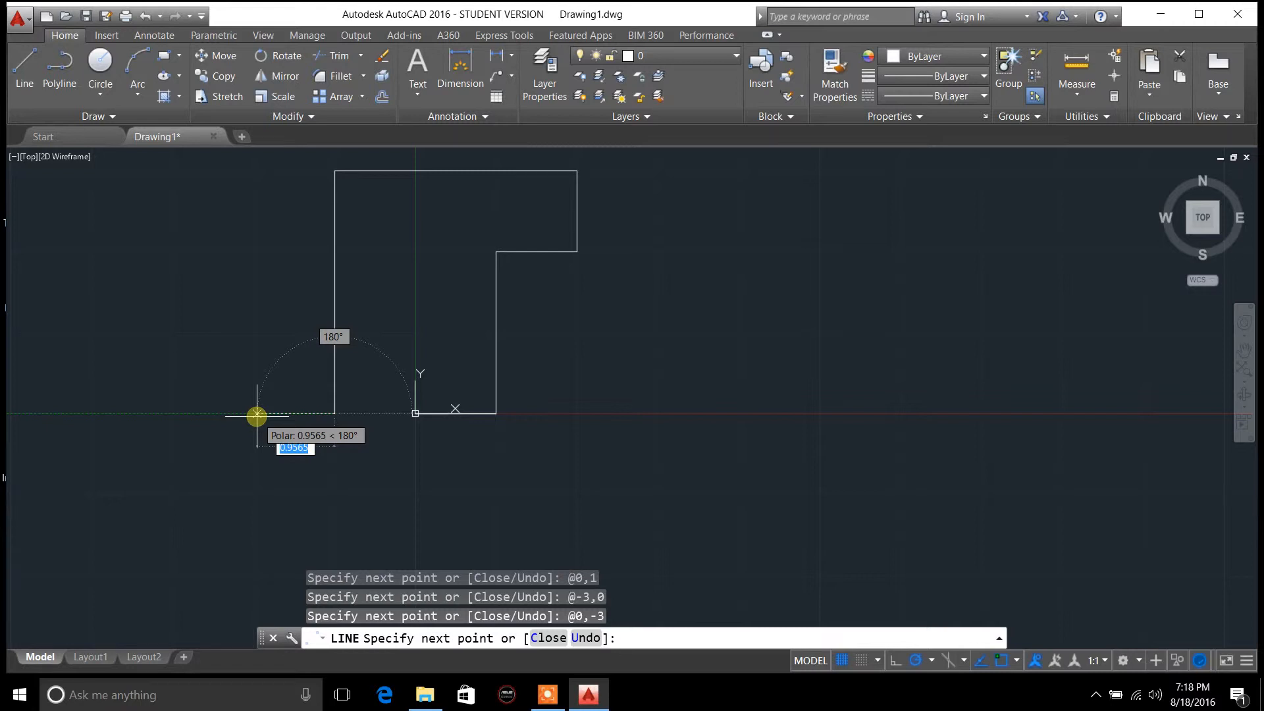
Step: End the LINE command with Esc after previewing the polar tracking angles
{"action": "key", "text": "Escape"}
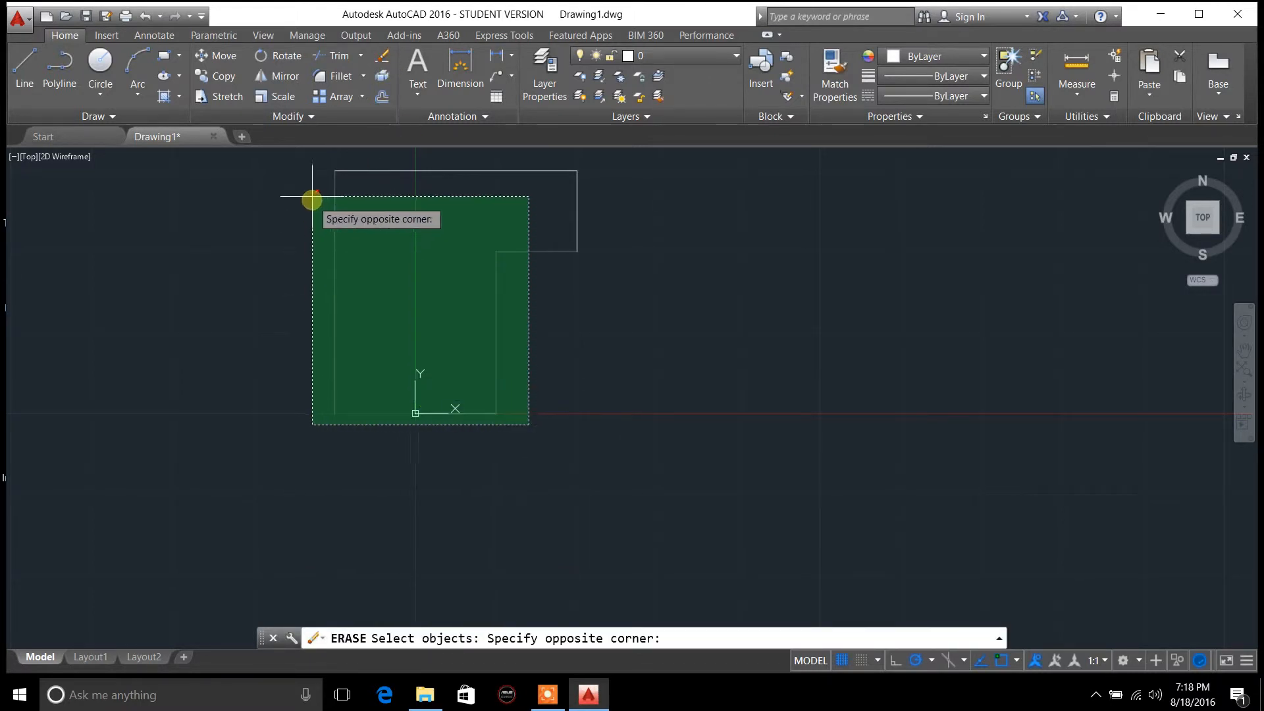
Step: Erase the stepped outline with a window selection, leaving the canvas empty
{"action": "left_click", "coordinate": [591, 216]}
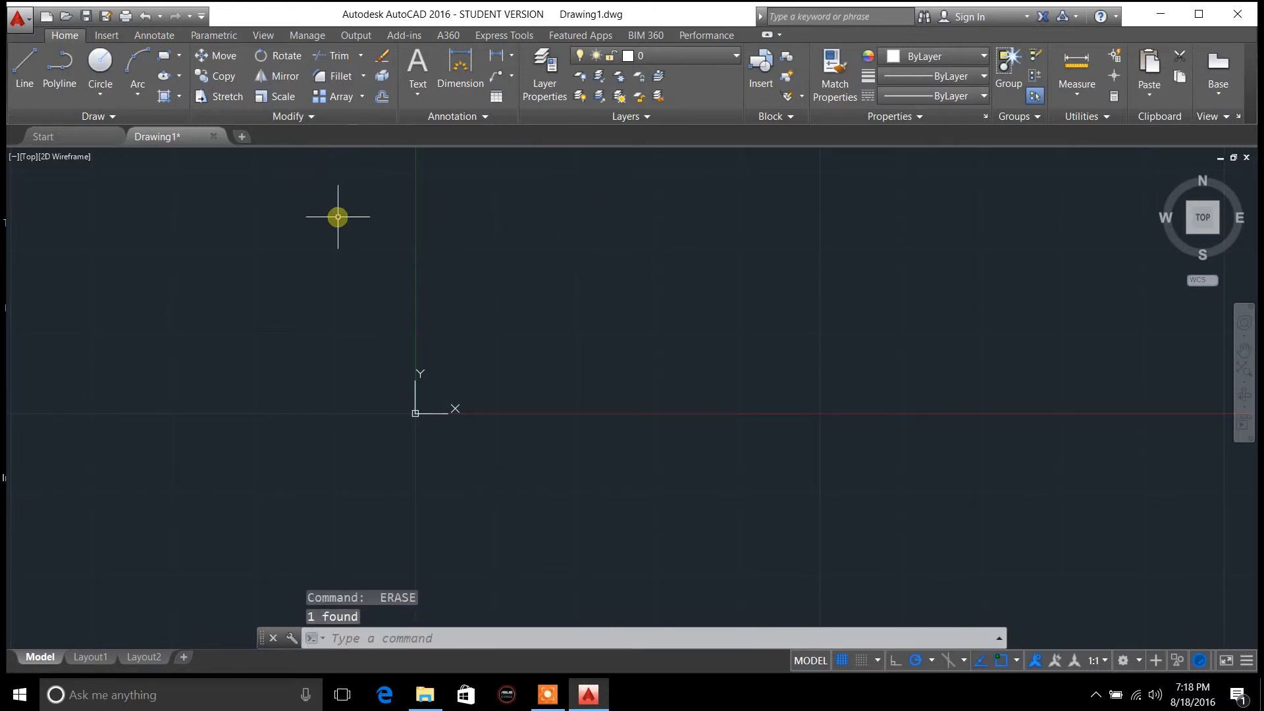
{"action": "mouse_move", "coordinate": [1022, 619]}
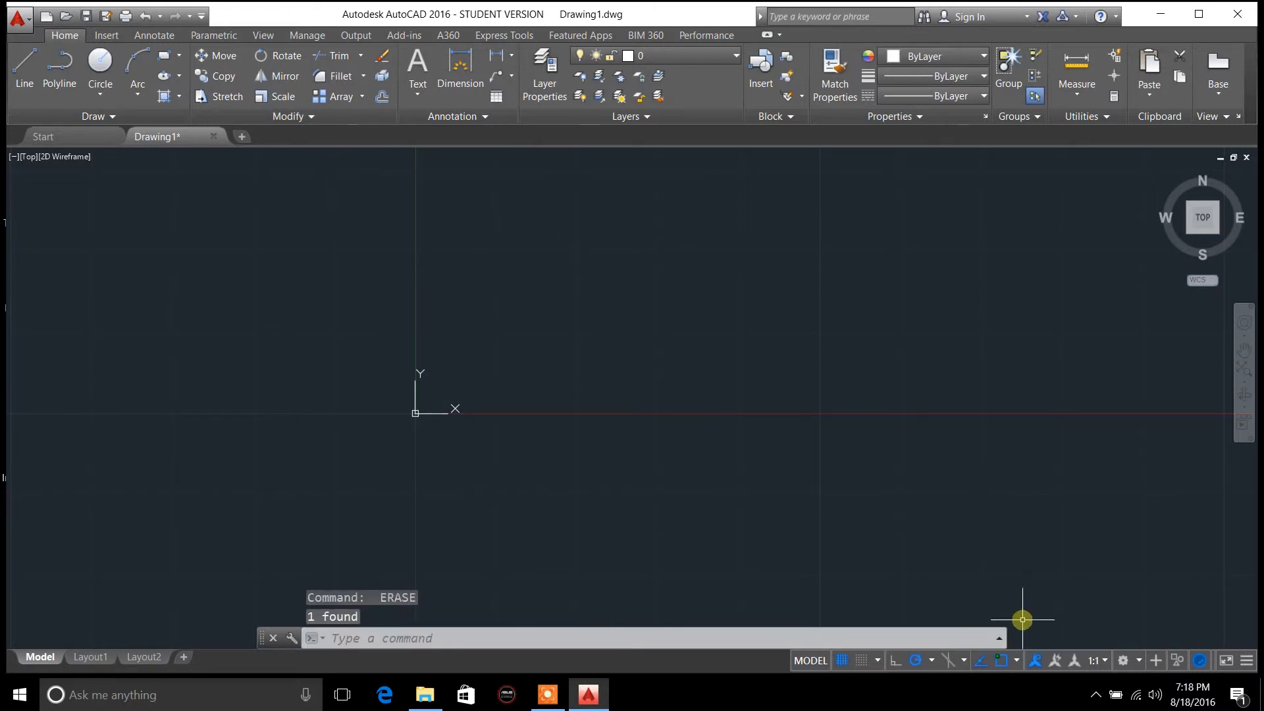
{"action": "mouse_move", "coordinate": [429, 449]}
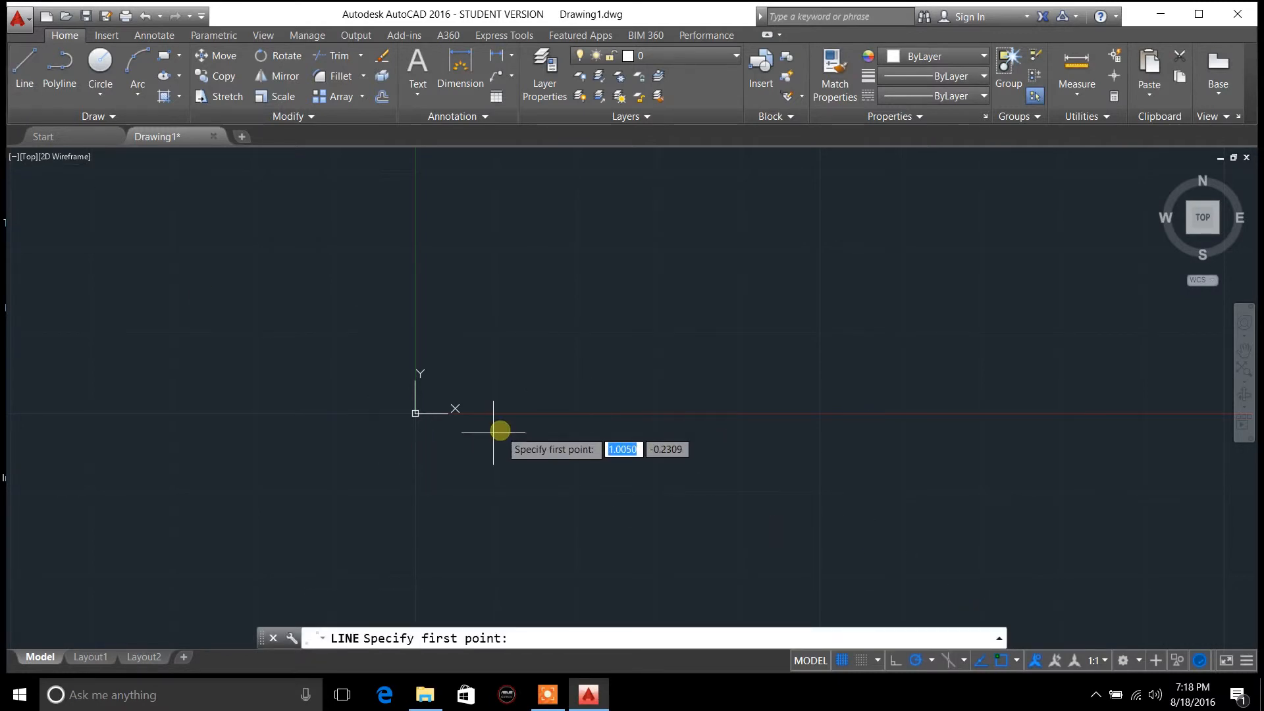
{"action": "mouse_move", "coordinate": [479, 412]}
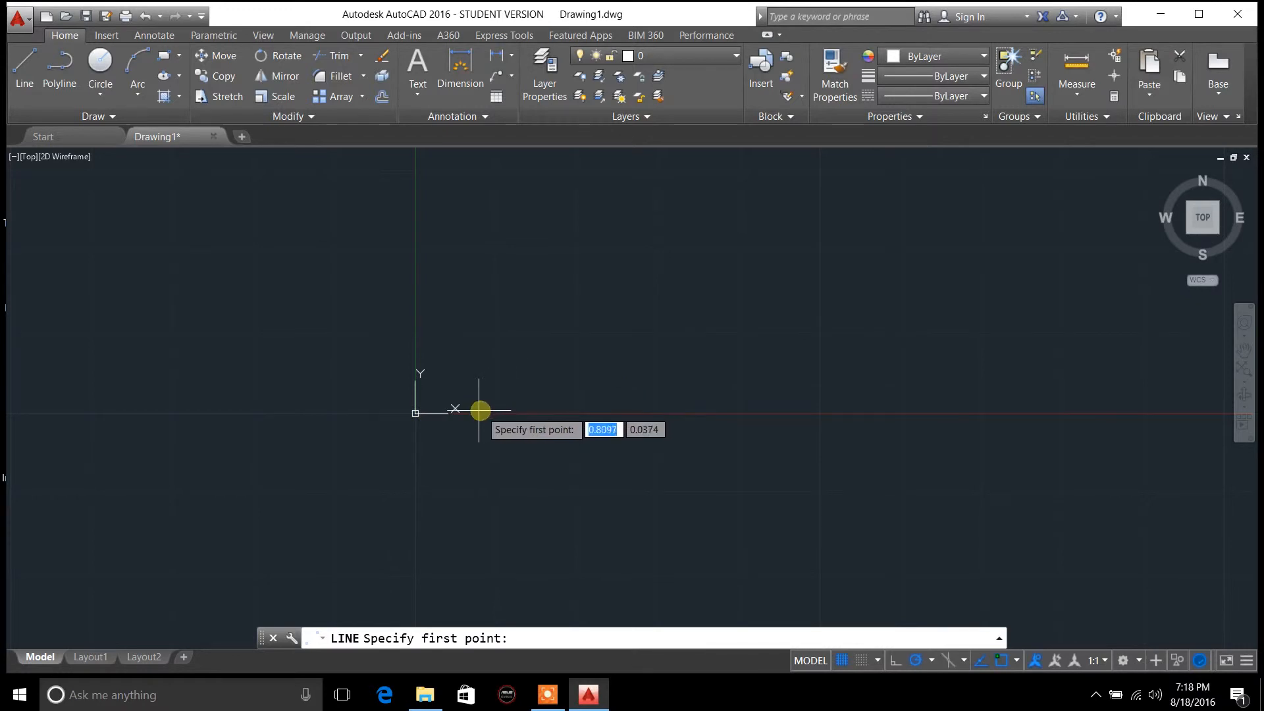
{"action": "mouse_move", "coordinate": [429, 392]}
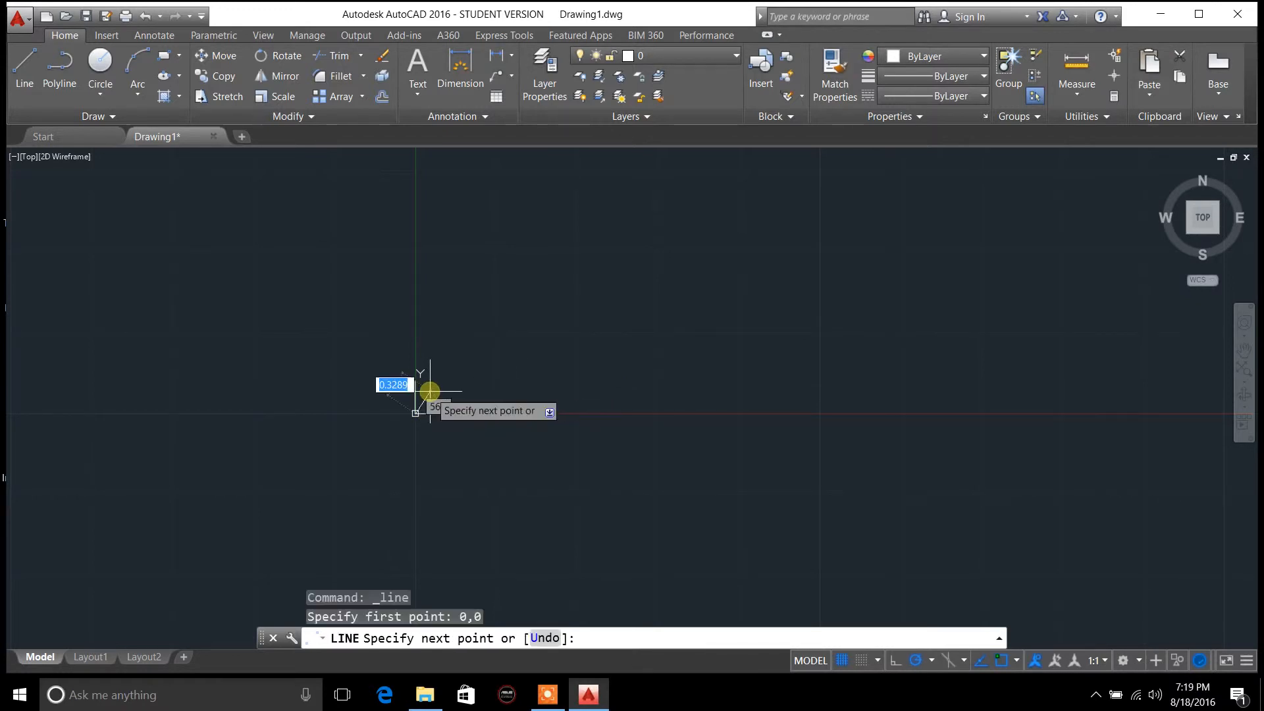
{"action": "mouse_move", "coordinate": [520, 367]}
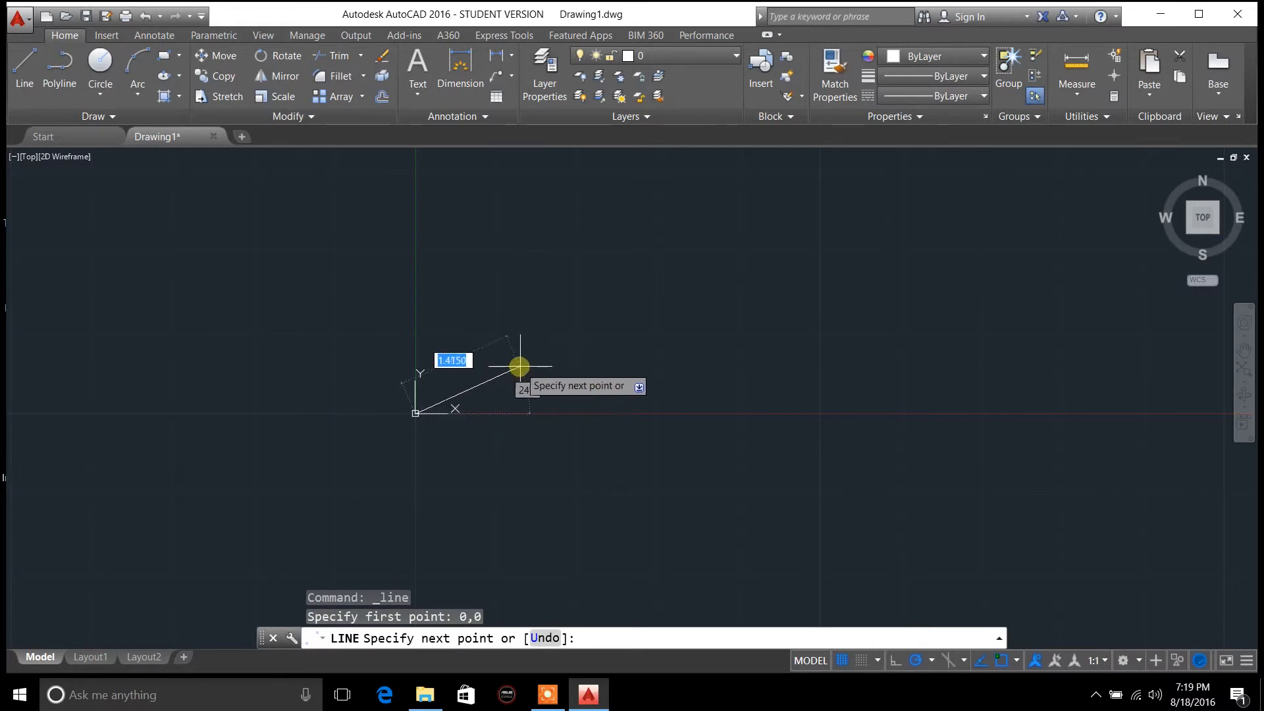
{"action": "mouse_move", "coordinate": [558, 373]}
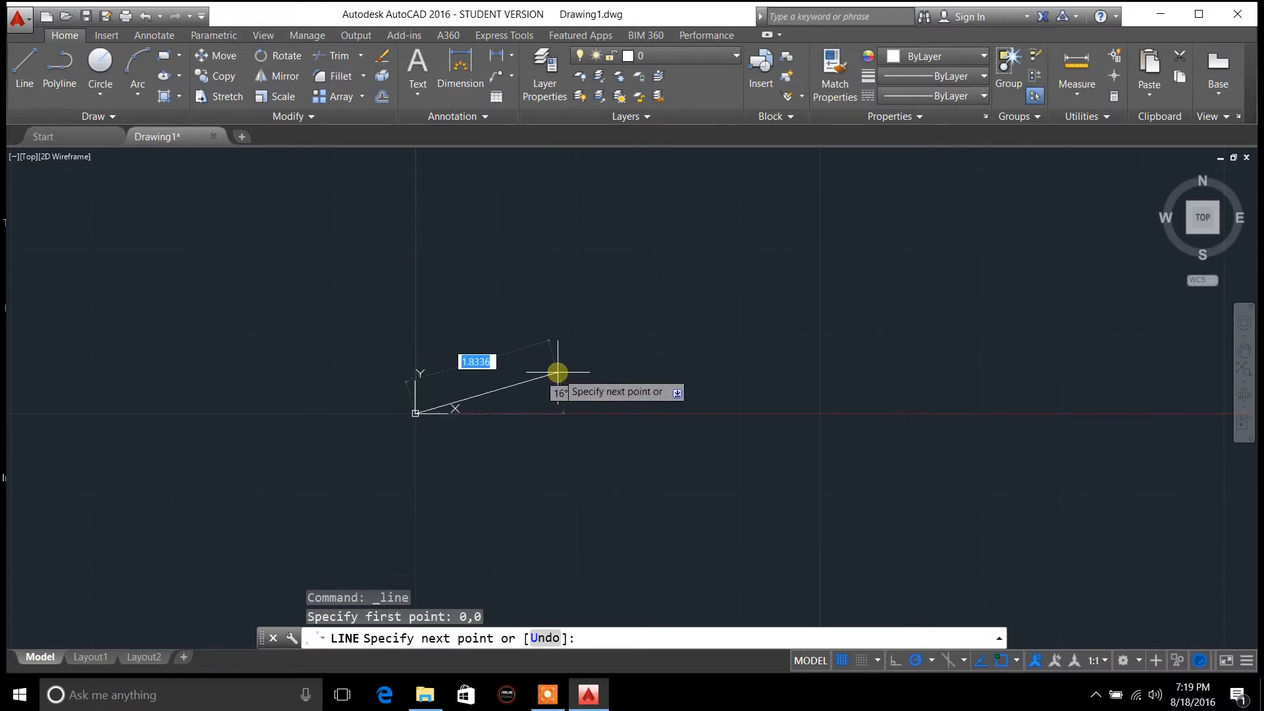
{"action": "mouse_move", "coordinate": [931, 659]}
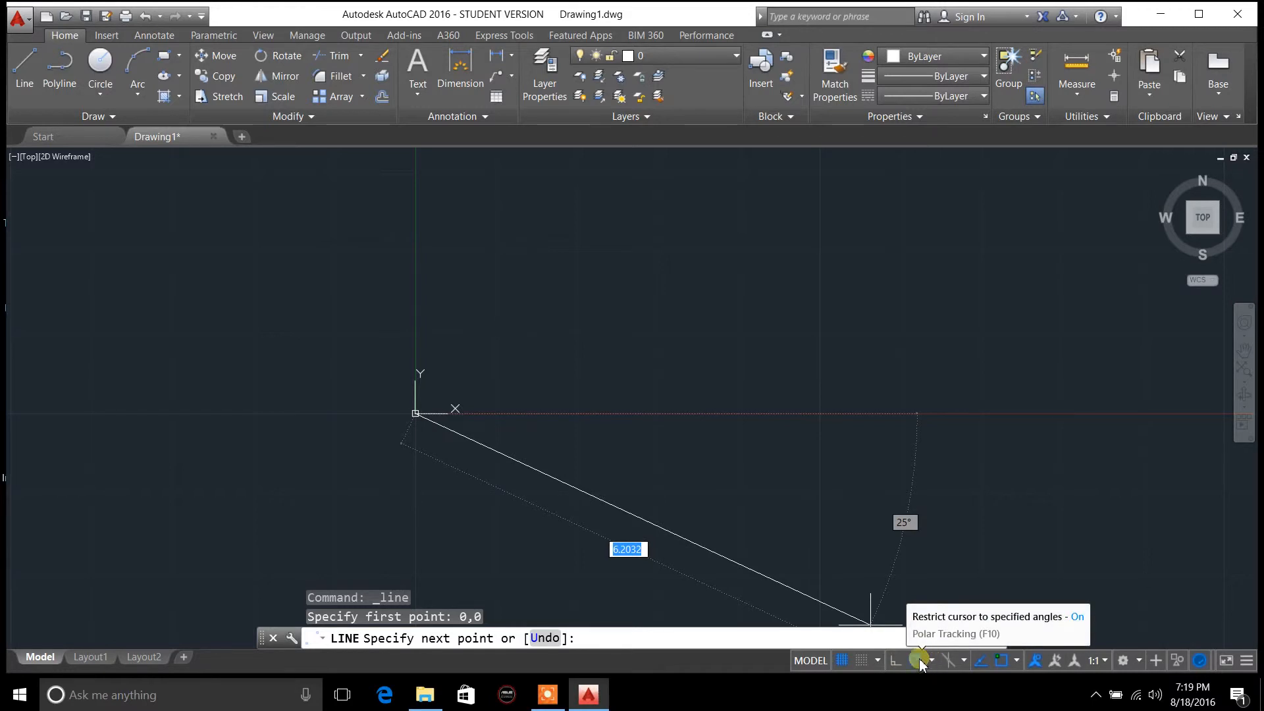
Step: Switch polar tracking off and back on while the line from 0,0 waits
{"action": "left_click", "coordinate": [919, 659]}
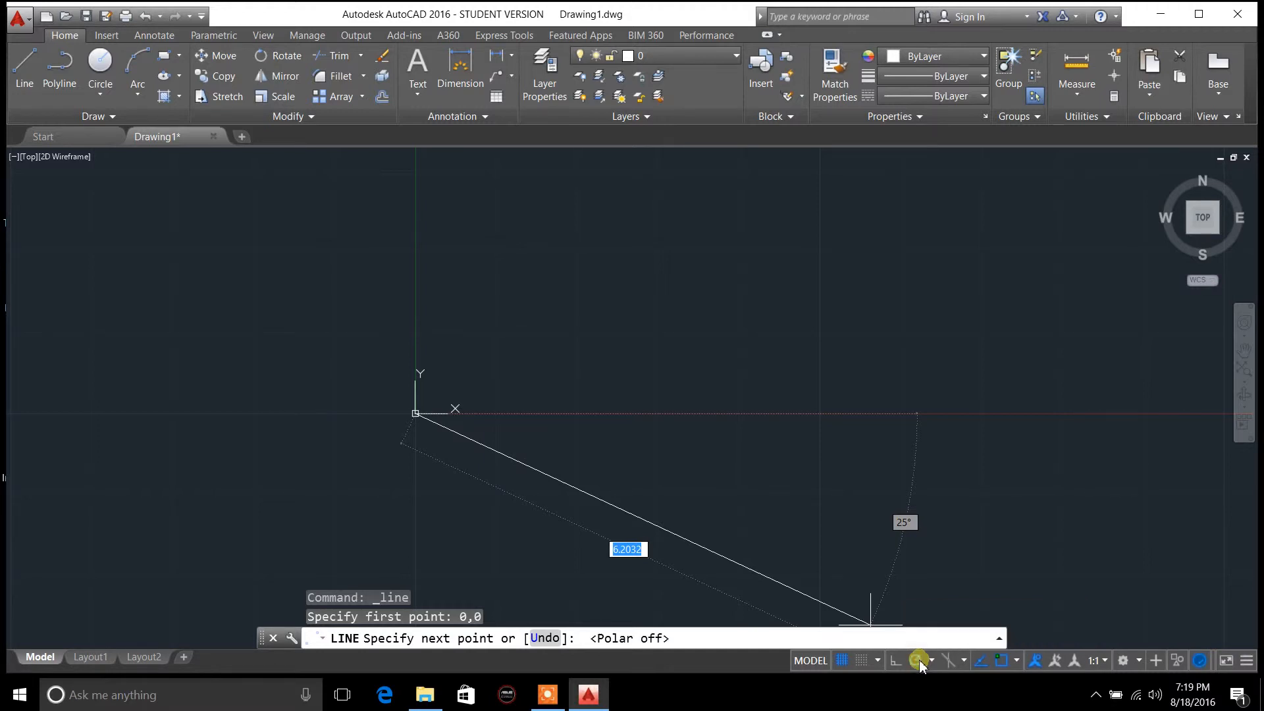
{"action": "mouse_move", "coordinate": [683, 353]}
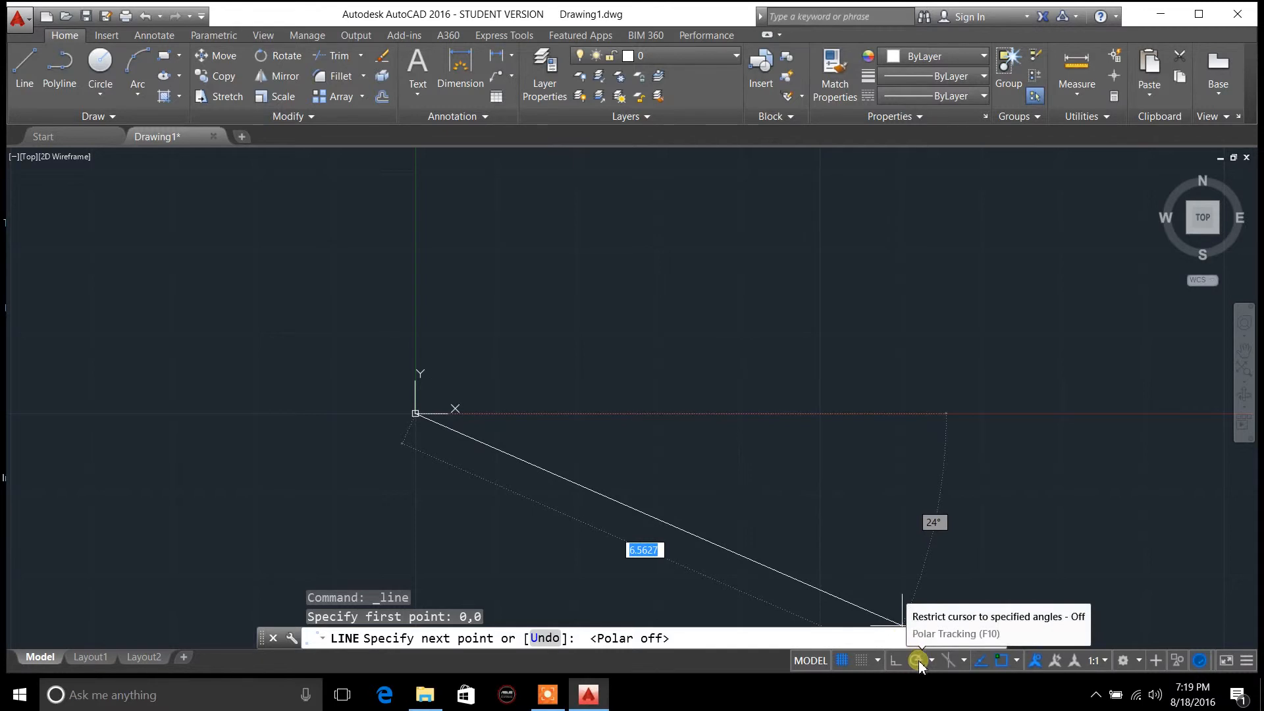
{"action": "left_click", "coordinate": [918, 660]}
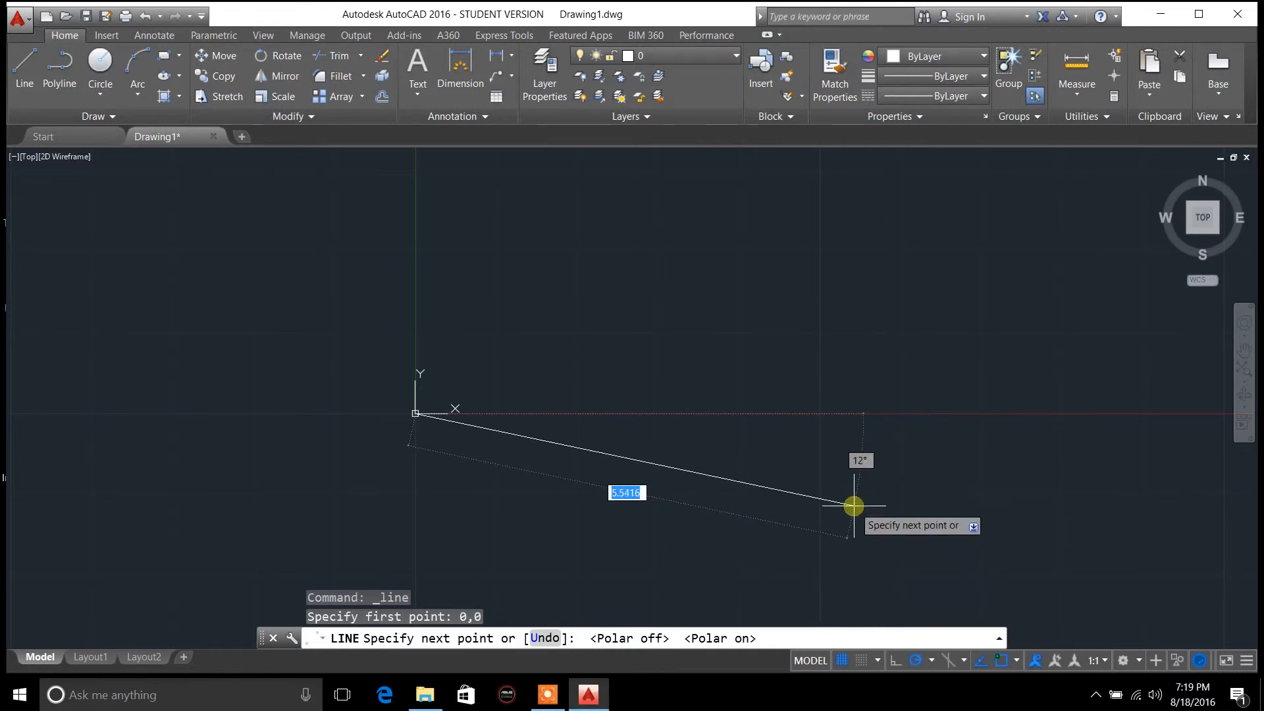
{"action": "mouse_move", "coordinate": [820, 442]}
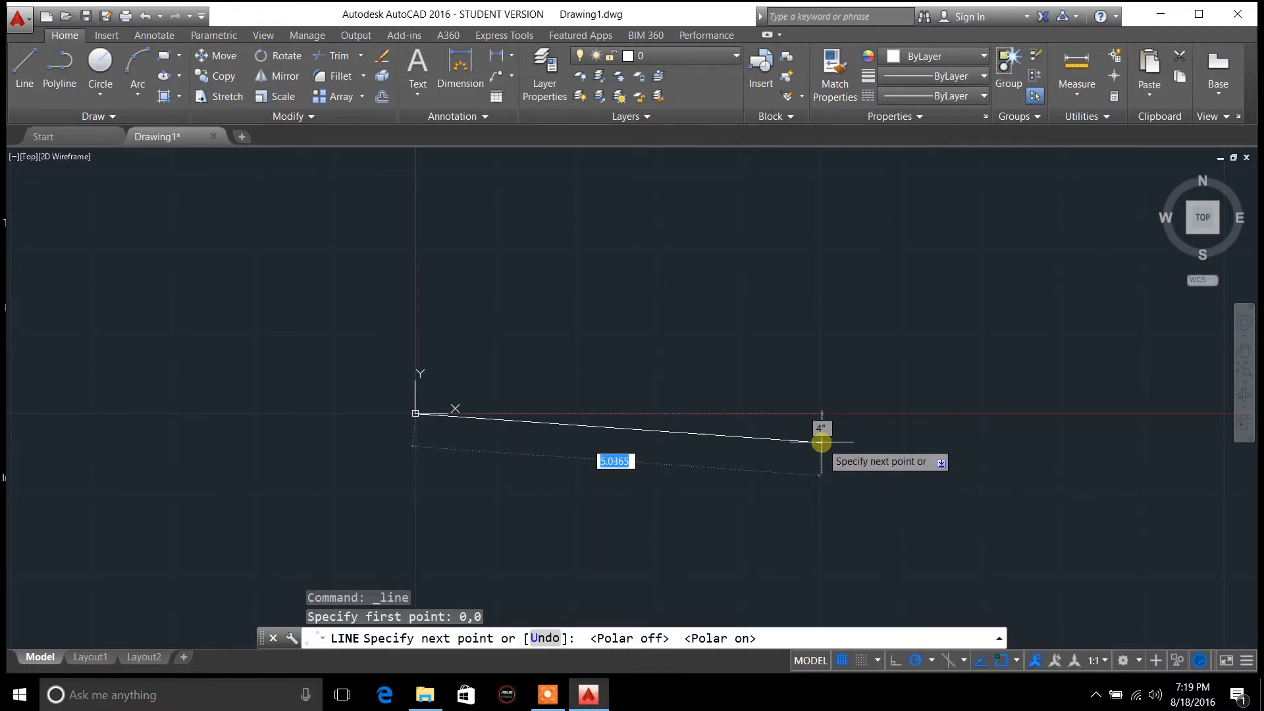
{"action": "mouse_move", "coordinate": [766, 353]}
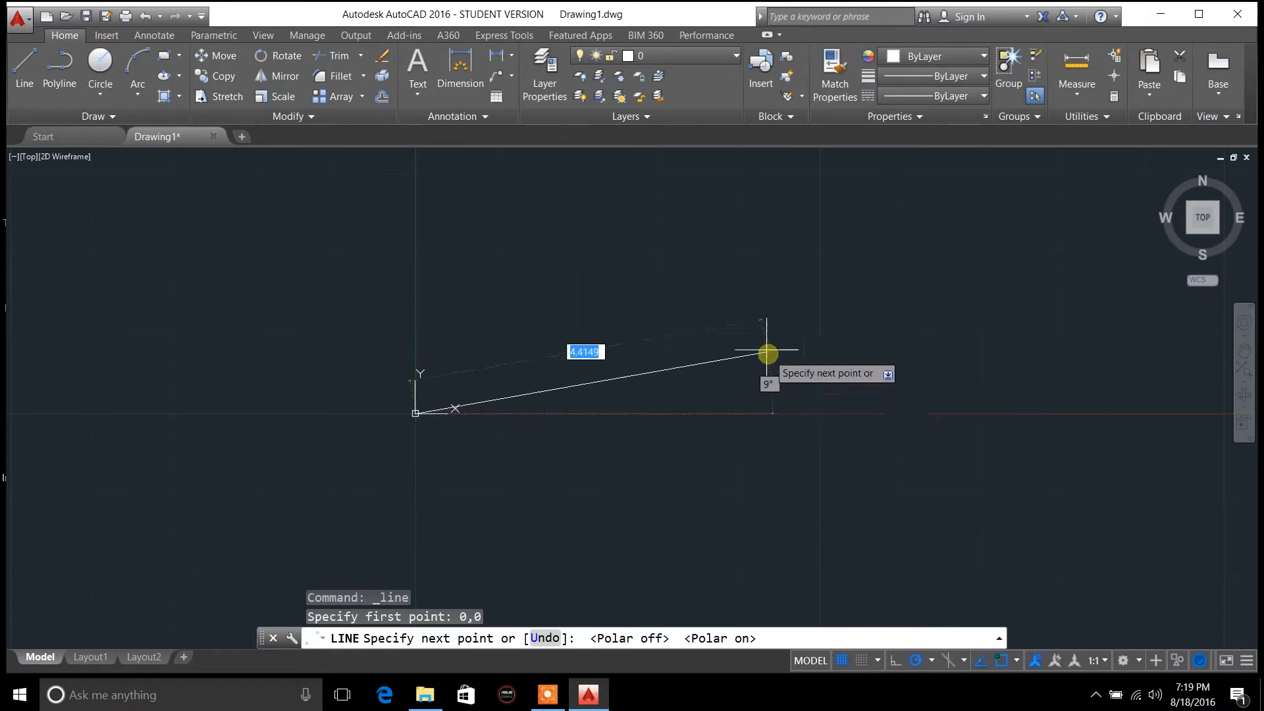
{"action": "mouse_move", "coordinate": [999, 668]}
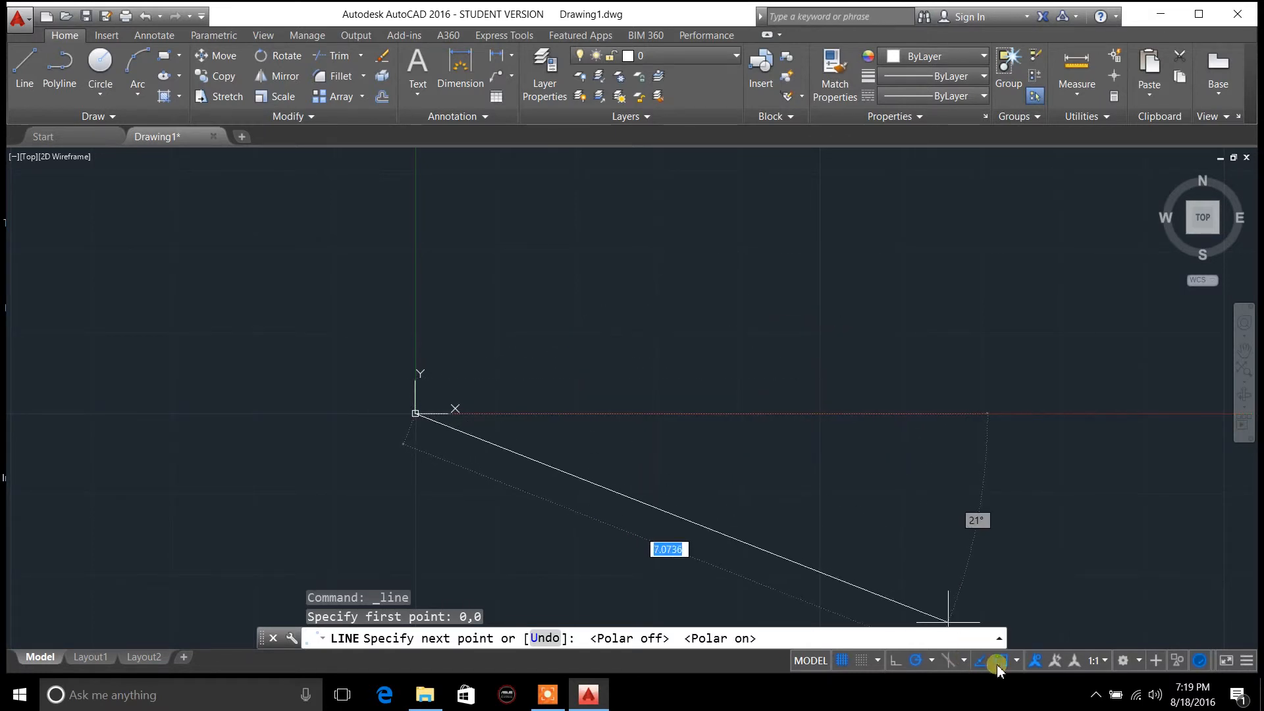
{"action": "mouse_move", "coordinate": [928, 660]}
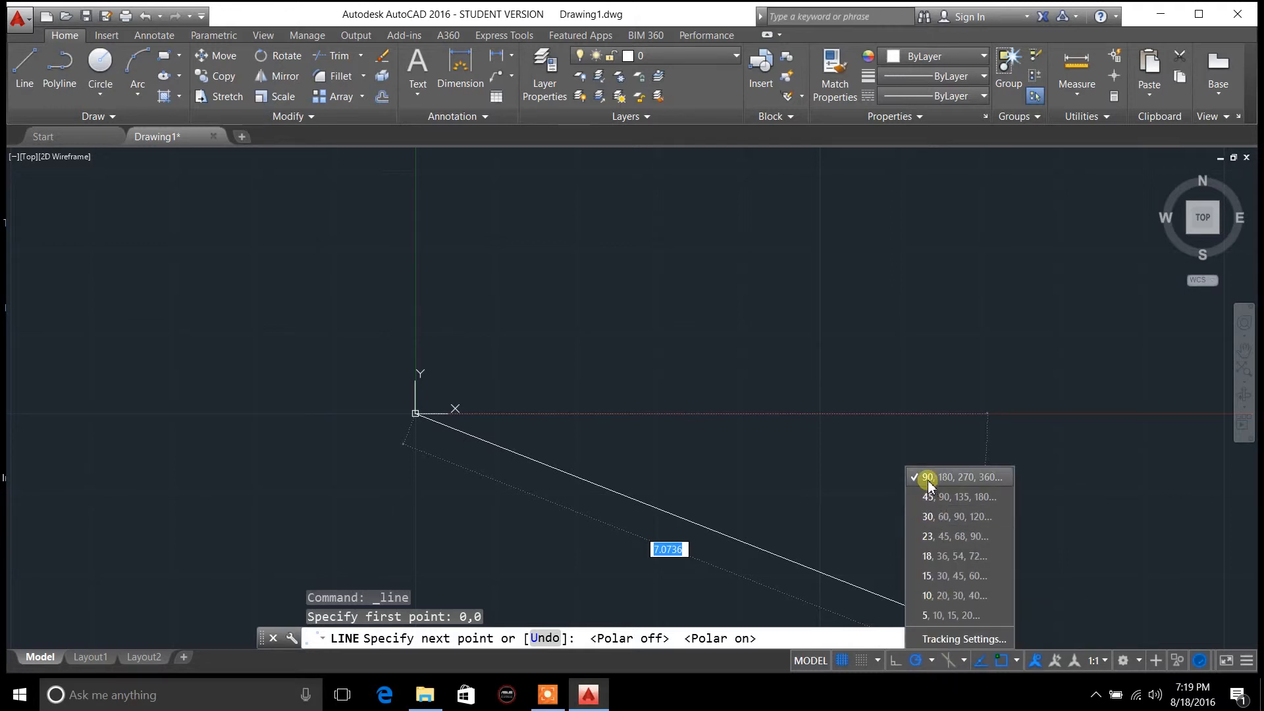
{"action": "mouse_move", "coordinate": [926, 482]}
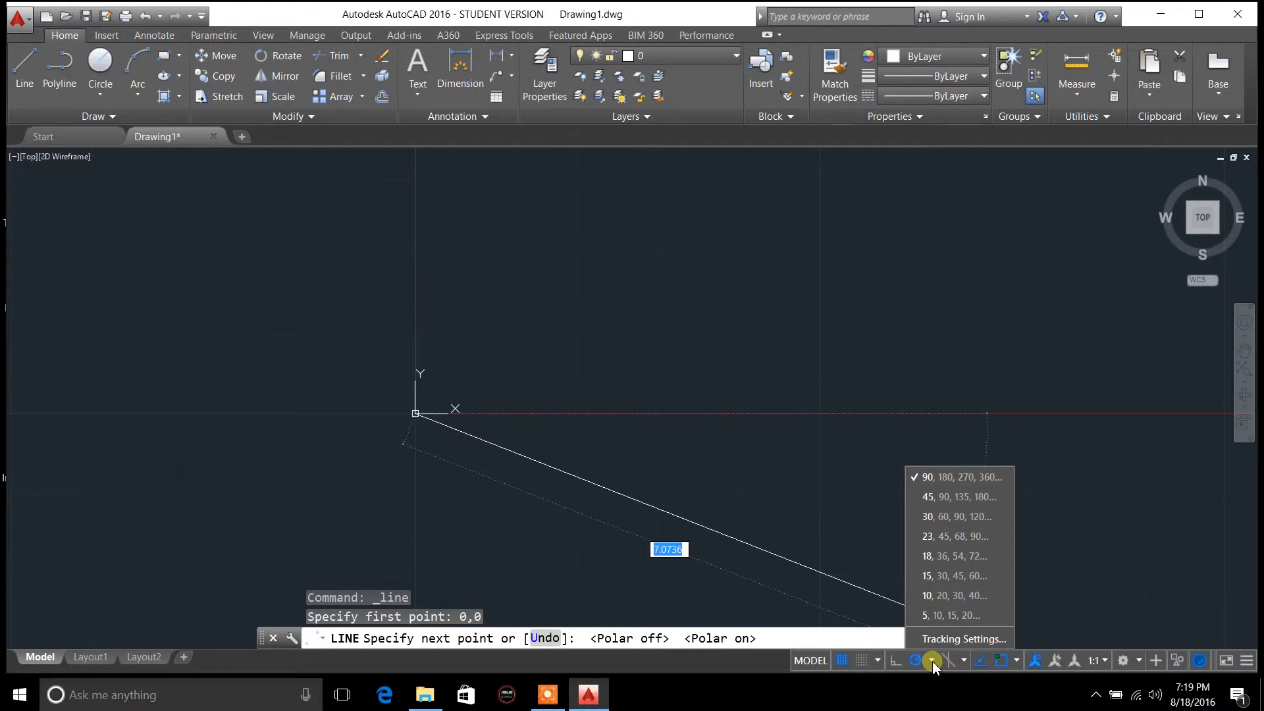
{"action": "mouse_move", "coordinate": [938, 595]}
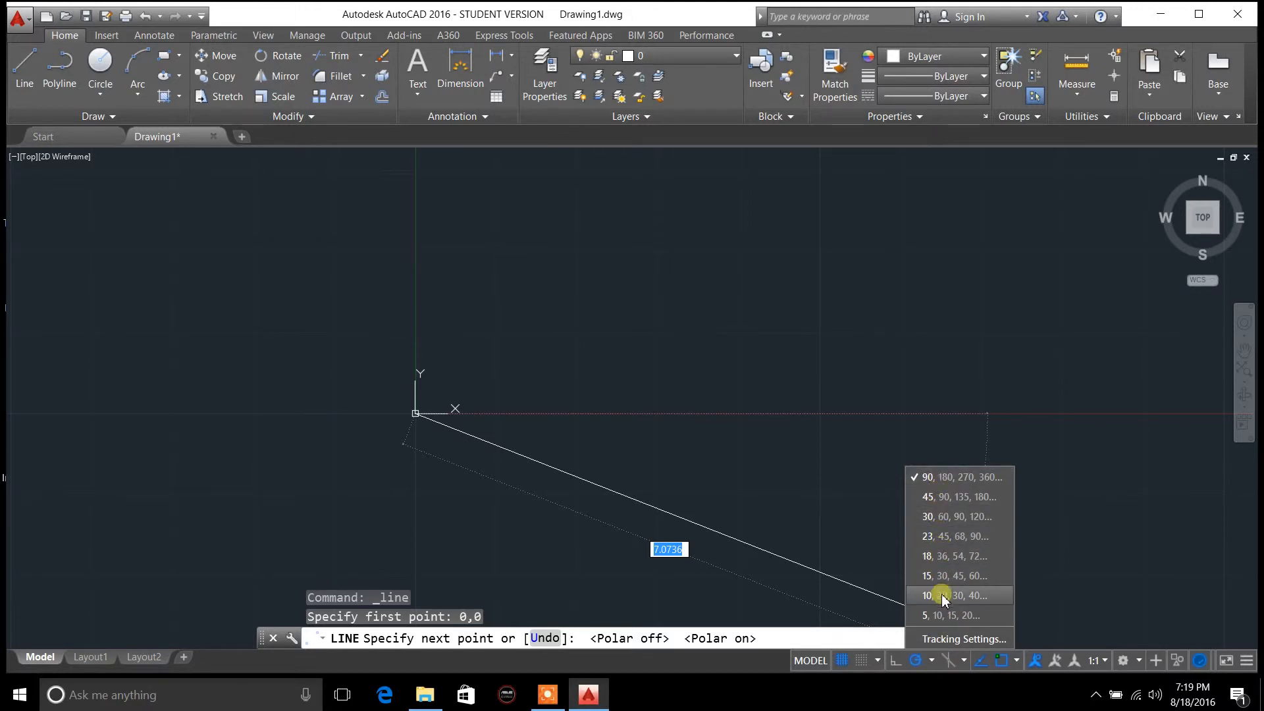
{"action": "mouse_move", "coordinate": [963, 476]}
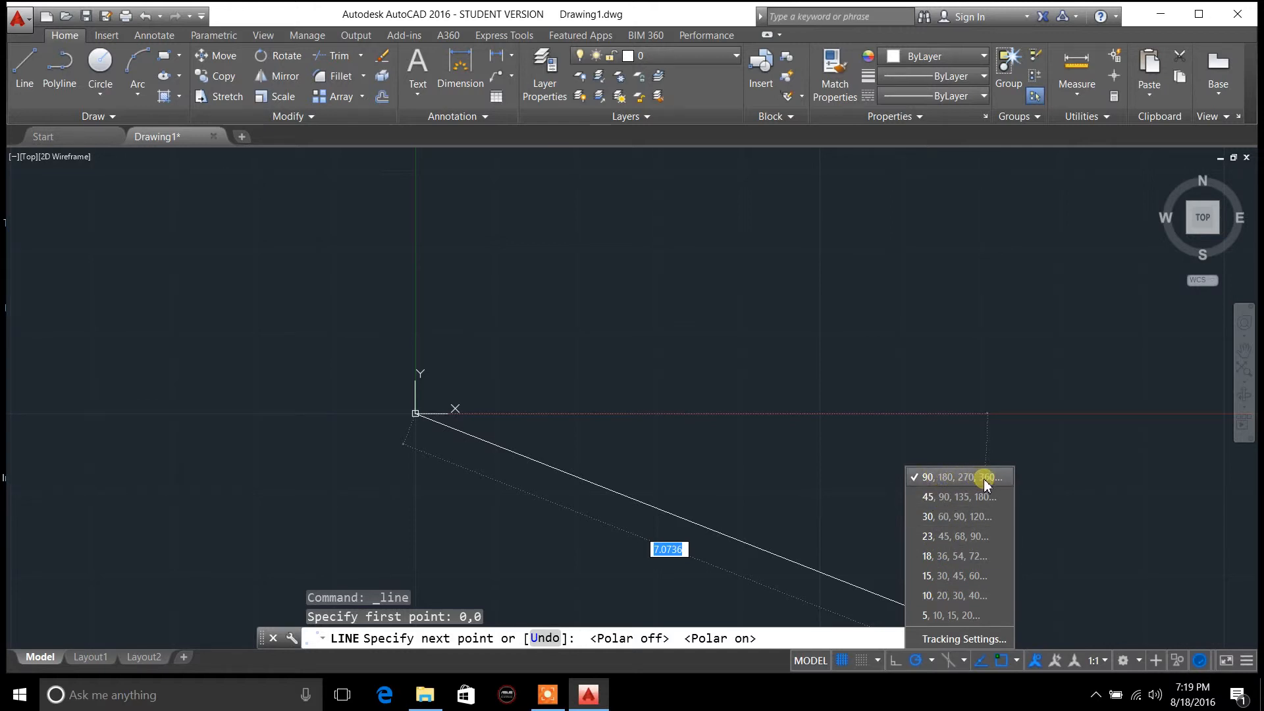
{"action": "mouse_move", "coordinate": [956, 496]}
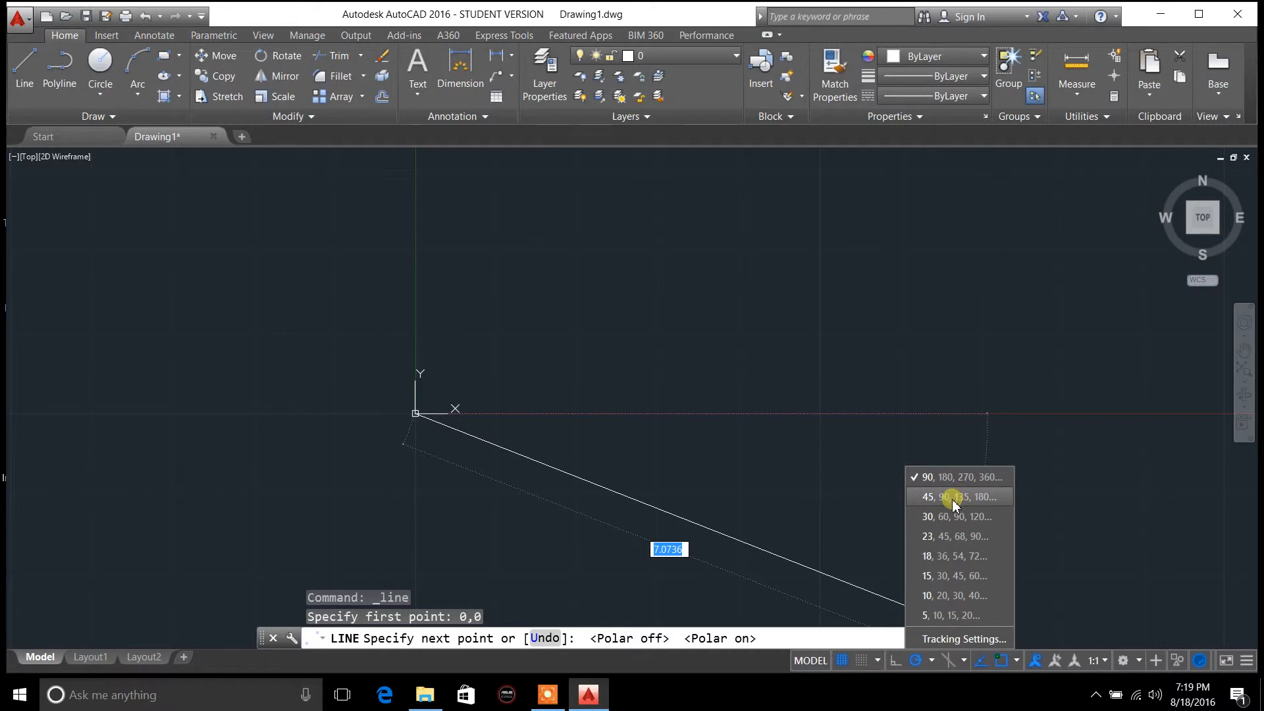
{"action": "mouse_move", "coordinate": [951, 476]}
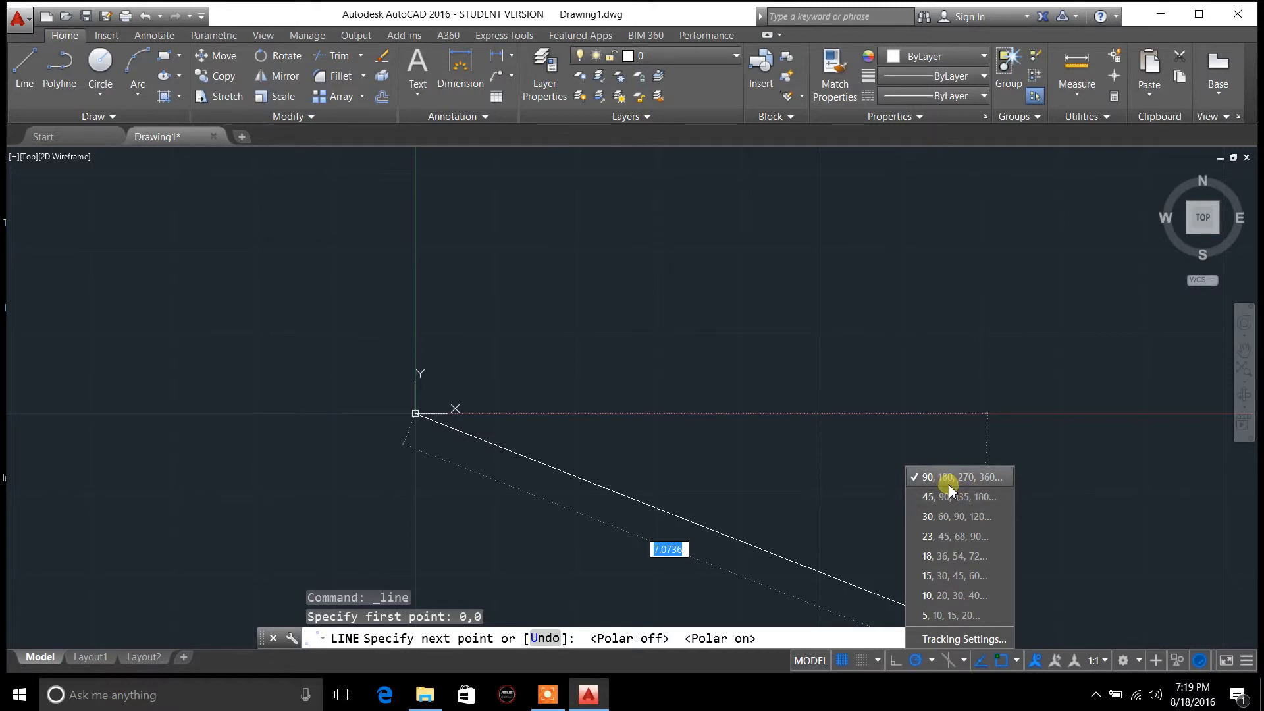
{"action": "mouse_move", "coordinate": [874, 403]}
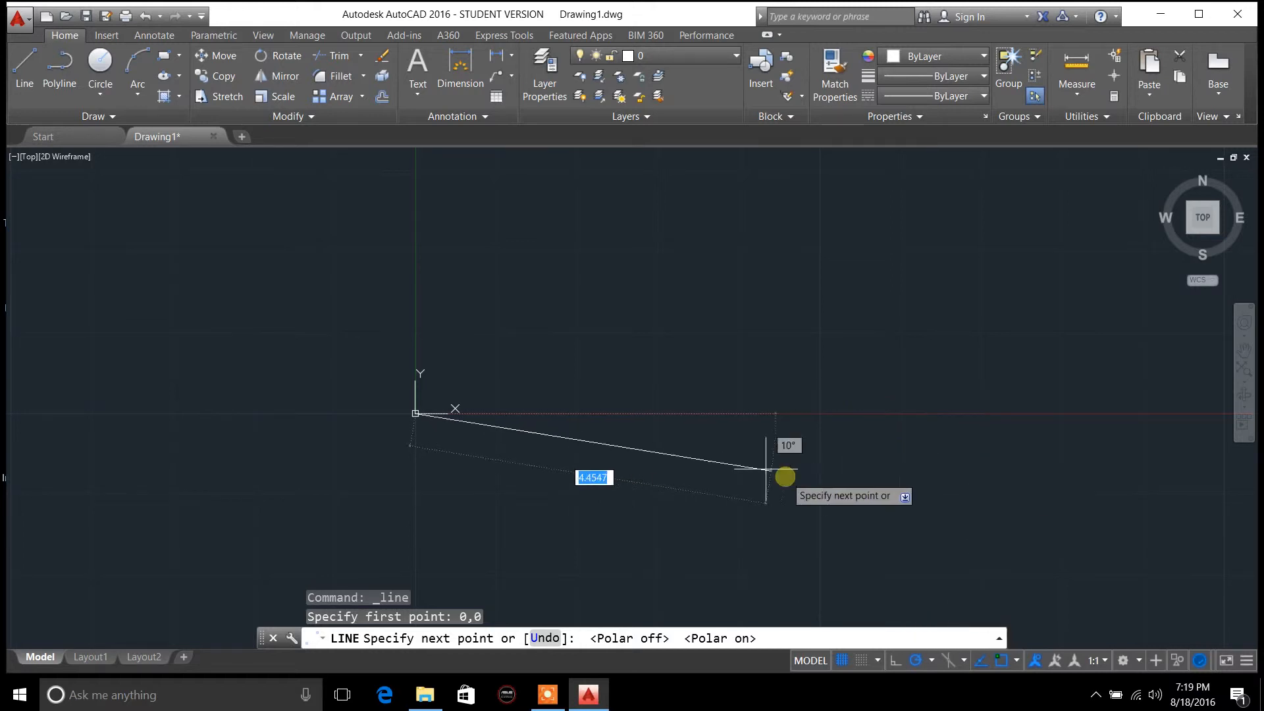
{"action": "mouse_move", "coordinate": [707, 435]}
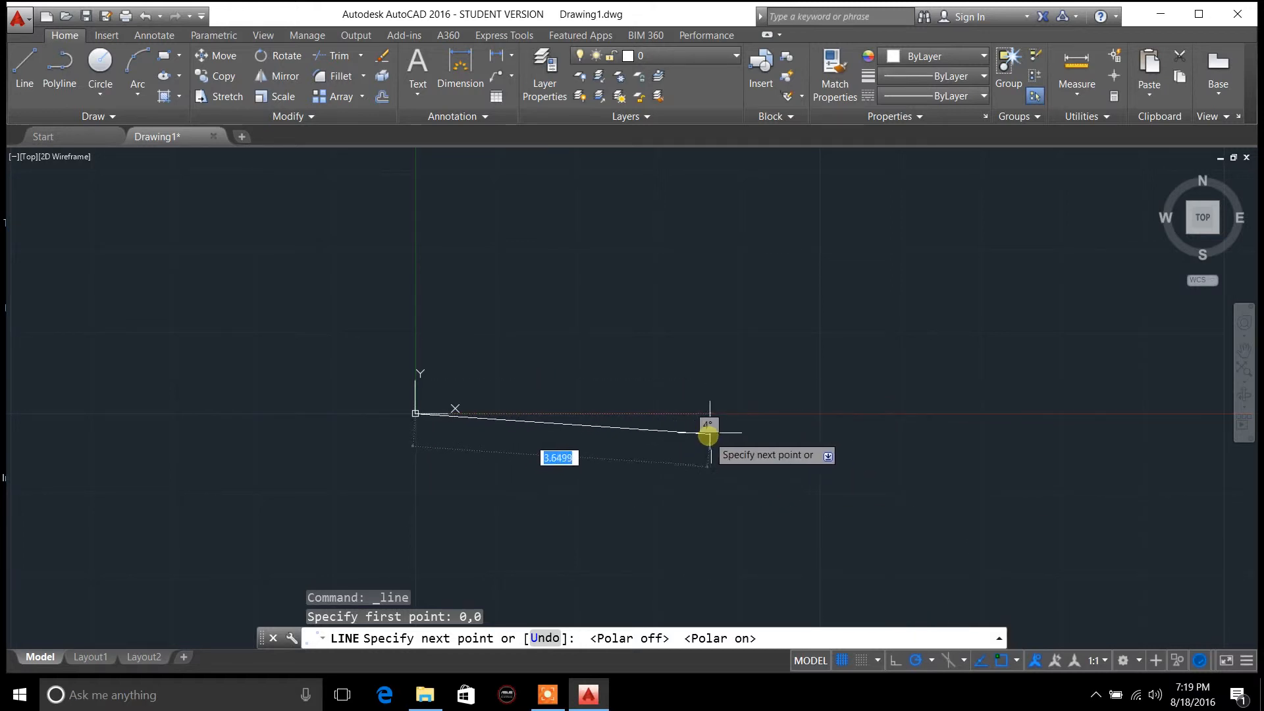
{"action": "mouse_move", "coordinate": [716, 412]}
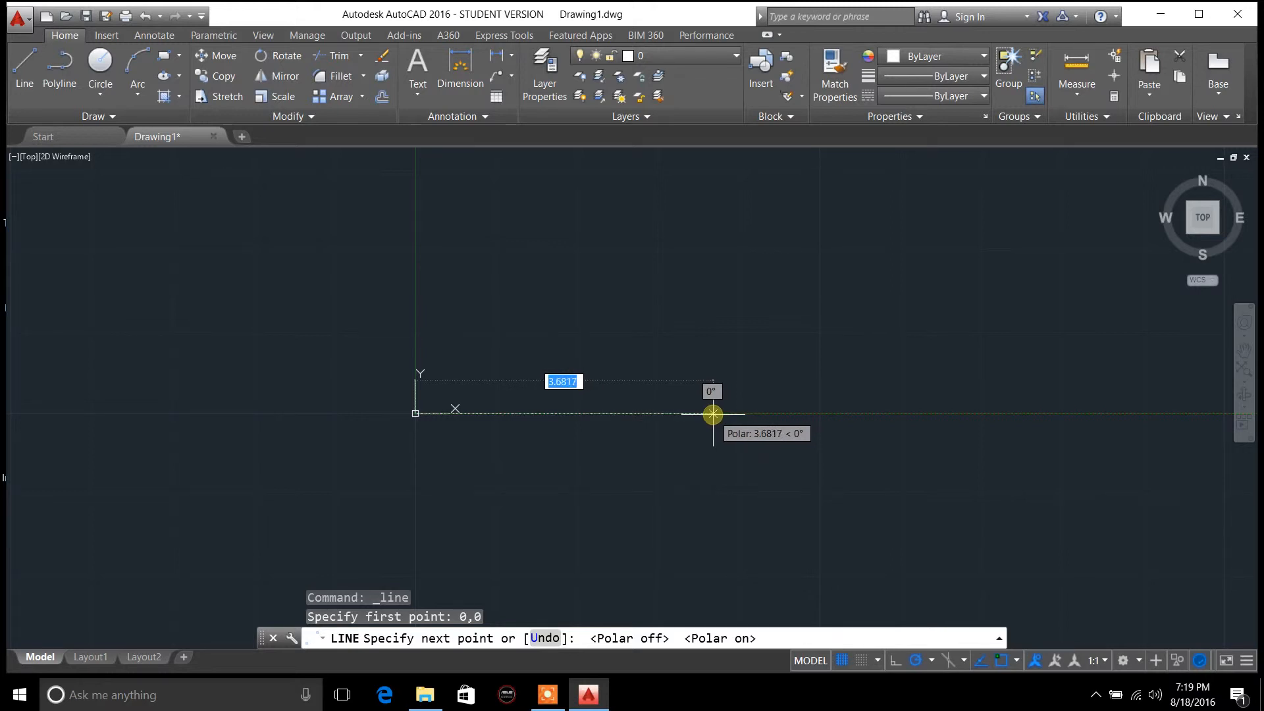
{"action": "mouse_move", "coordinate": [720, 415]}
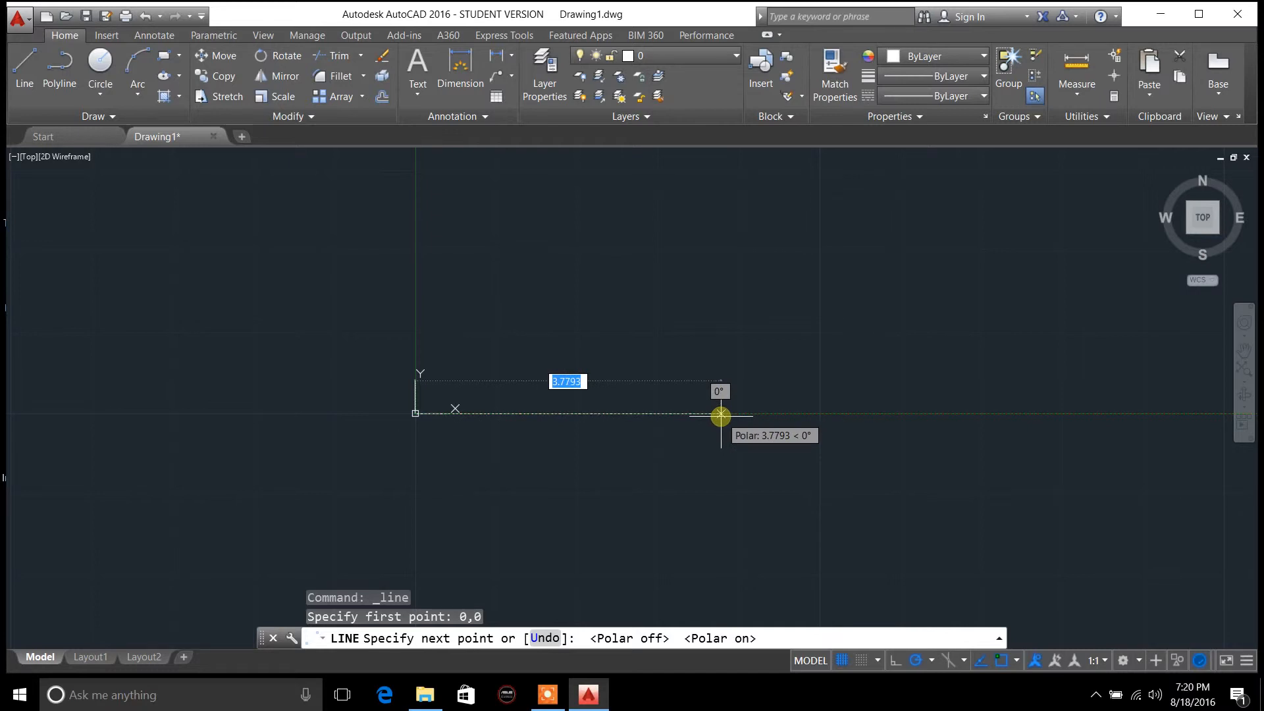
{"action": "mouse_move", "coordinate": [657, 412]}
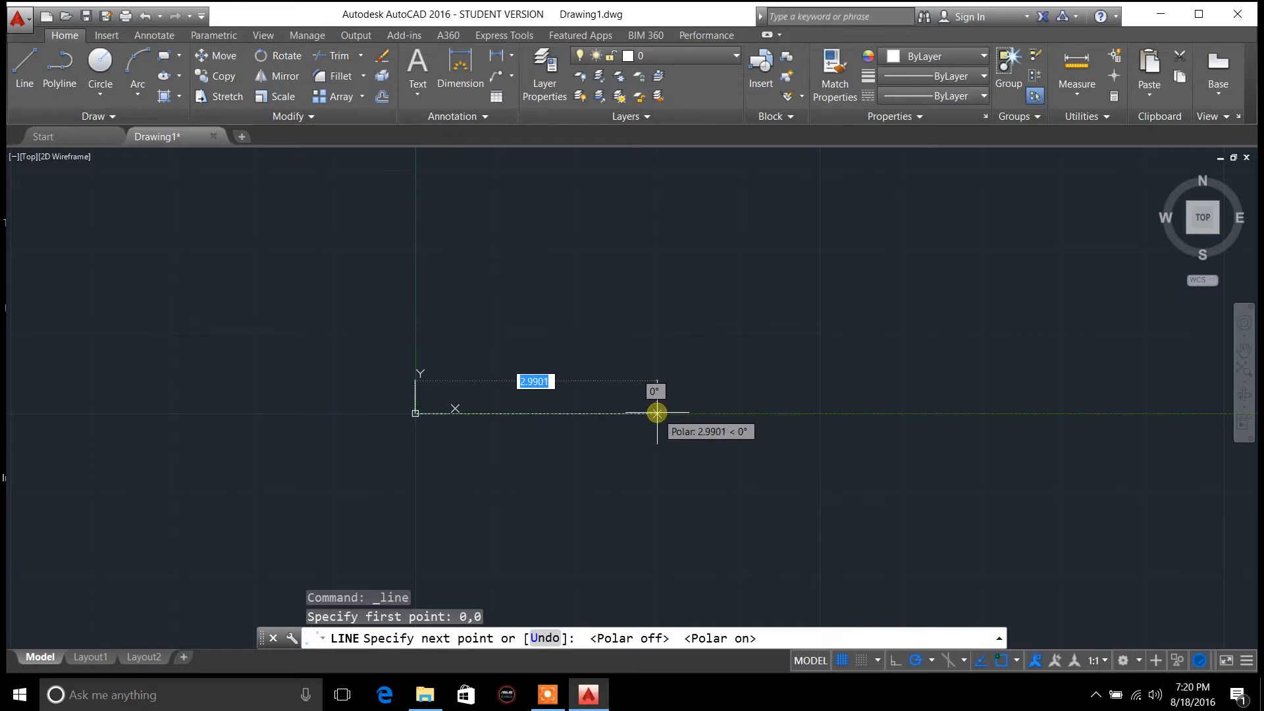
{"action": "mouse_move", "coordinate": [663, 413]}
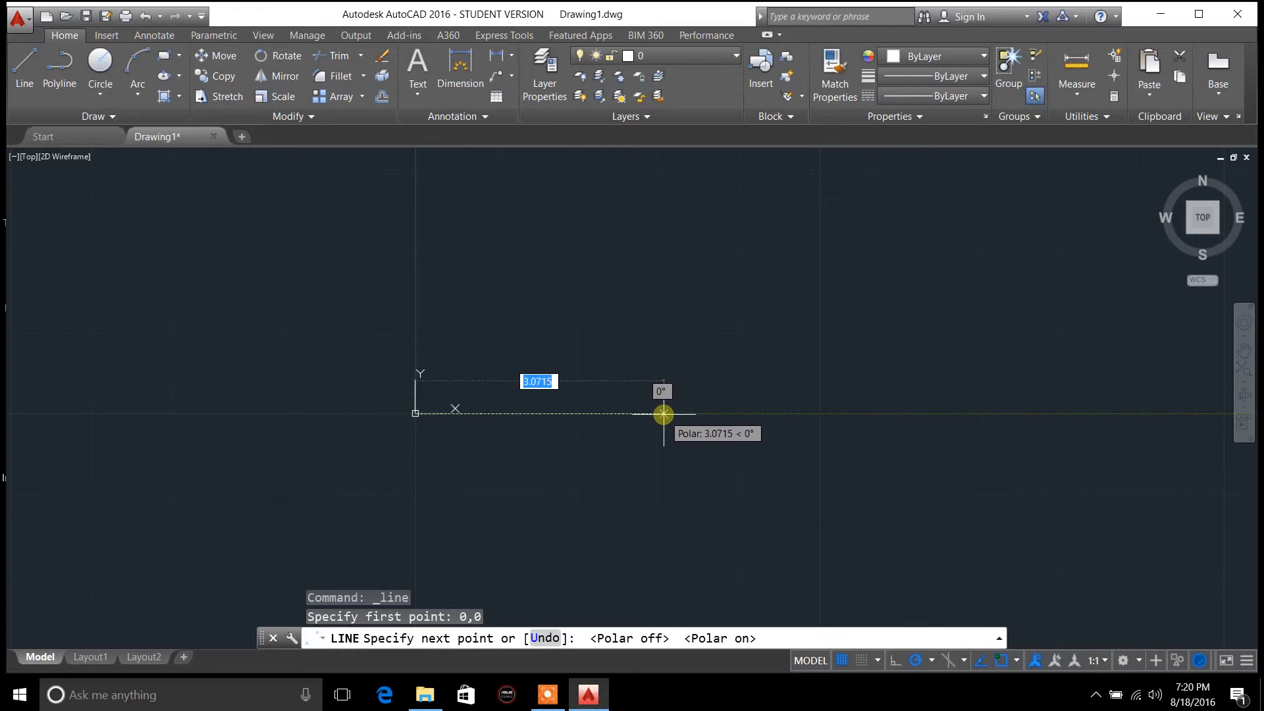
{"action": "mouse_move", "coordinate": [655, 336]}
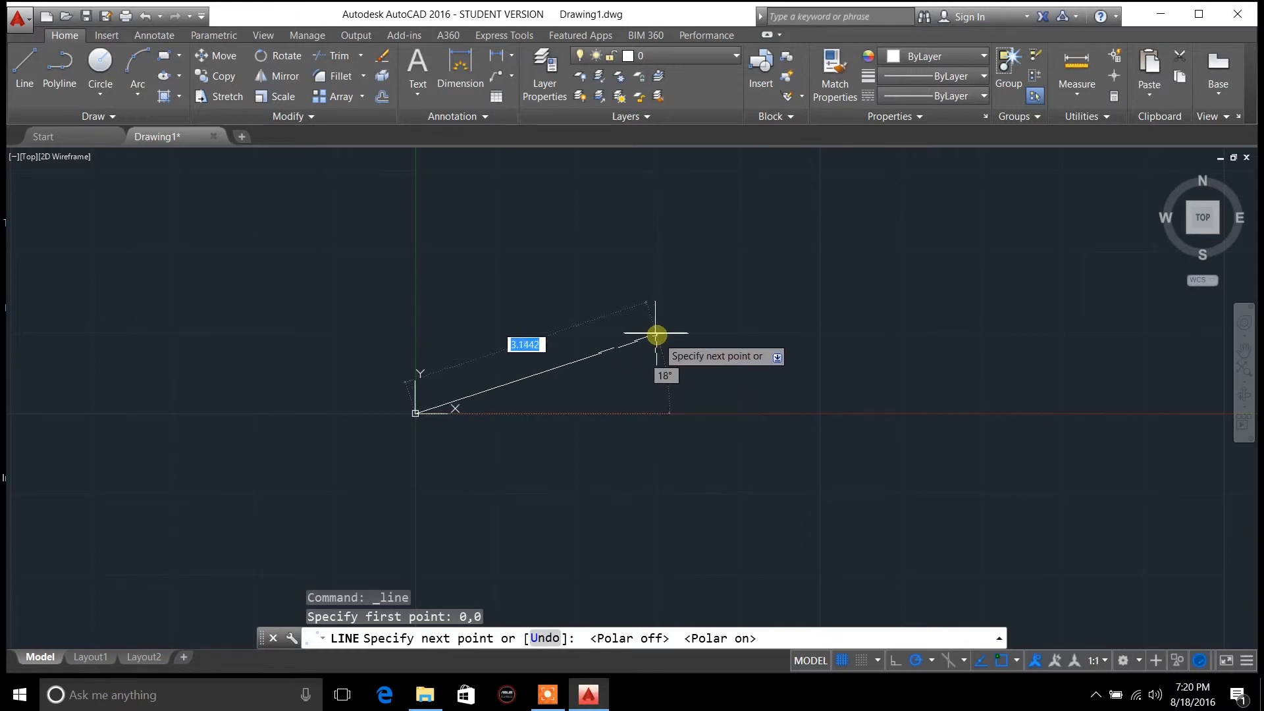
{"action": "mouse_move", "coordinate": [433, 224]}
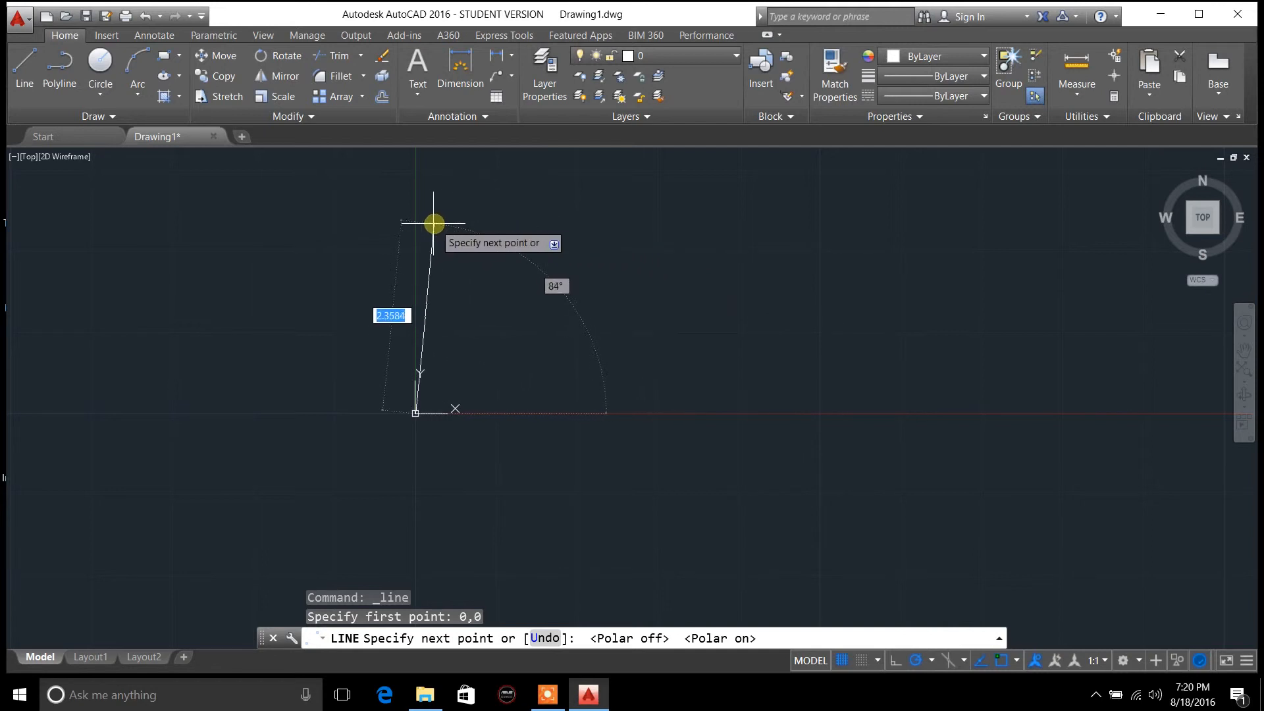
{"action": "mouse_move", "coordinate": [433, 224]}
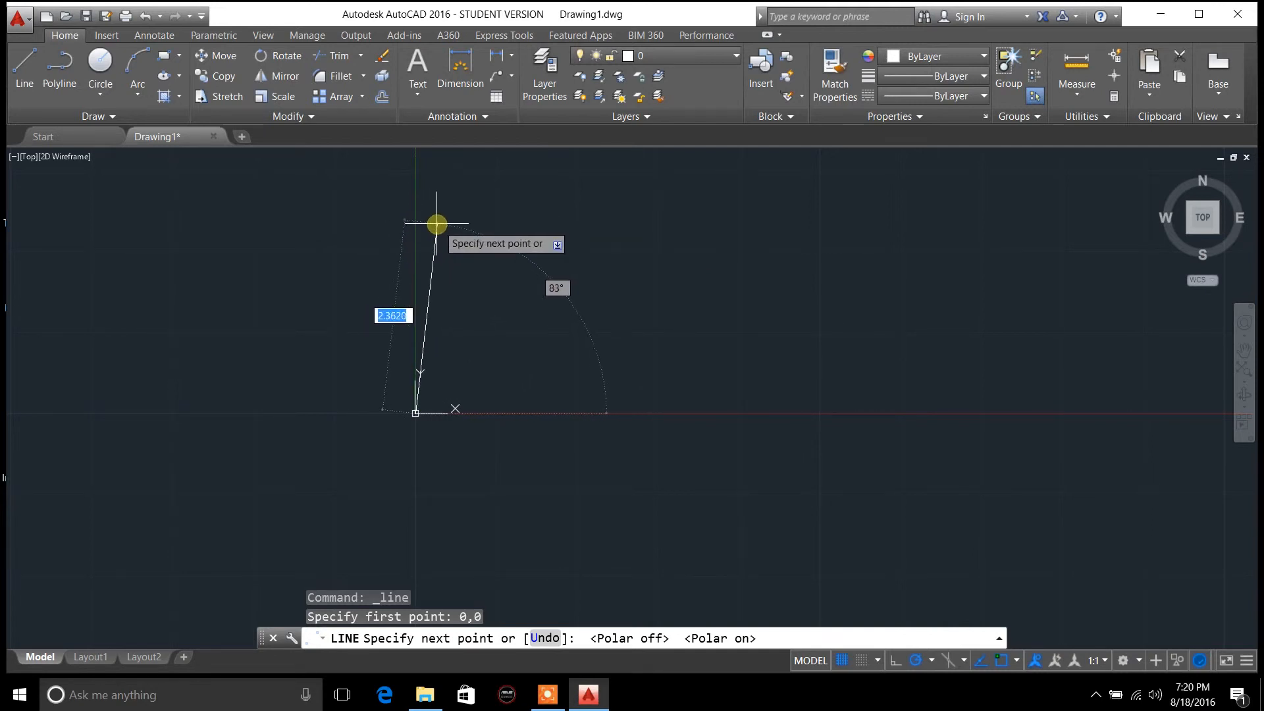
{"action": "mouse_move", "coordinate": [441, 212]}
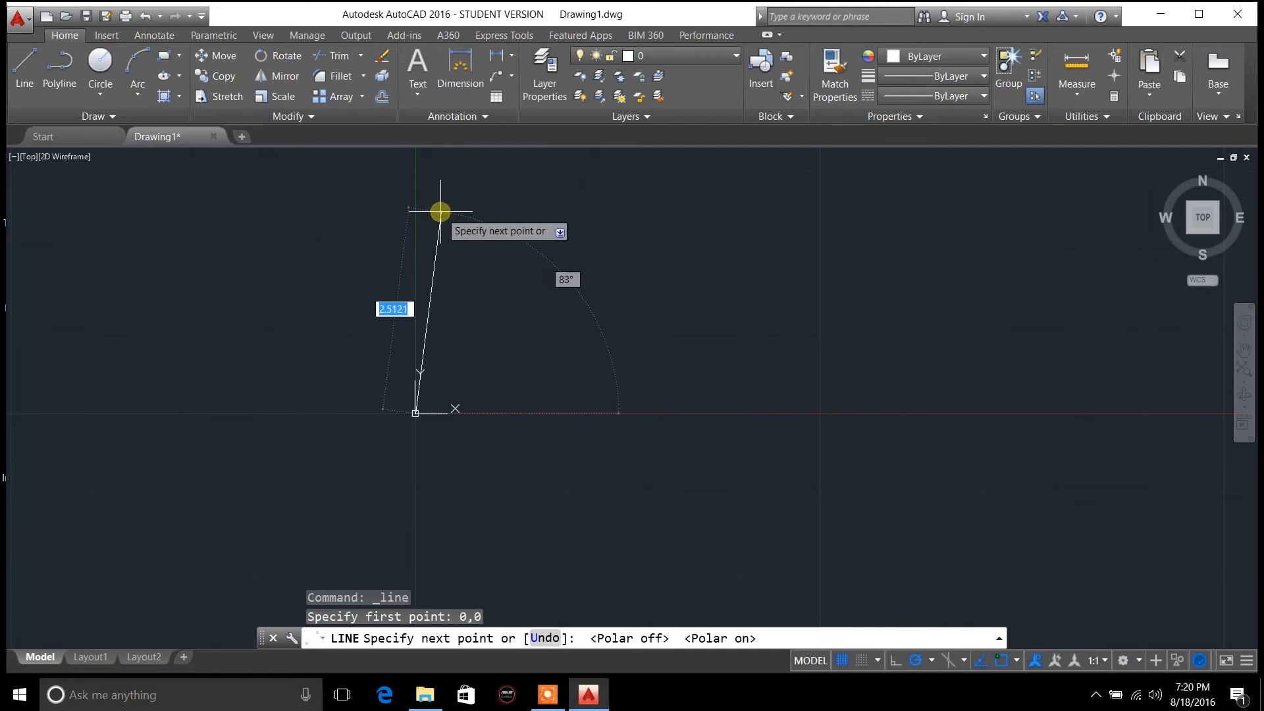
{"action": "mouse_move", "coordinate": [414, 208]}
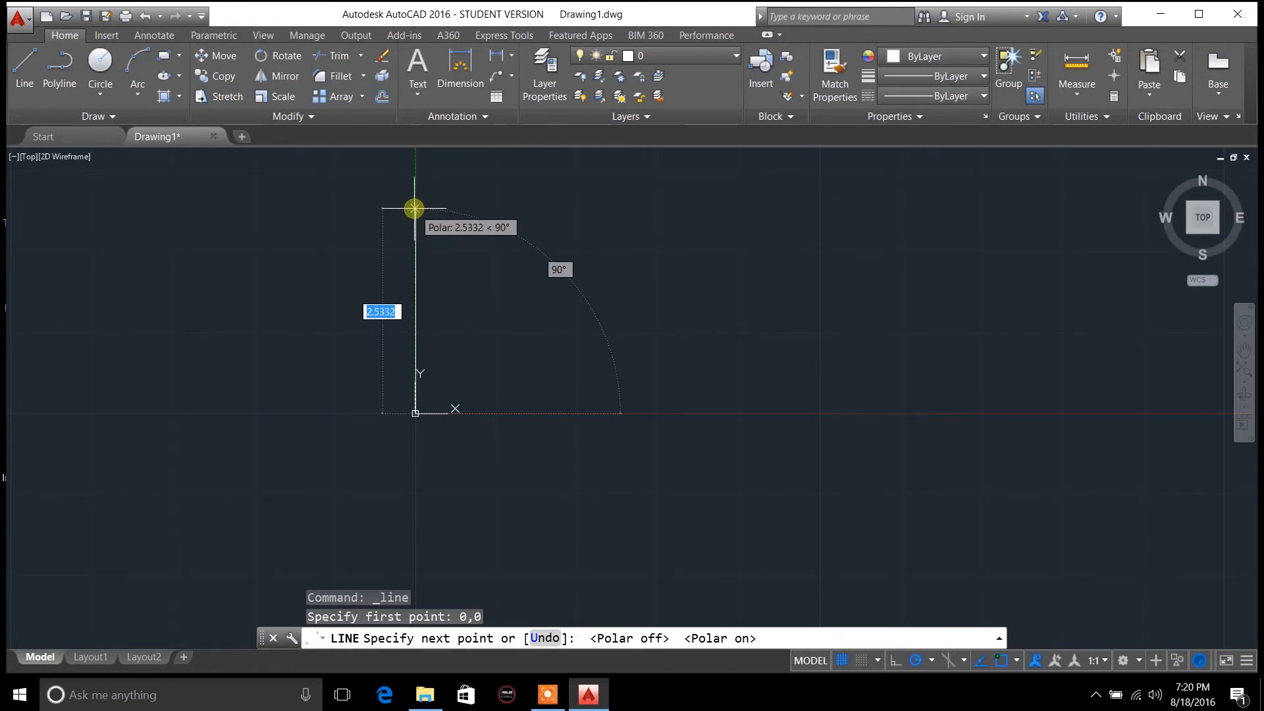
{"action": "mouse_move", "coordinate": [414, 210]}
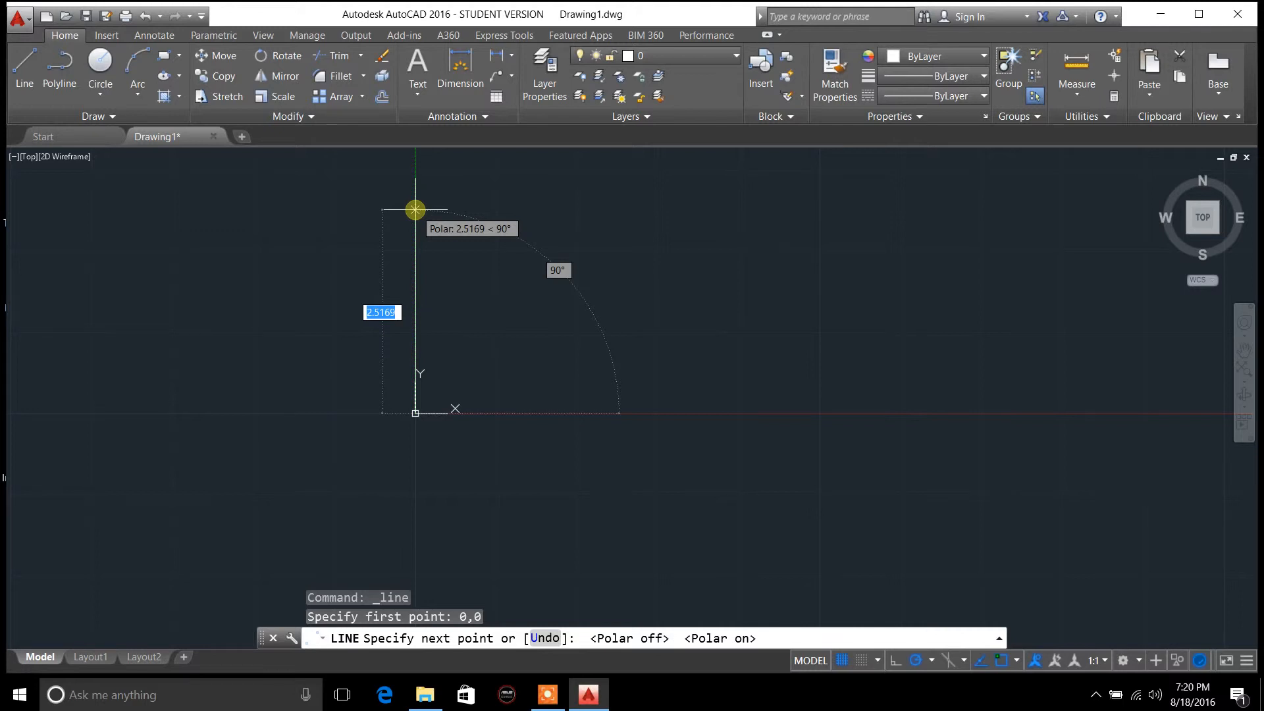
{"action": "mouse_move", "coordinate": [344, 202]}
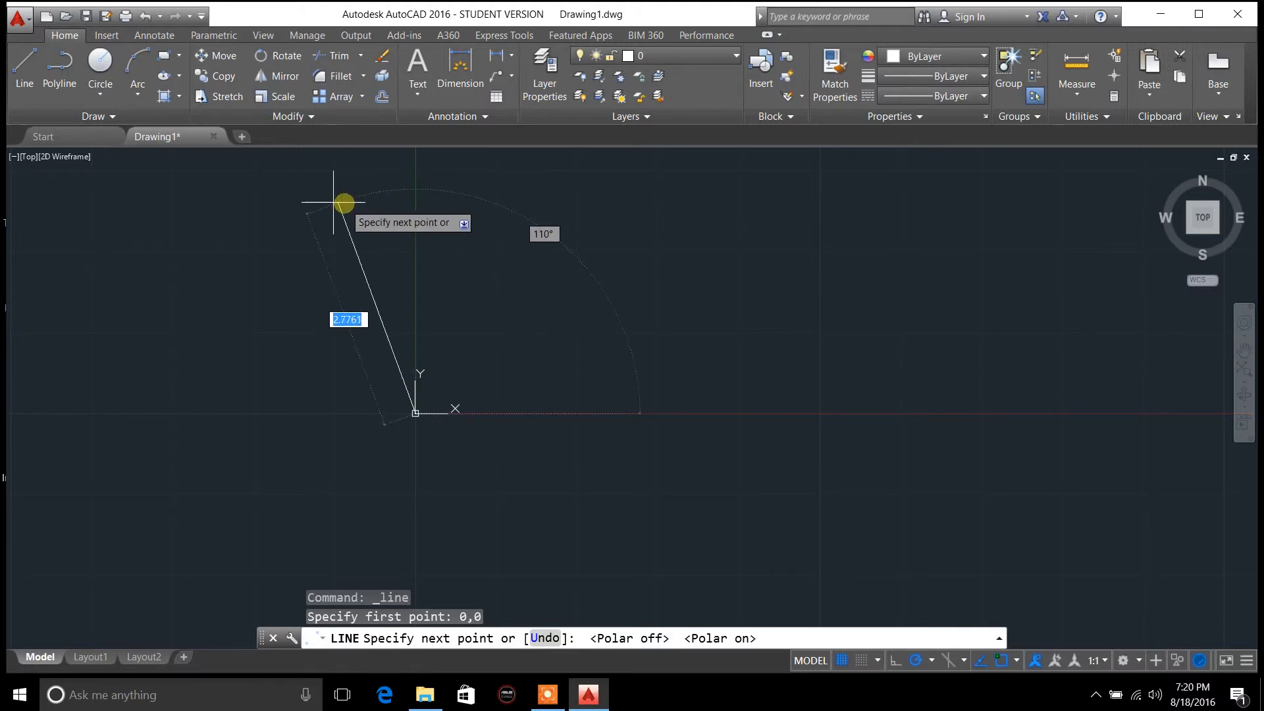
{"action": "mouse_move", "coordinate": [147, 384]}
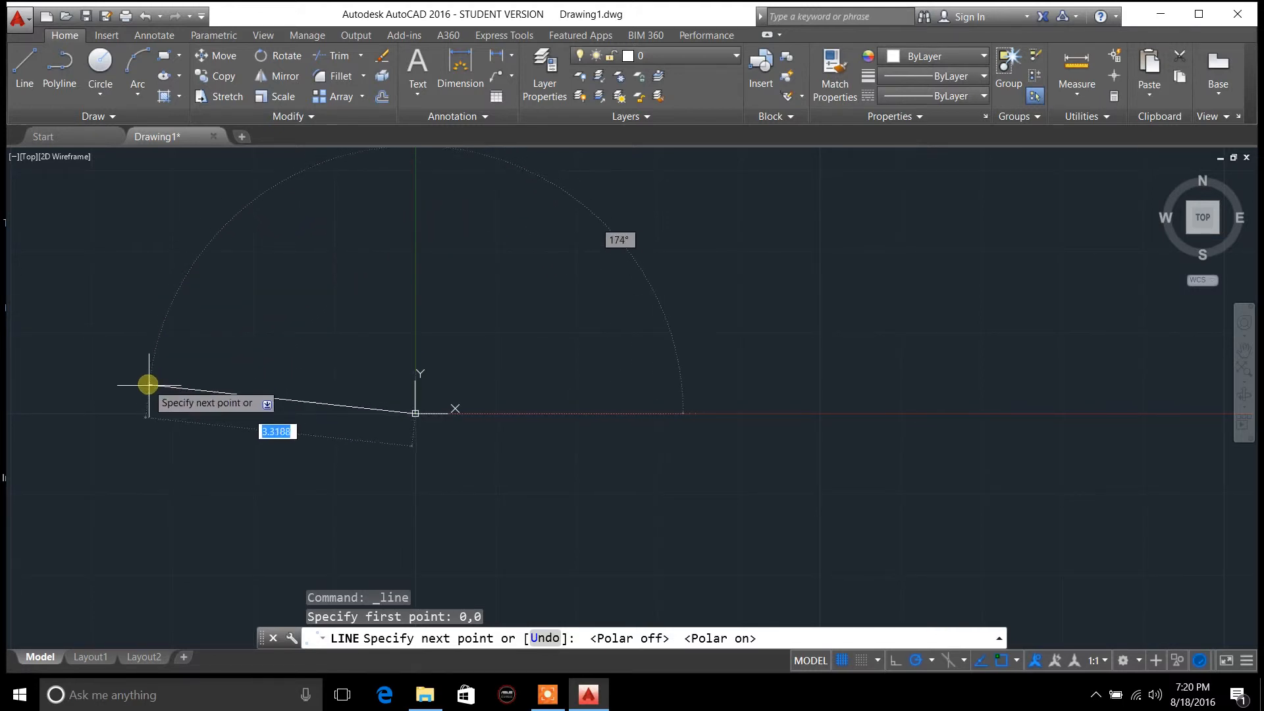
{"action": "mouse_move", "coordinate": [153, 412]}
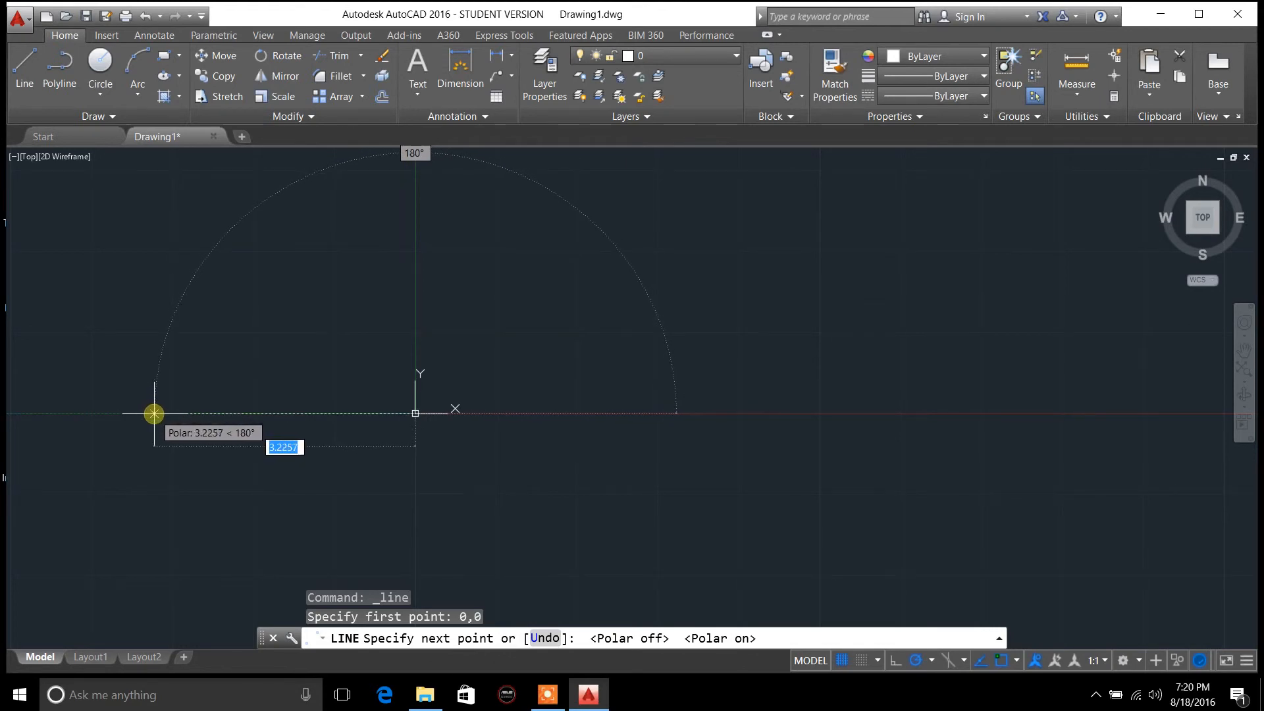
{"action": "mouse_move", "coordinate": [166, 416]}
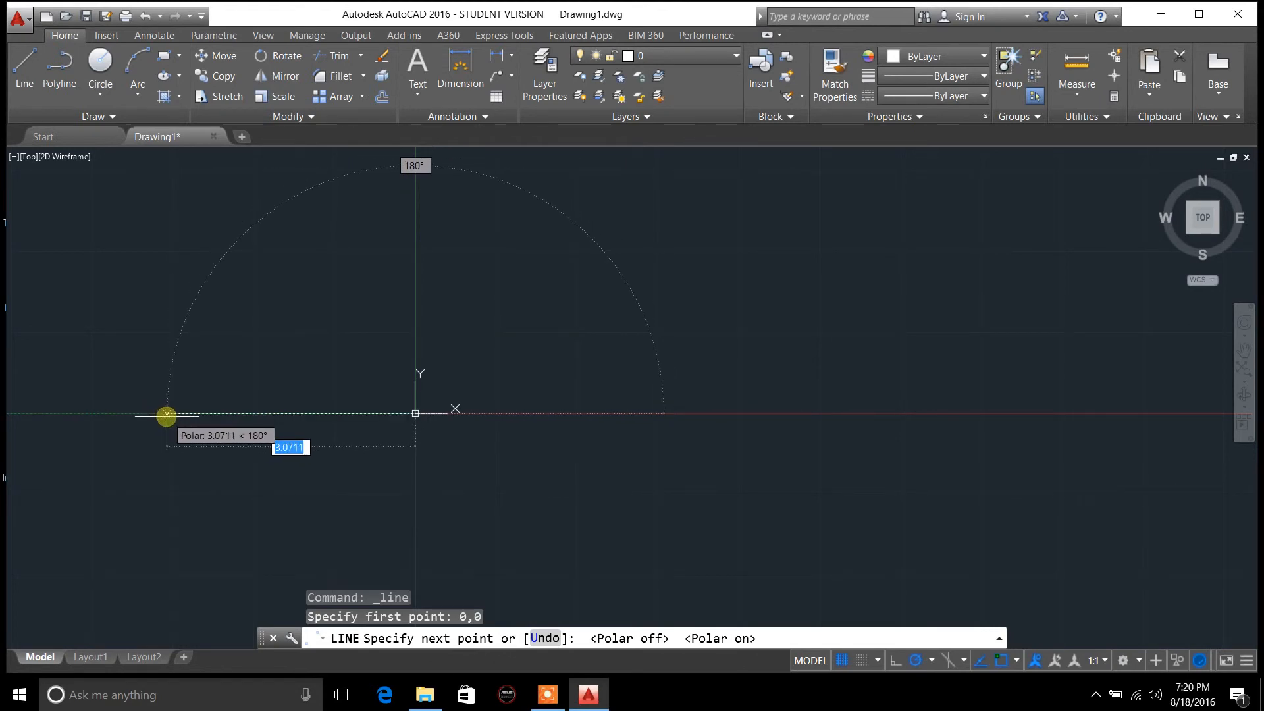
{"action": "mouse_move", "coordinate": [337, 577]}
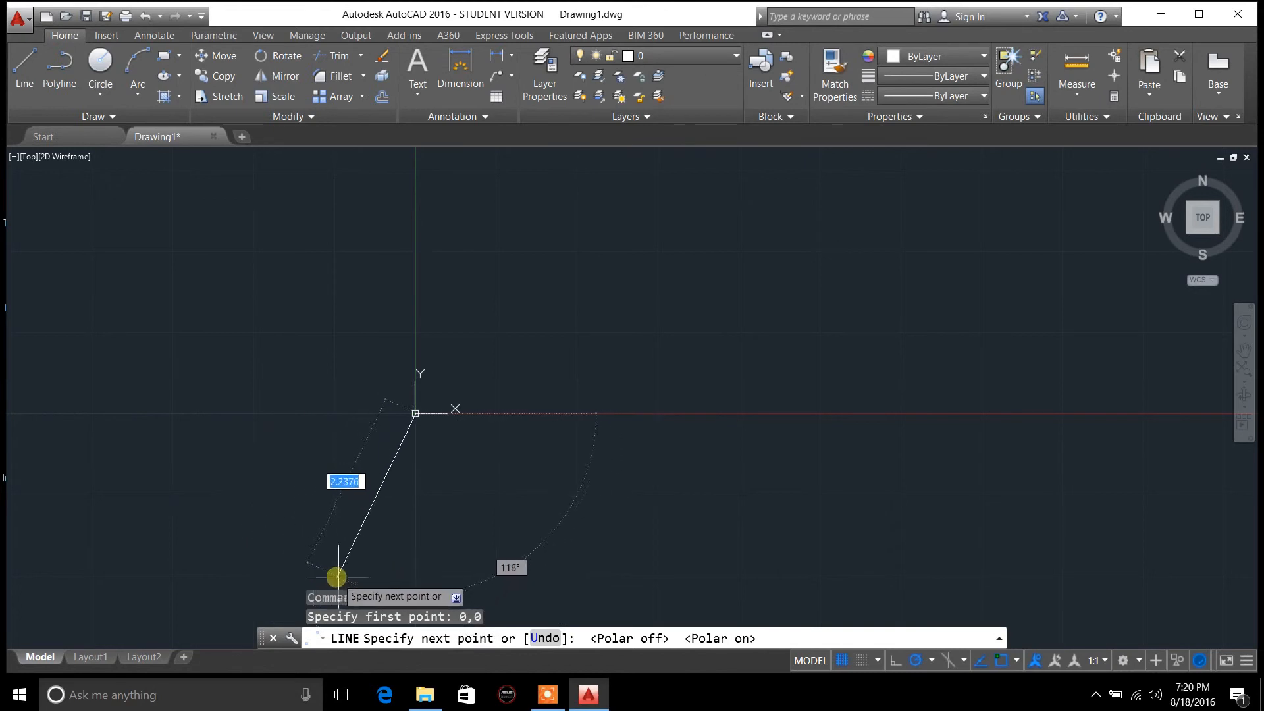
{"action": "mouse_move", "coordinate": [413, 576]}
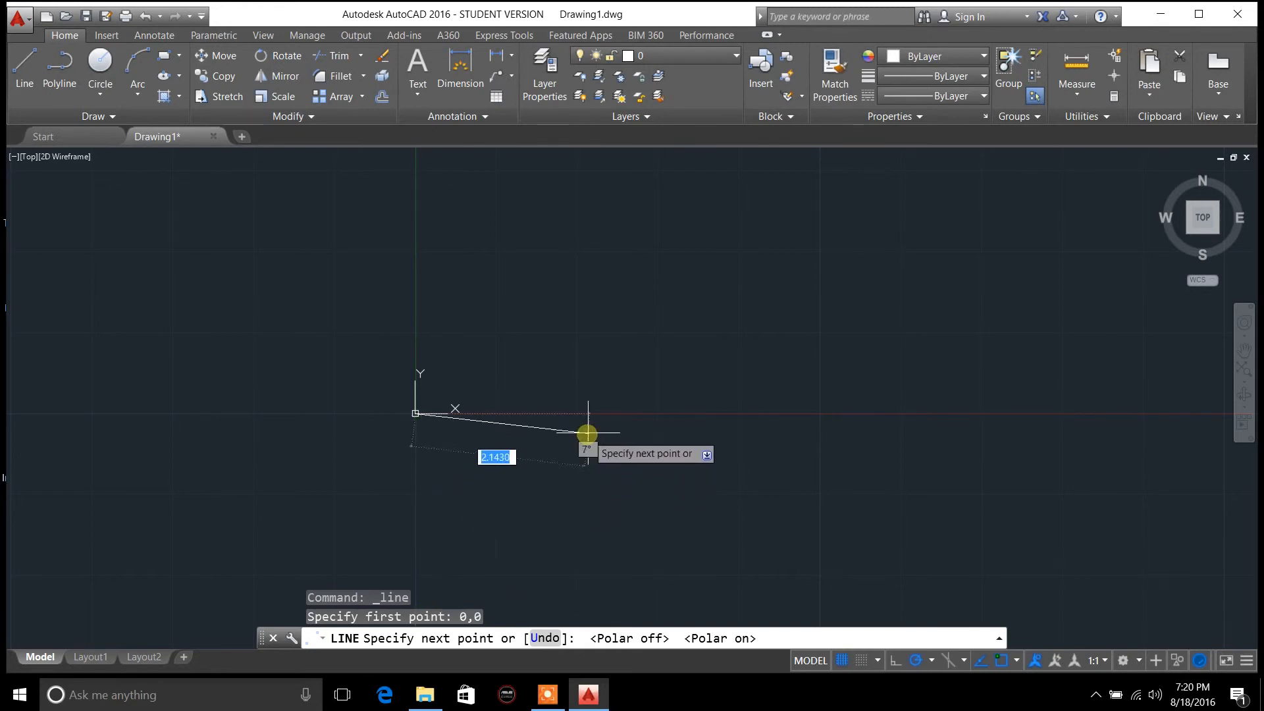
{"action": "mouse_move", "coordinate": [588, 500]}
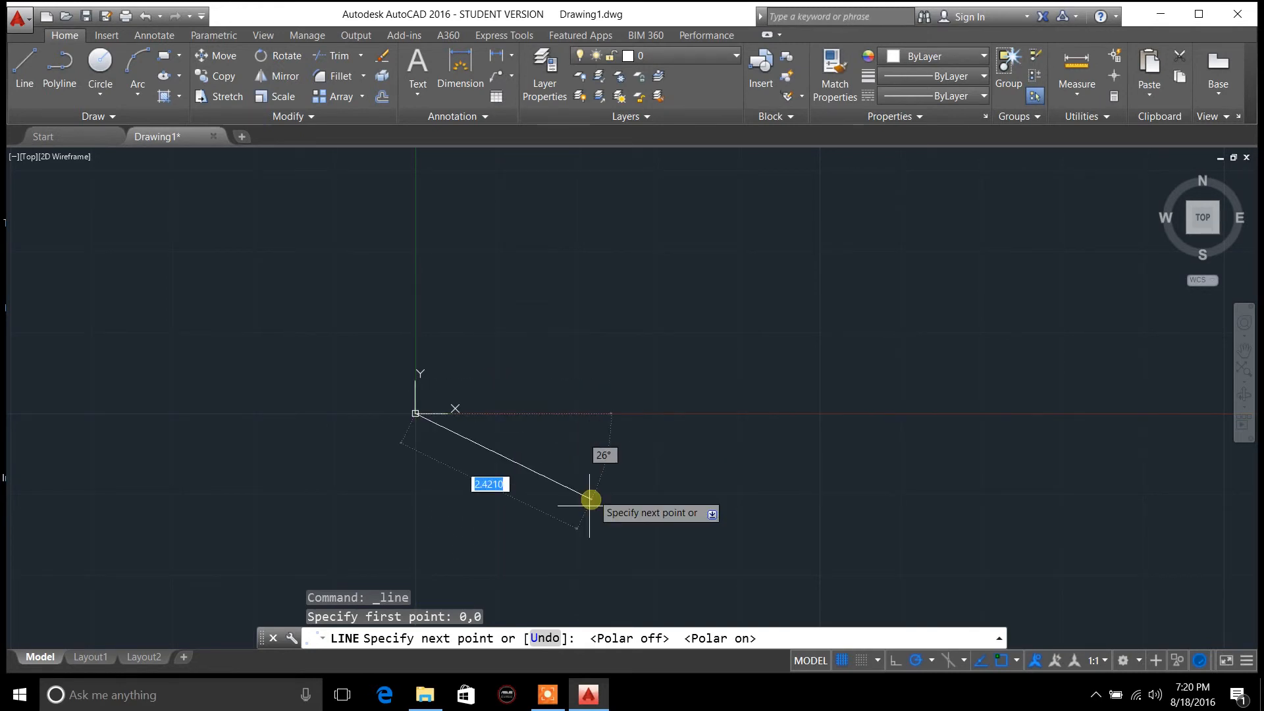
{"action": "mouse_move", "coordinate": [419, 580]}
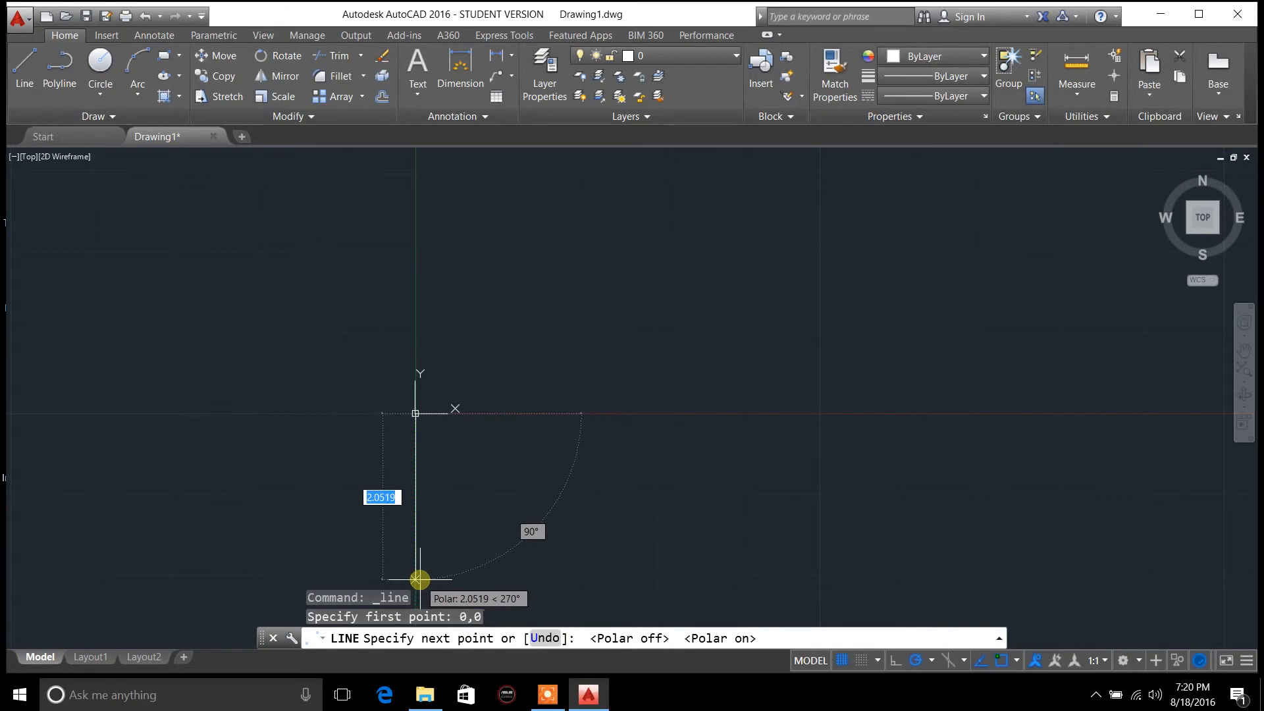
{"action": "mouse_move", "coordinate": [414, 548]}
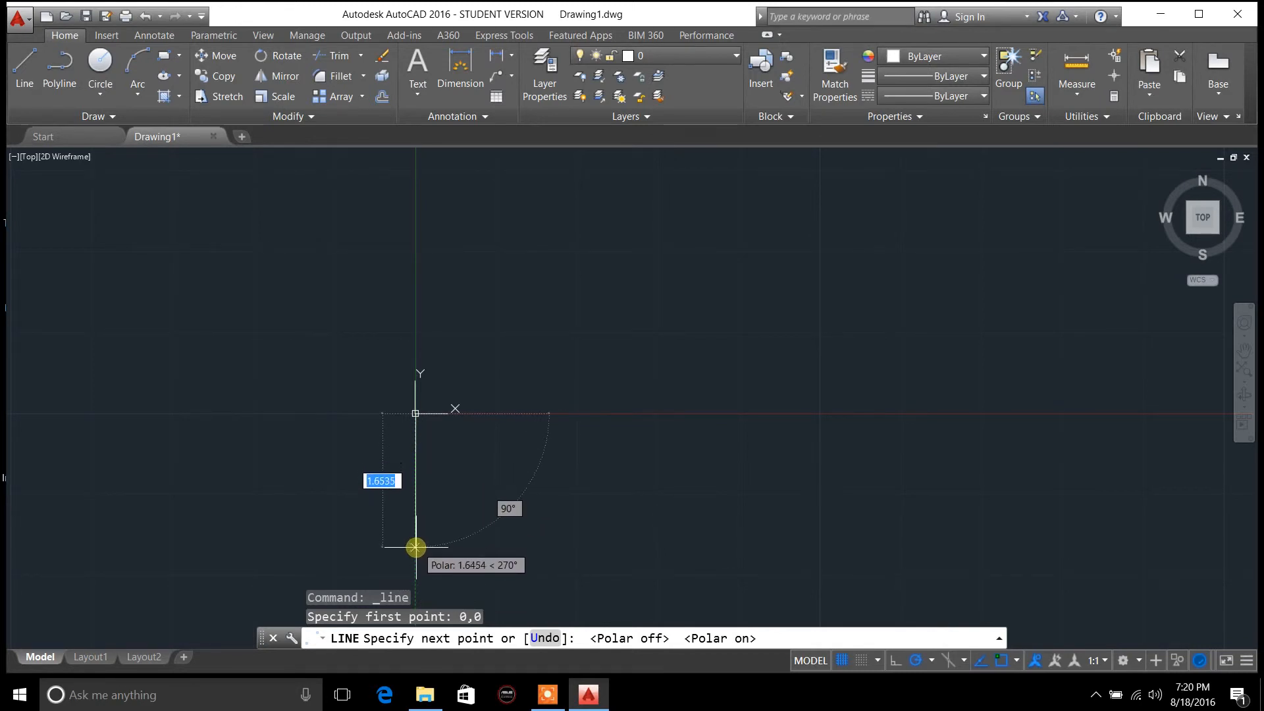
{"action": "mouse_move", "coordinate": [411, 451]}
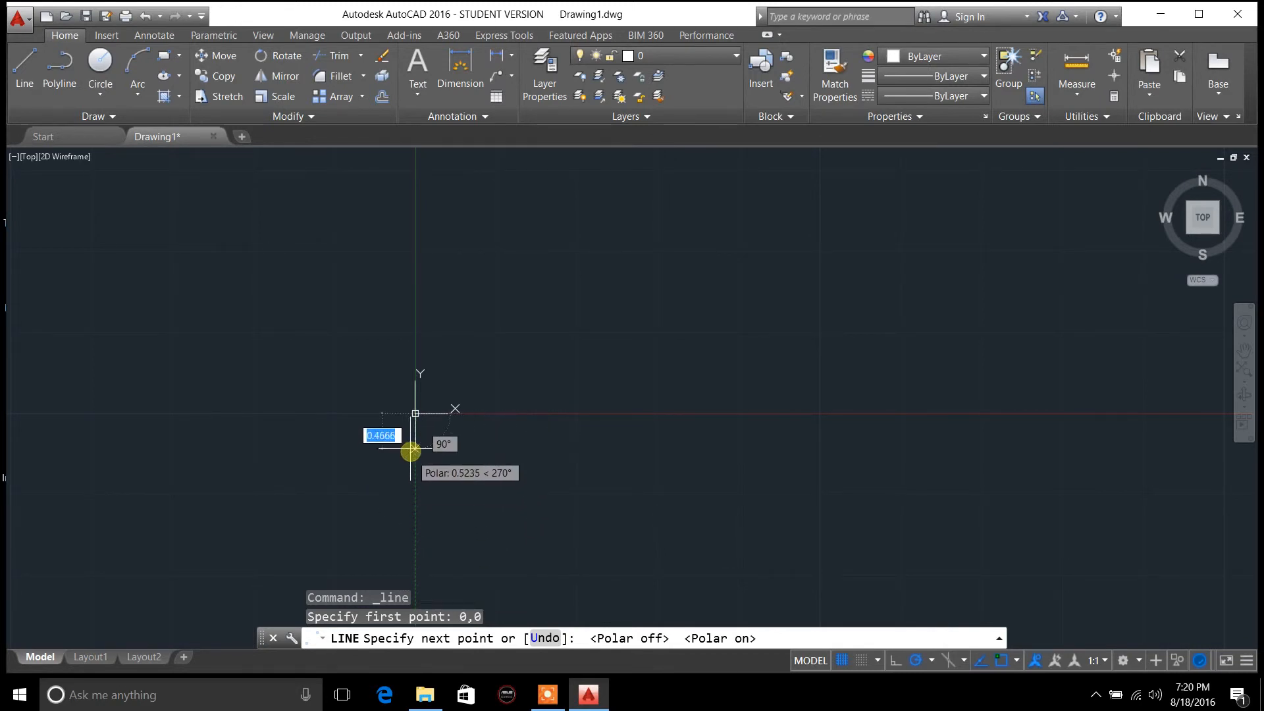
{"action": "mouse_move", "coordinate": [412, 574]}
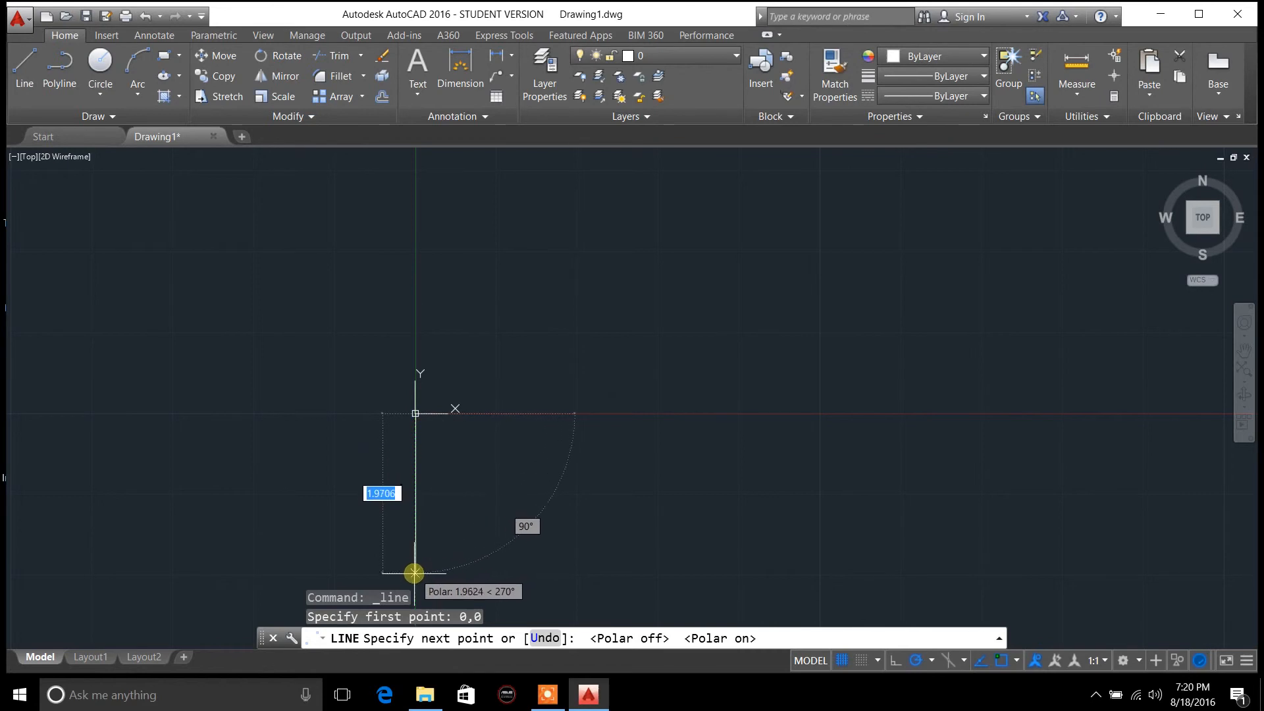
{"action": "mouse_move", "coordinate": [415, 573]}
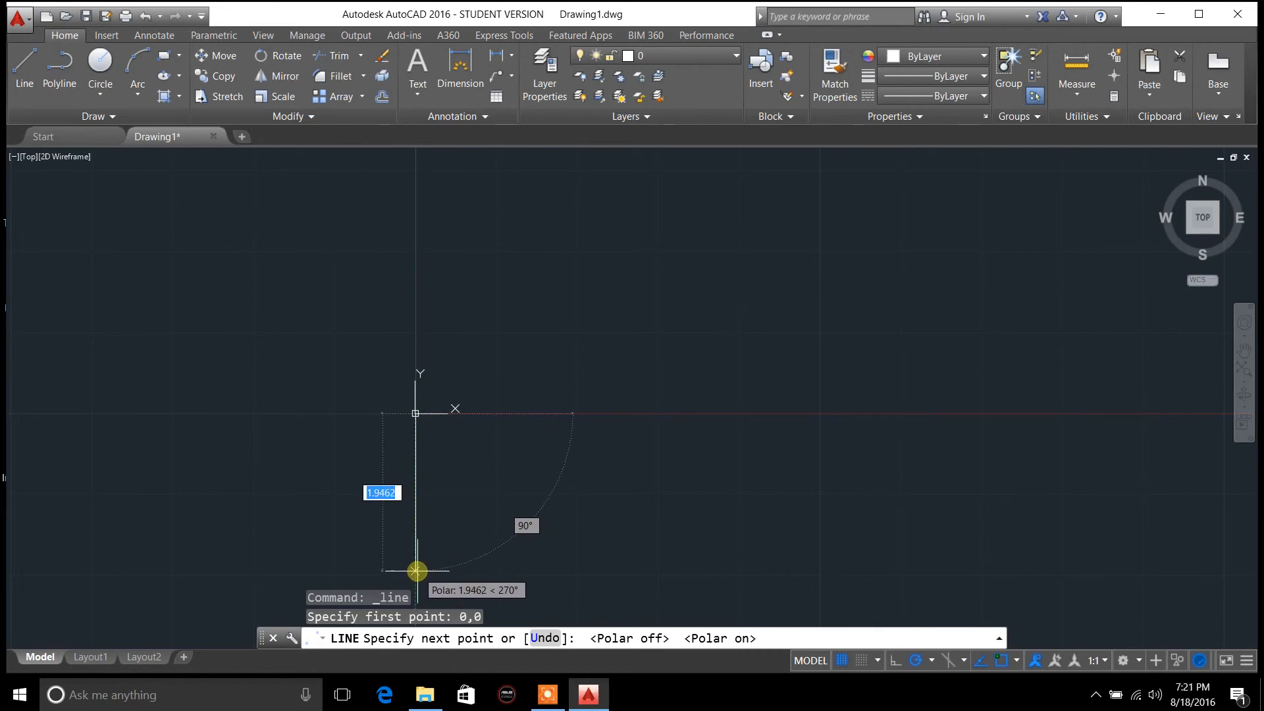
{"action": "mouse_move", "coordinate": [417, 573]}
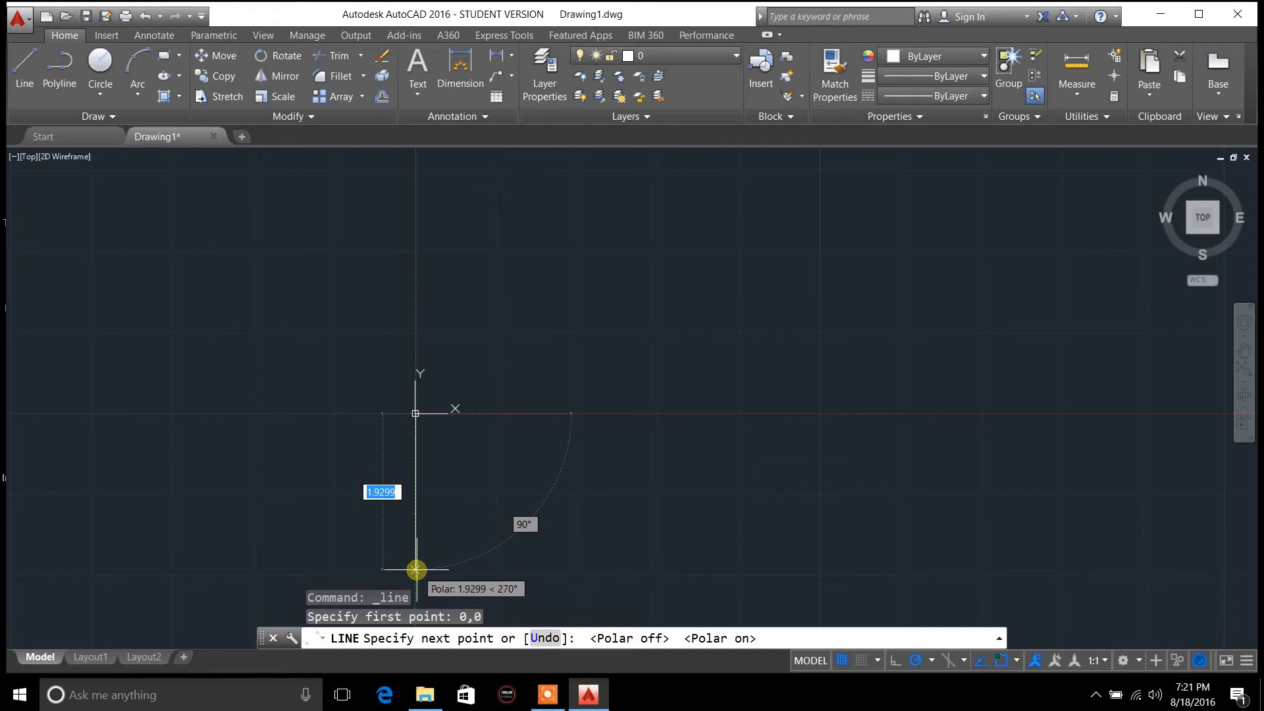
{"action": "mouse_move", "coordinate": [417, 574]}
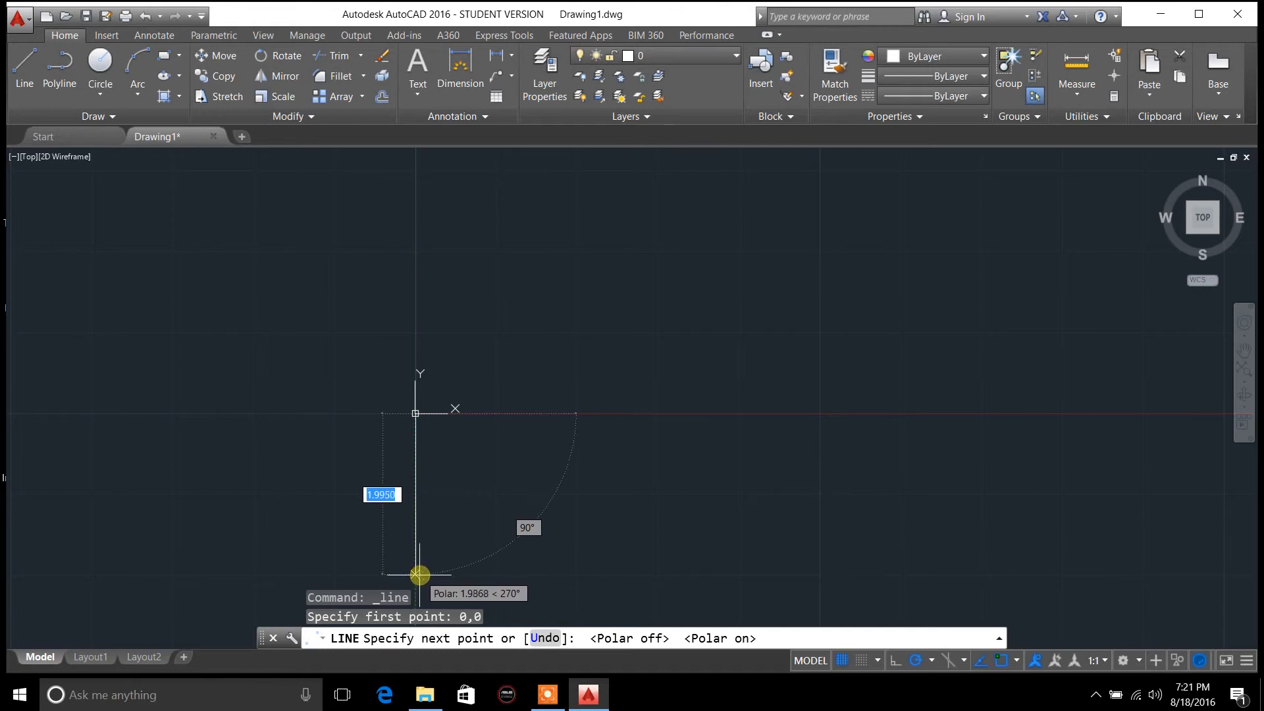
{"action": "mouse_move", "coordinate": [414, 570]}
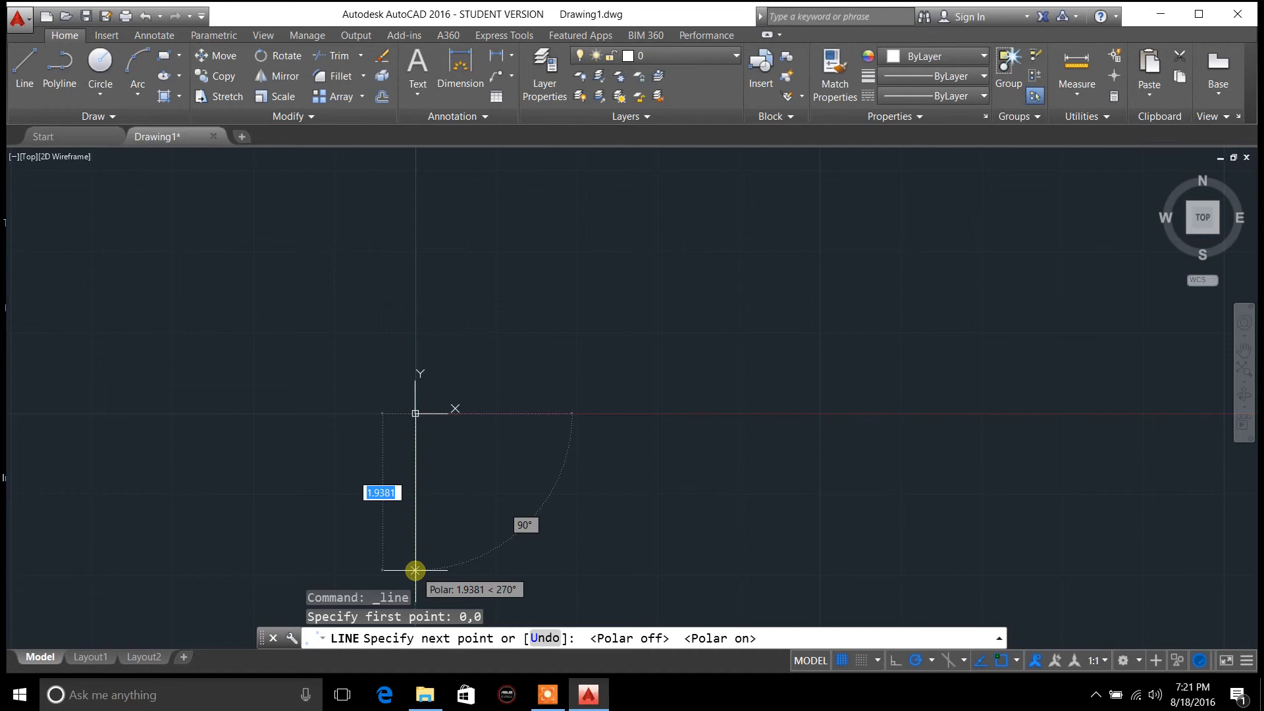
{"action": "mouse_move", "coordinate": [410, 566]}
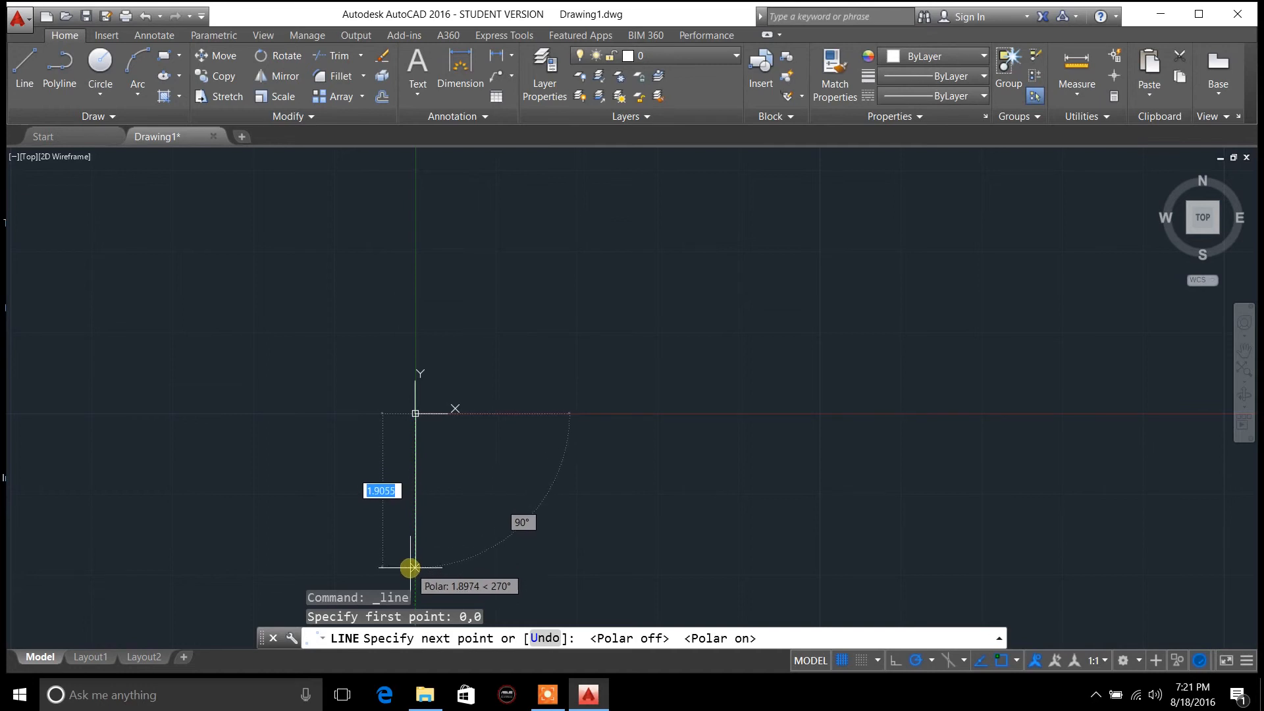
{"action": "mouse_move", "coordinate": [412, 577]}
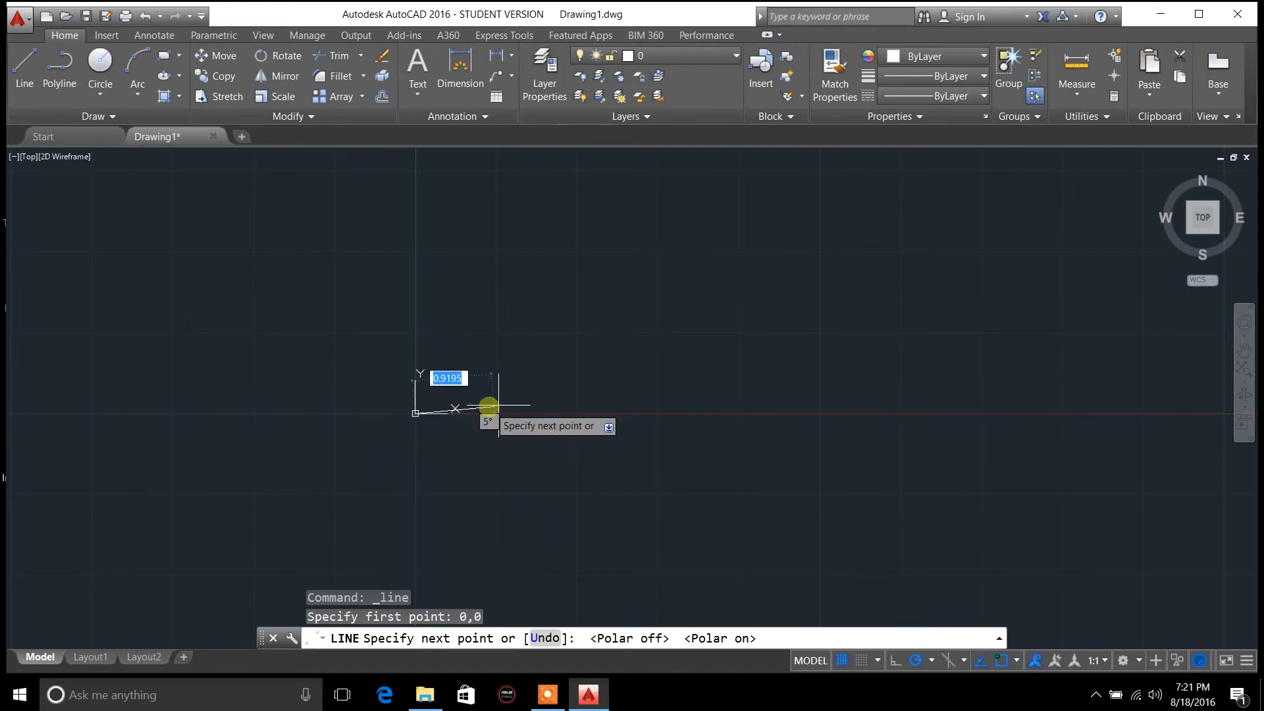
{"action": "mouse_move", "coordinate": [657, 412]}
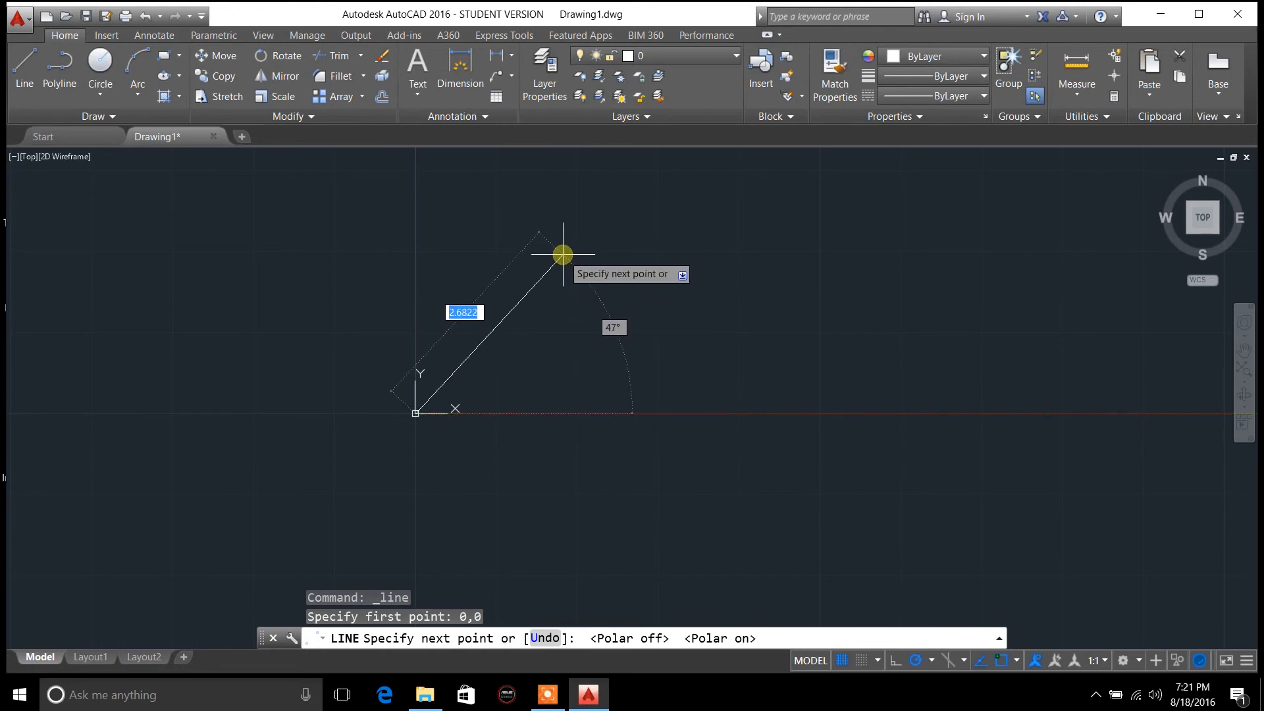
{"action": "mouse_move", "coordinate": [587, 301]}
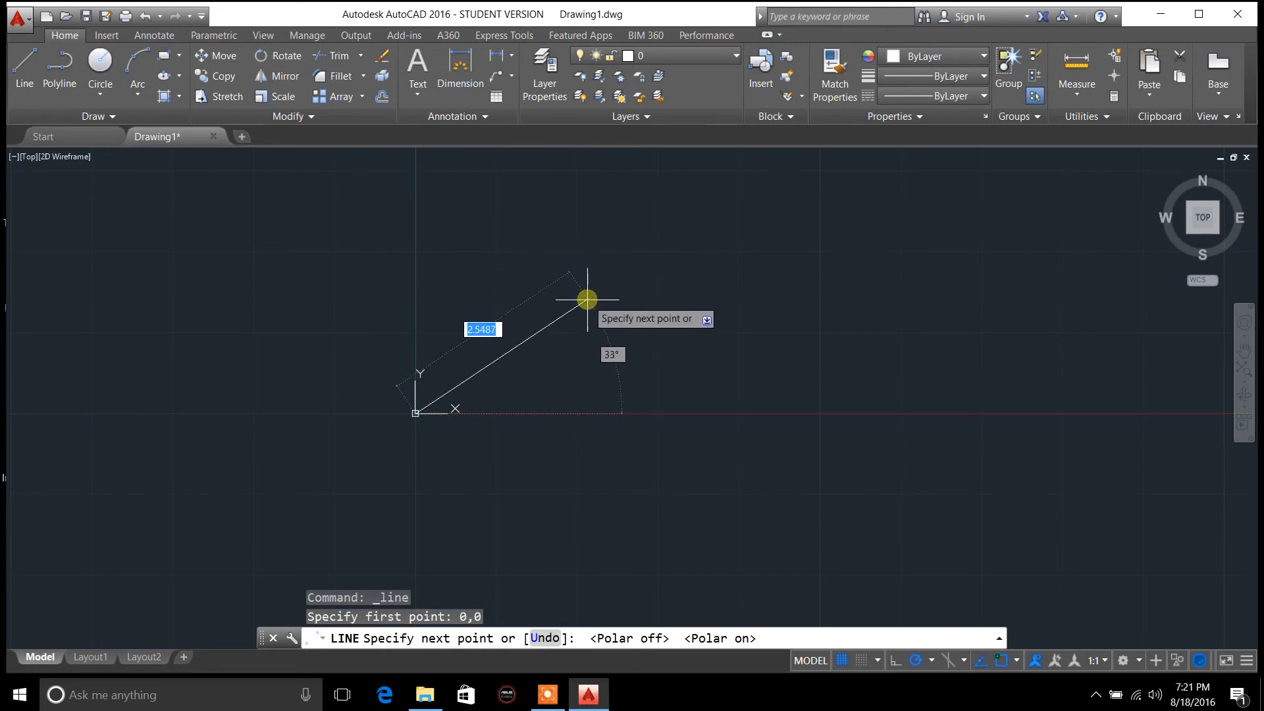
{"action": "mouse_move", "coordinate": [588, 311]}
{"action": "type", "text": "@3,0"}
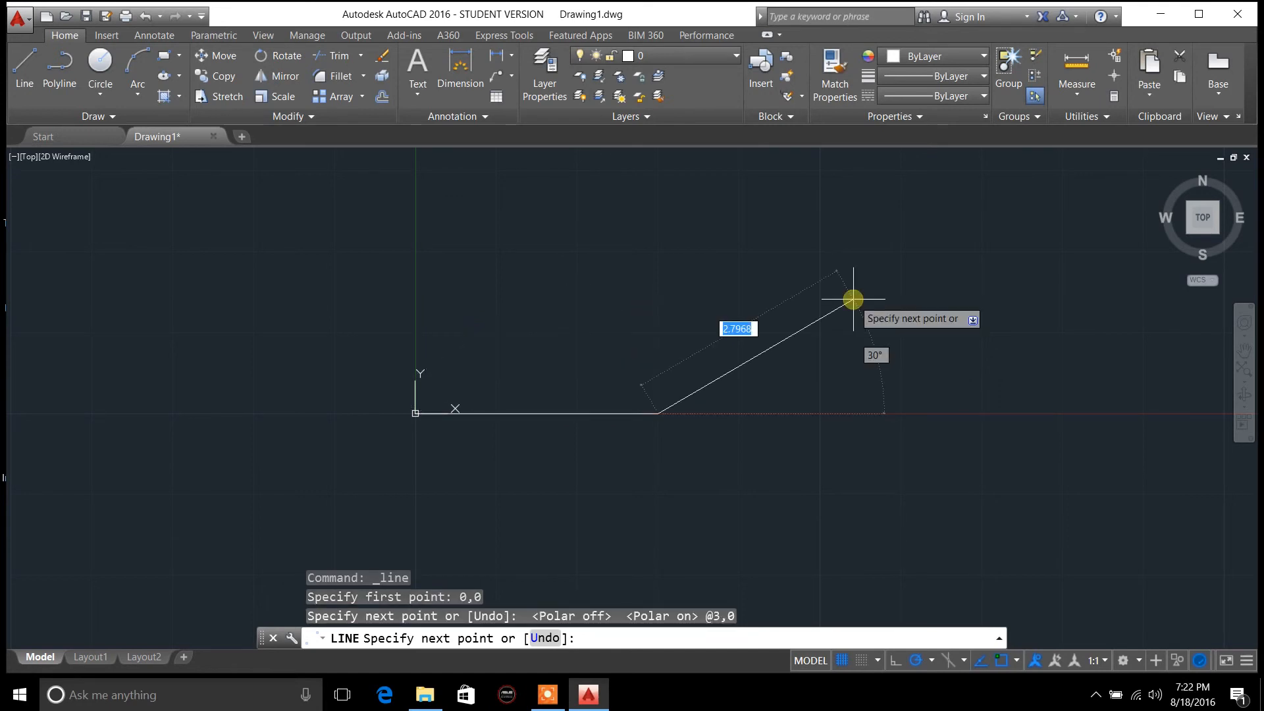
Step: Draw segments 3 right, 3 at 30°, 2 at 149°, 2 down-left, then finish LINE
{"action": "type", "text": "3"}
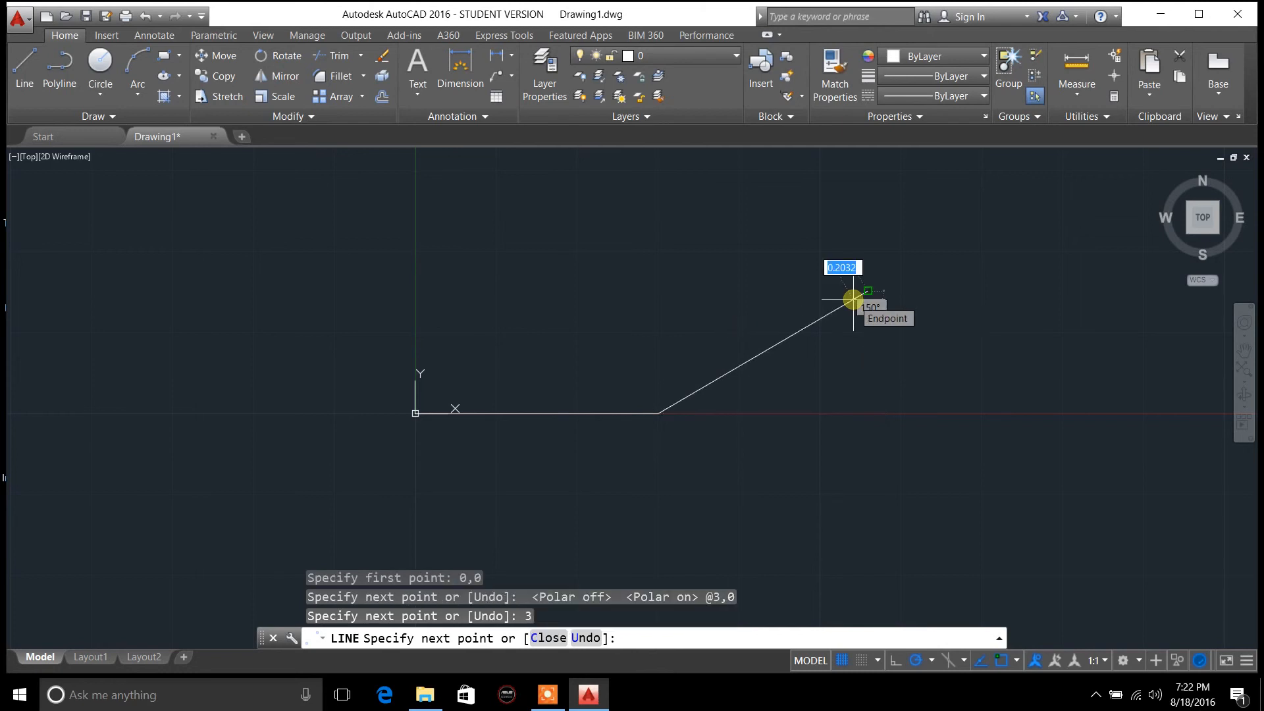
{"action": "mouse_move", "coordinate": [864, 304]}
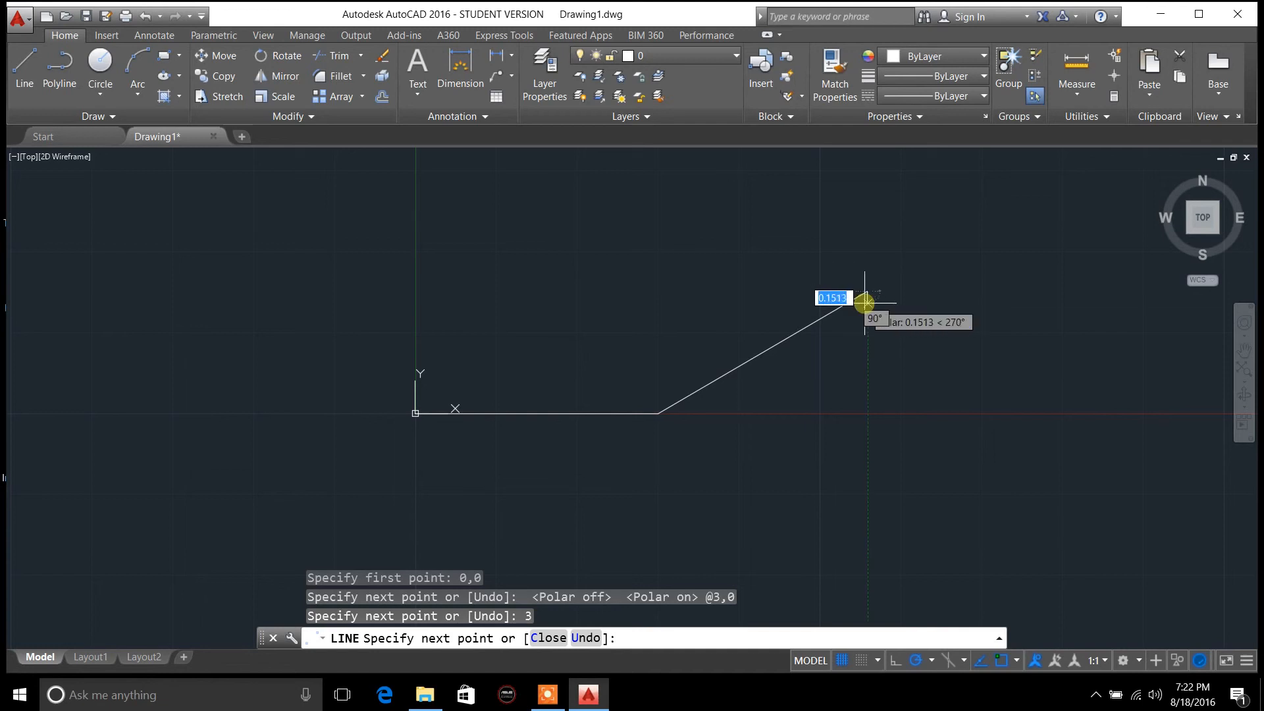
{"action": "mouse_move", "coordinate": [838, 253]}
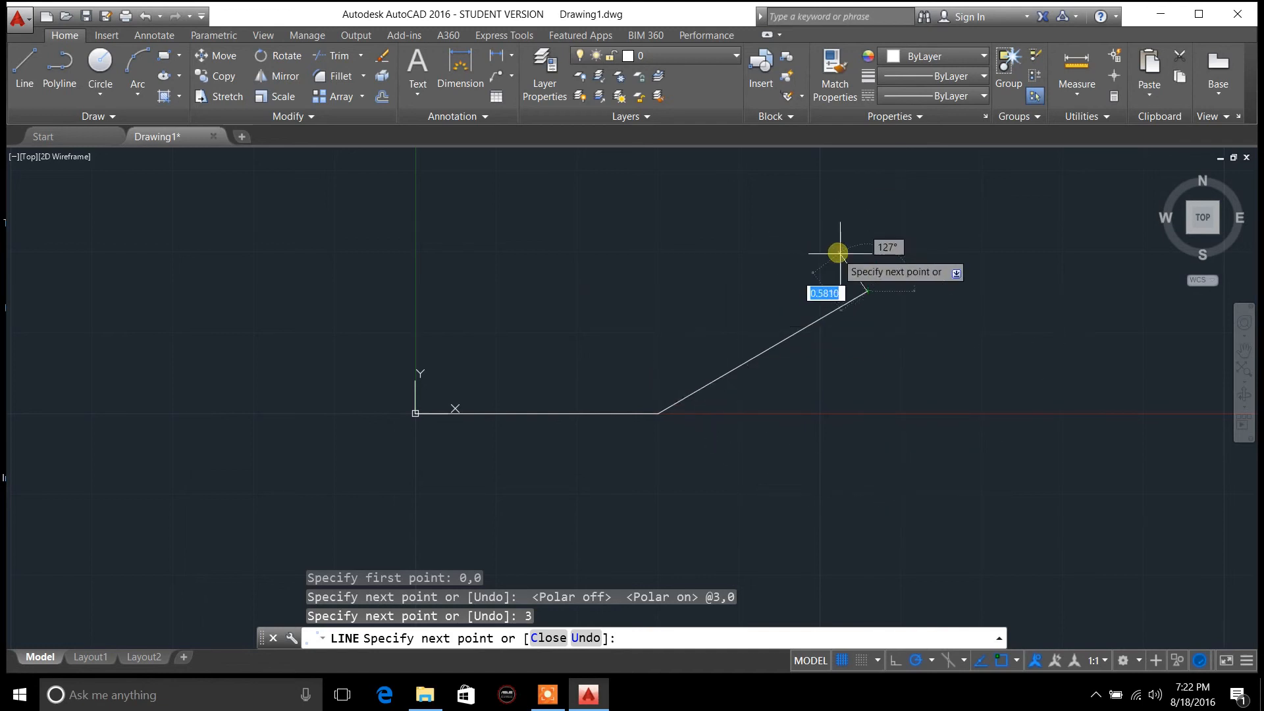
{"action": "mouse_move", "coordinate": [762, 226]}
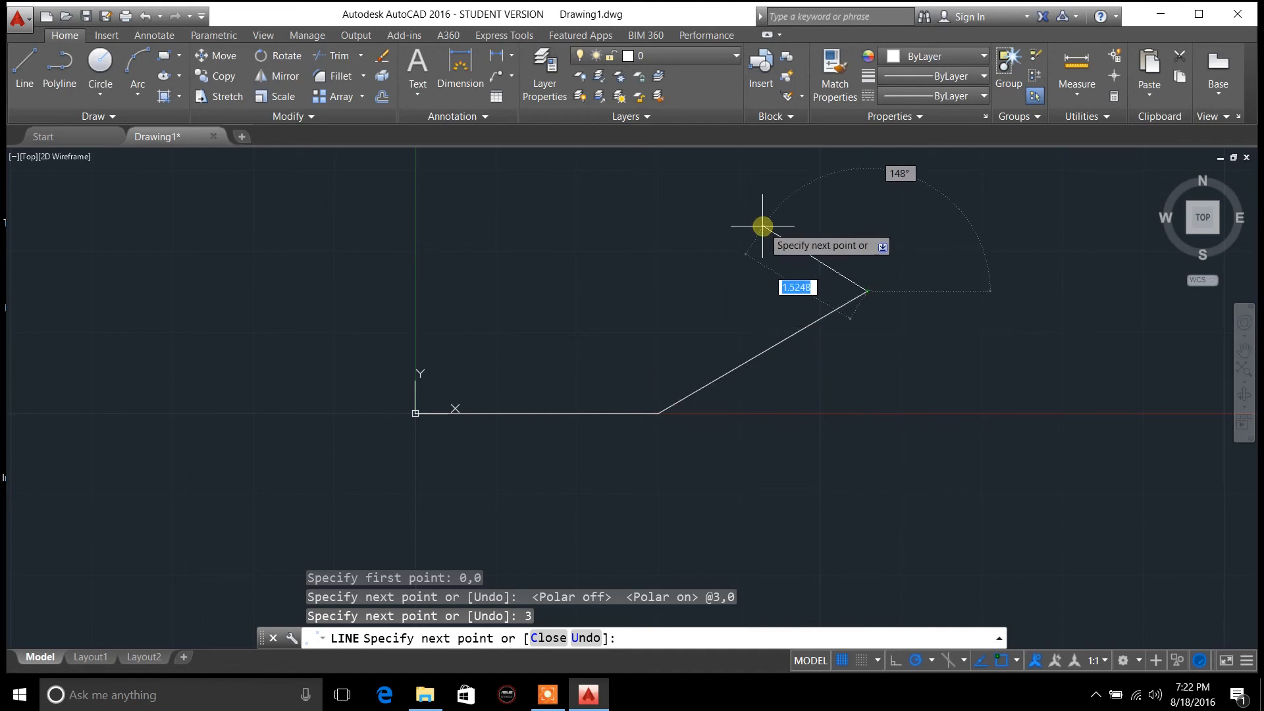
{"action": "mouse_move", "coordinate": [728, 207]}
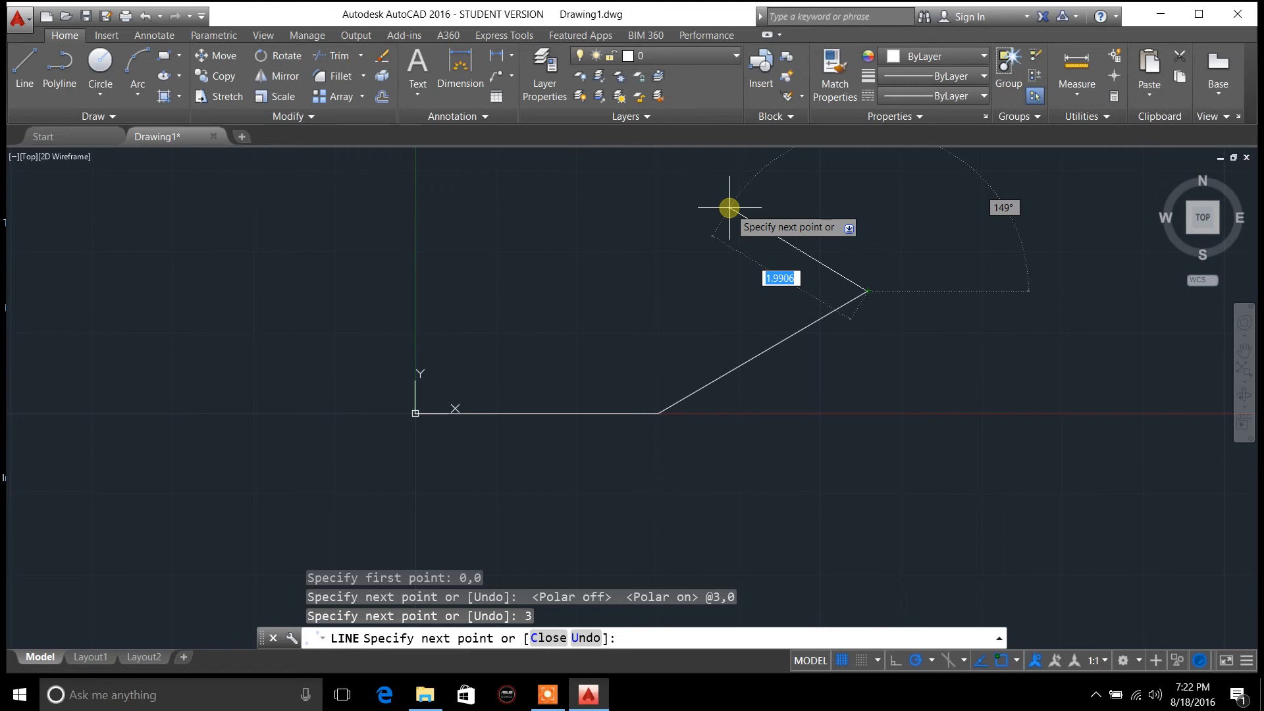
{"action": "left_click", "coordinate": [728, 208]}
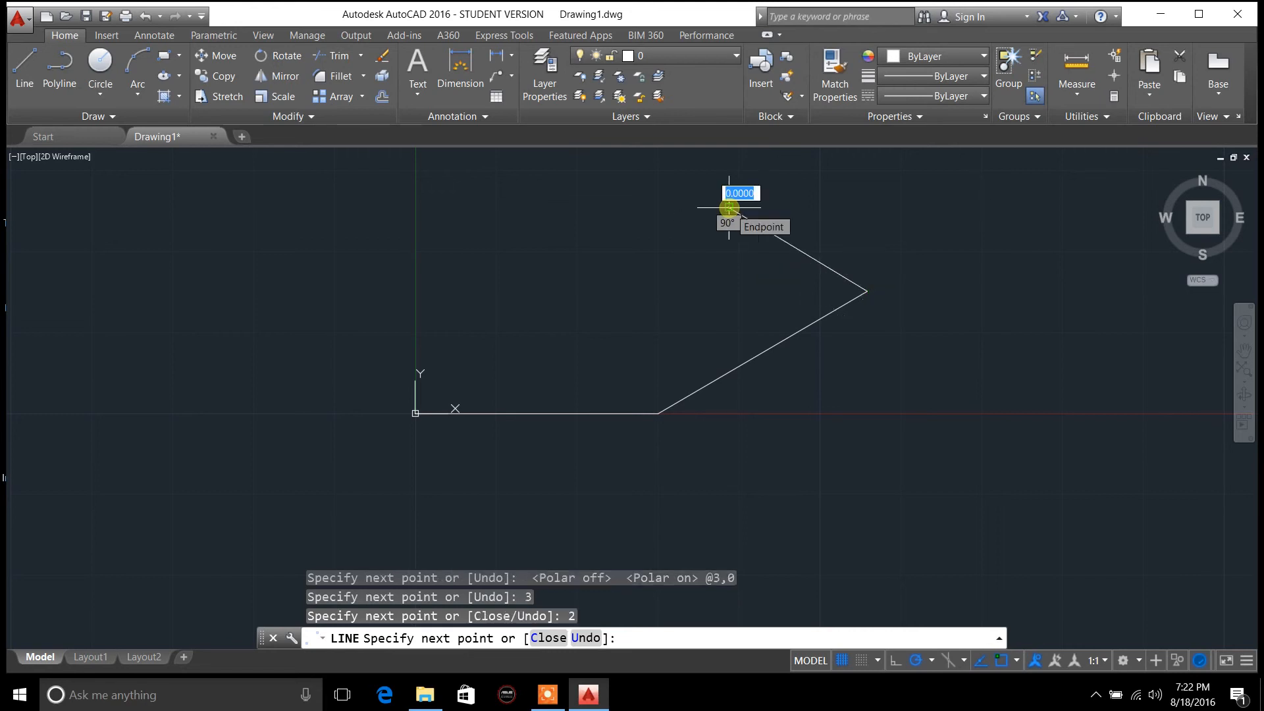
{"action": "mouse_move", "coordinate": [619, 348]}
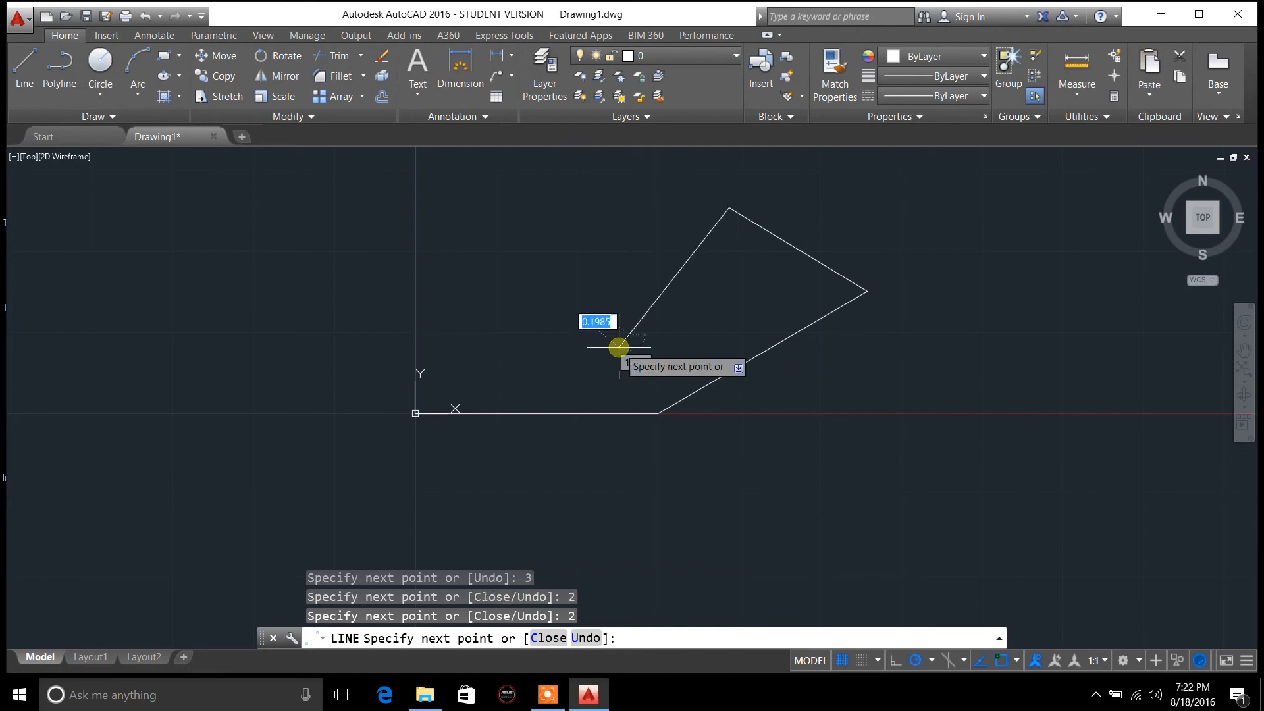
{"action": "mouse_move", "coordinate": [533, 266]}
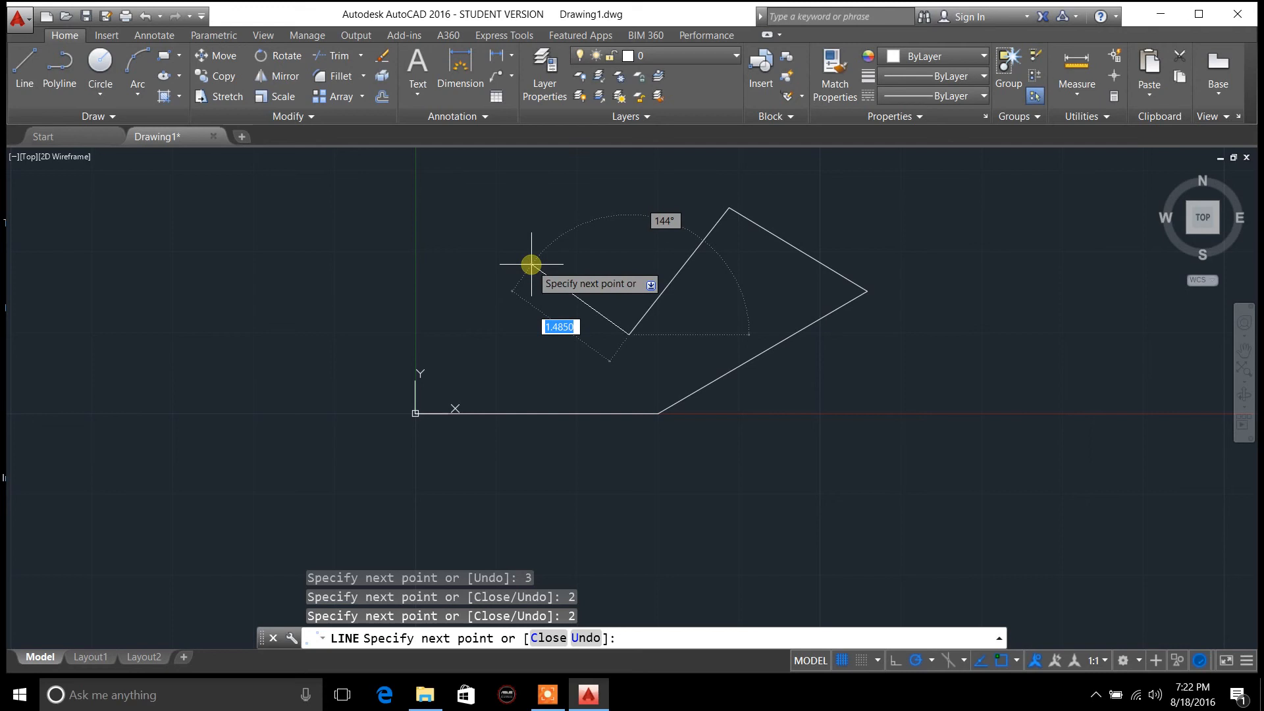
{"action": "key", "text": "Escape"}
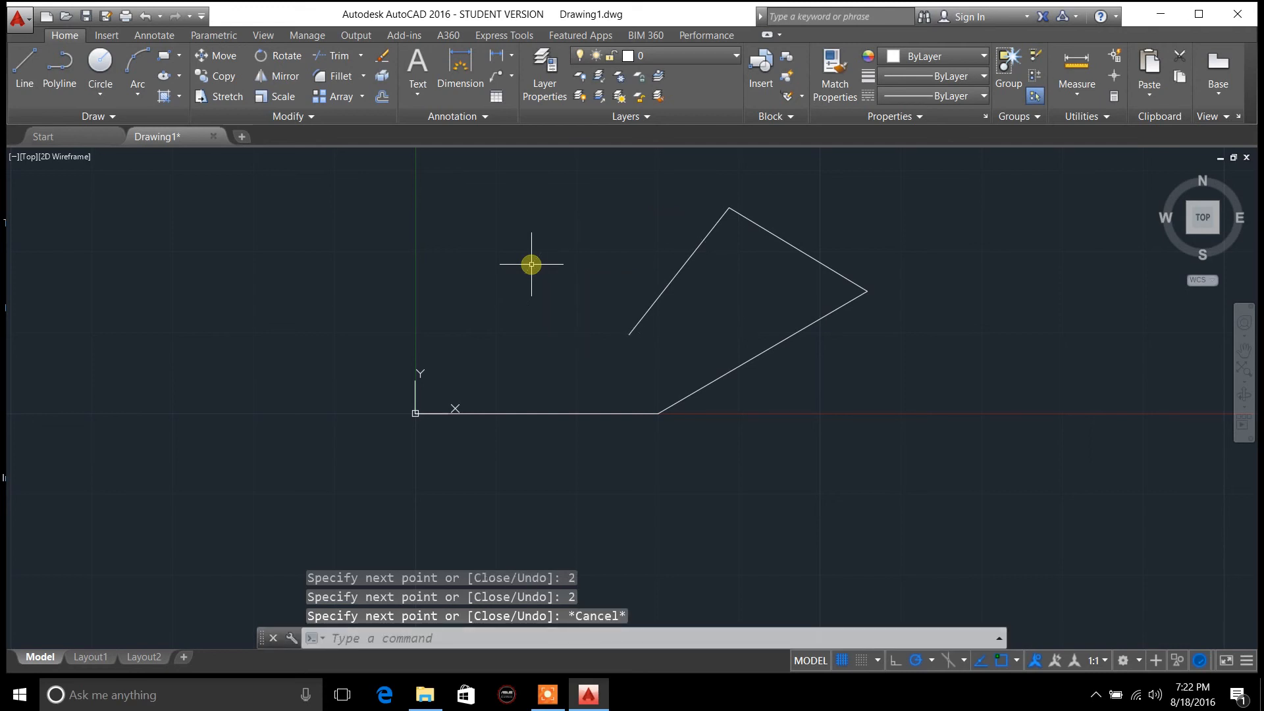
{"action": "mouse_move", "coordinate": [541, 269]}
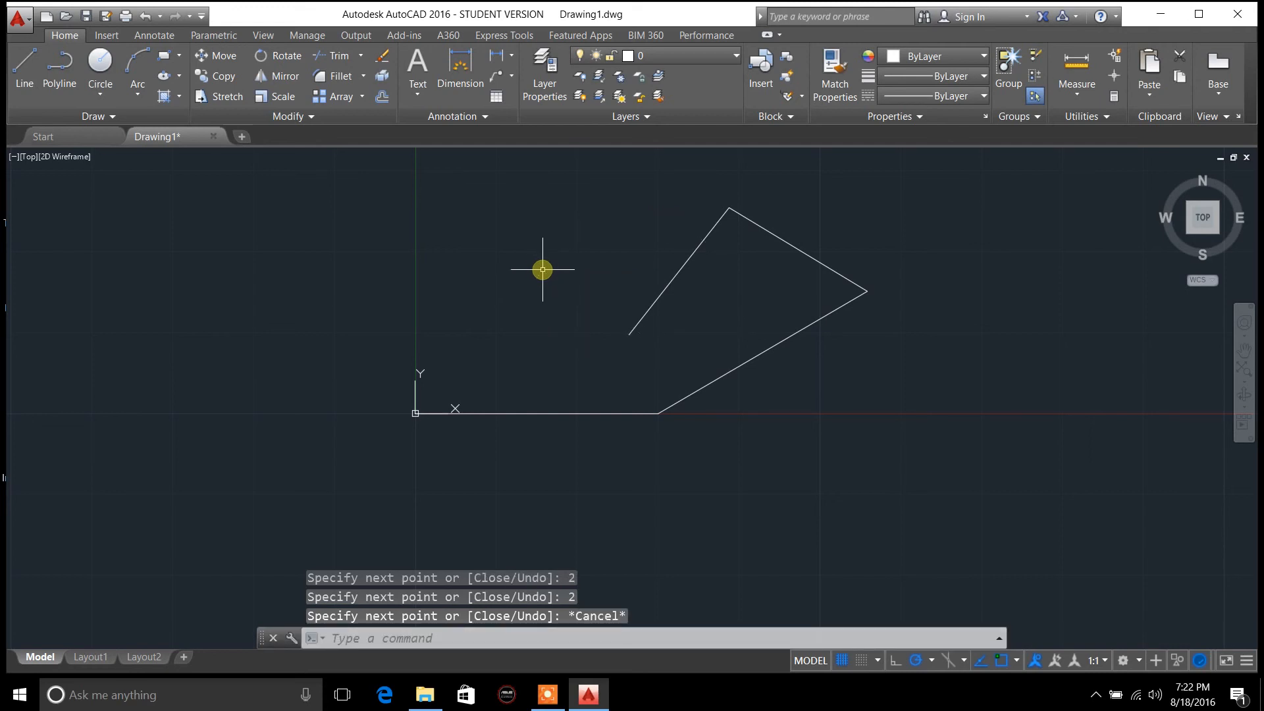
{"action": "mouse_move", "coordinate": [525, 350]}
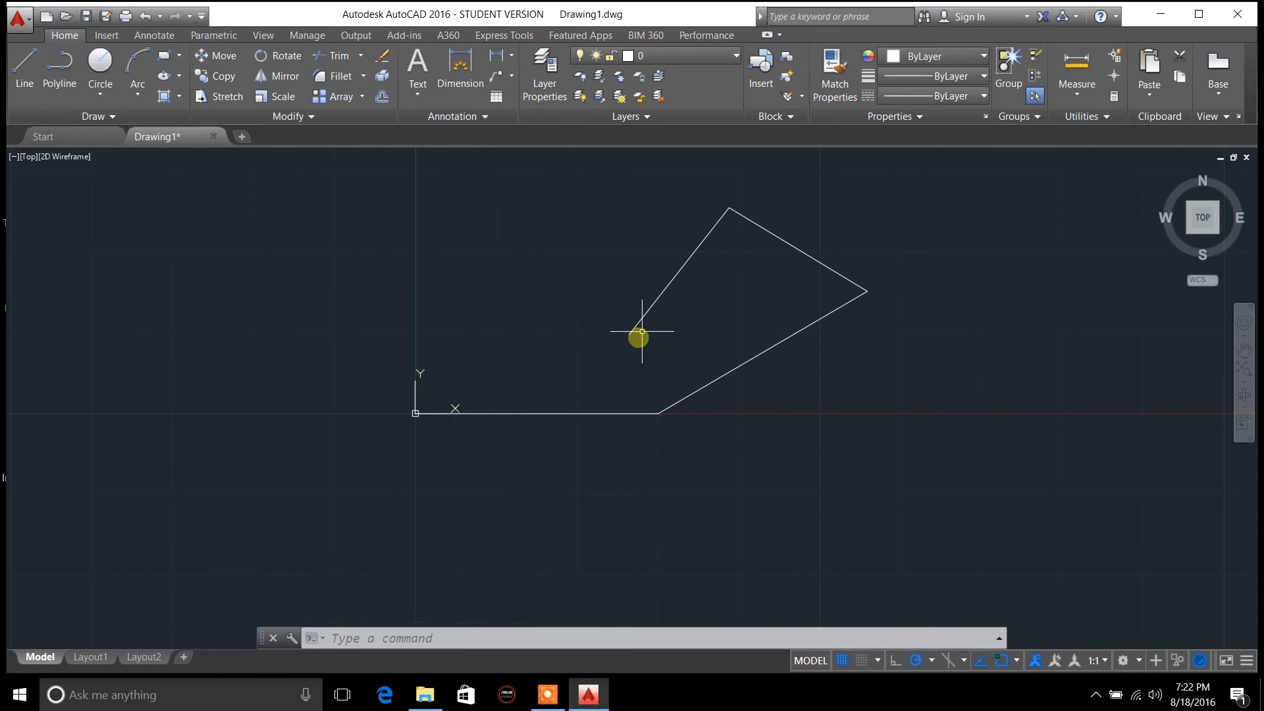
{"action": "mouse_move", "coordinate": [568, 257]}
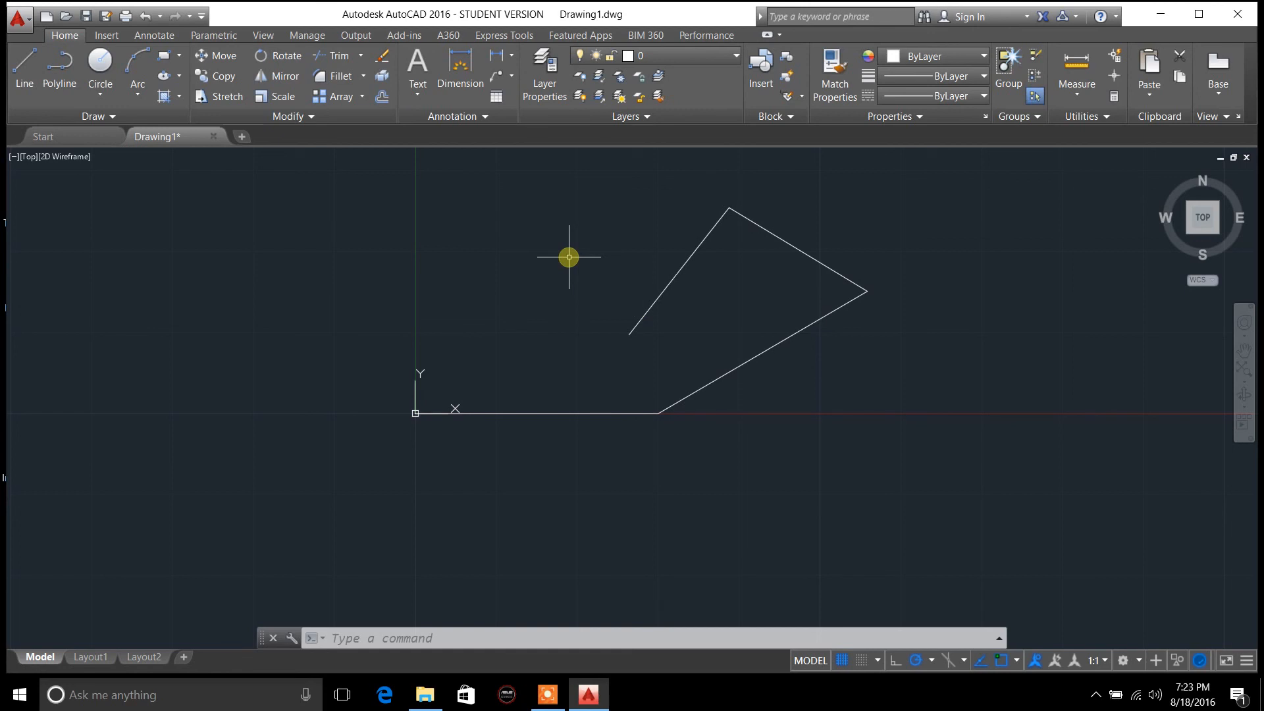
{"action": "mouse_move", "coordinate": [584, 315]}
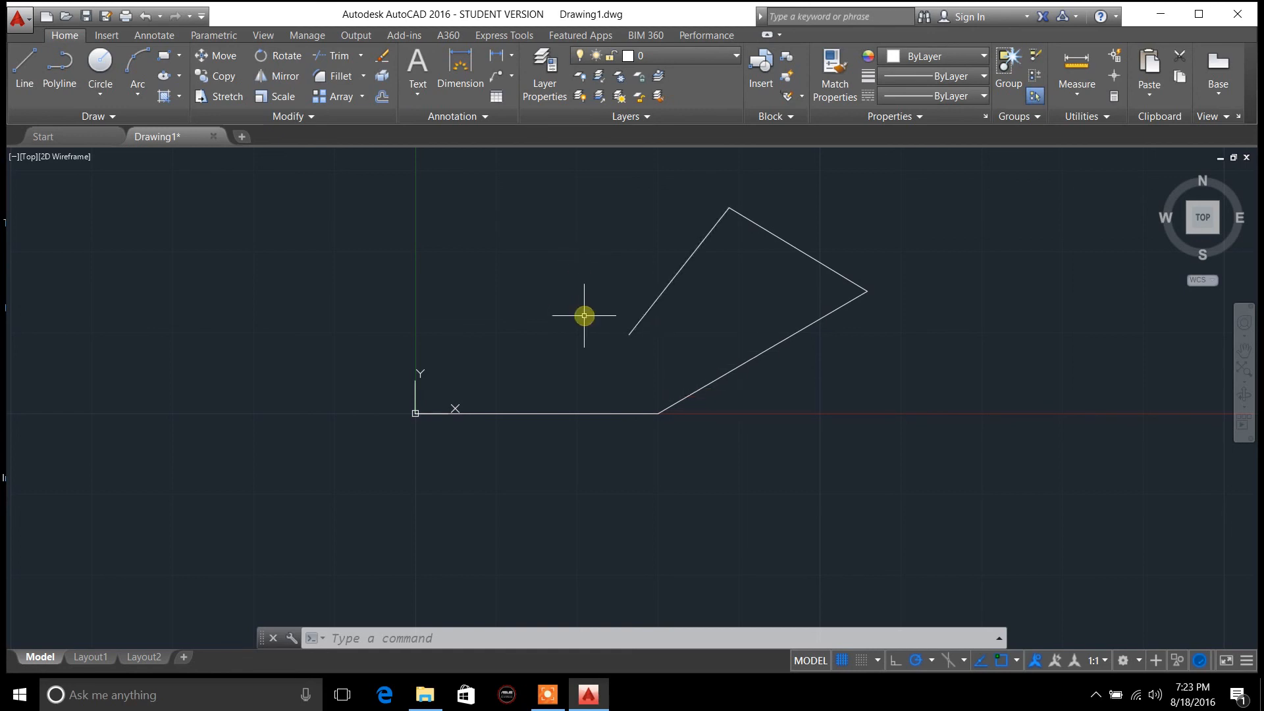
{"action": "mouse_move", "coordinate": [373, 266]}
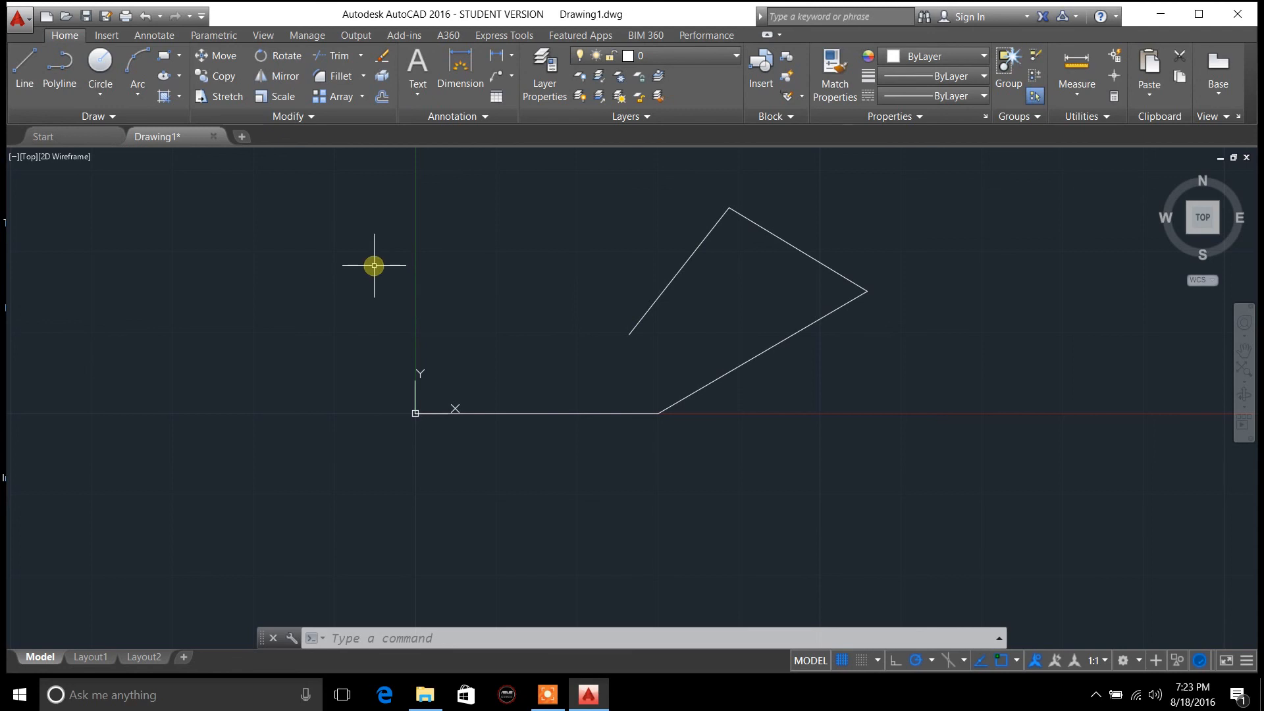